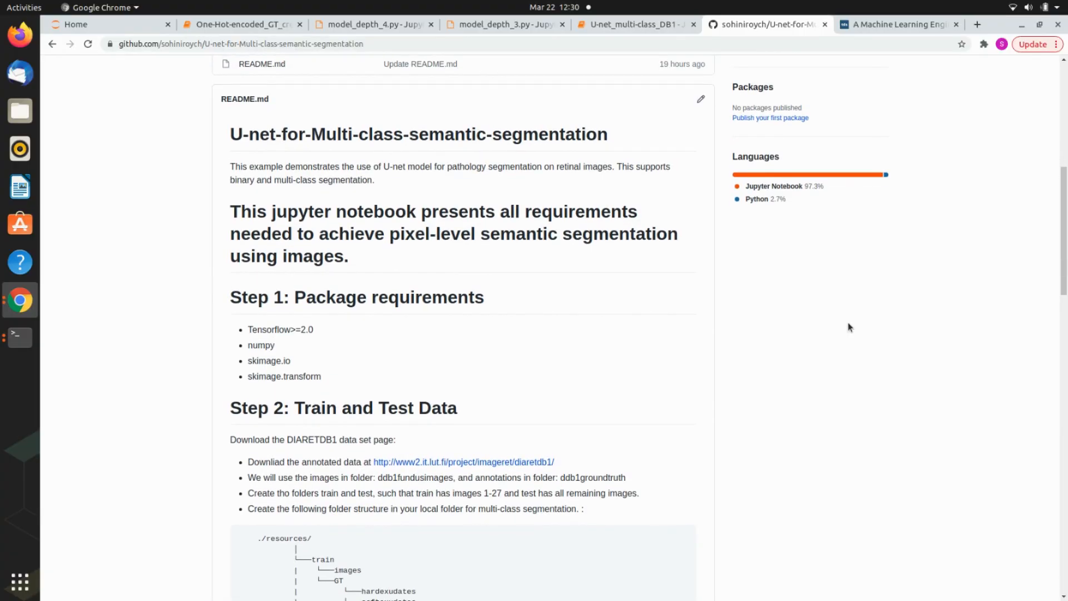
# Step: Highlight 'U-net' in the article title, then return to the GitHub repository README
pyautogui.doubleClick(254, 134)
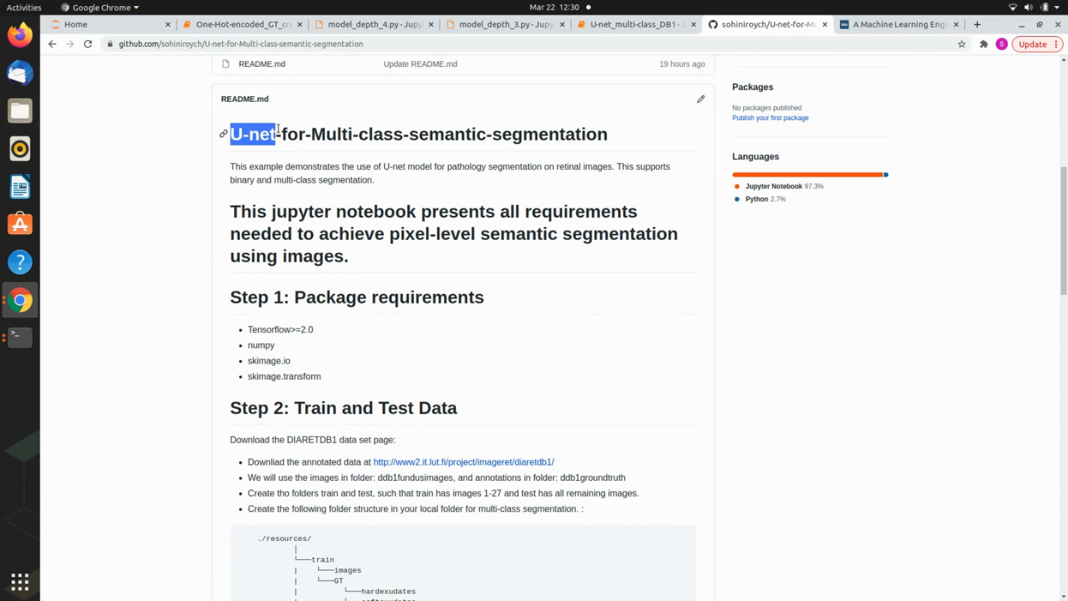
pyautogui.moveTo(306, 142)
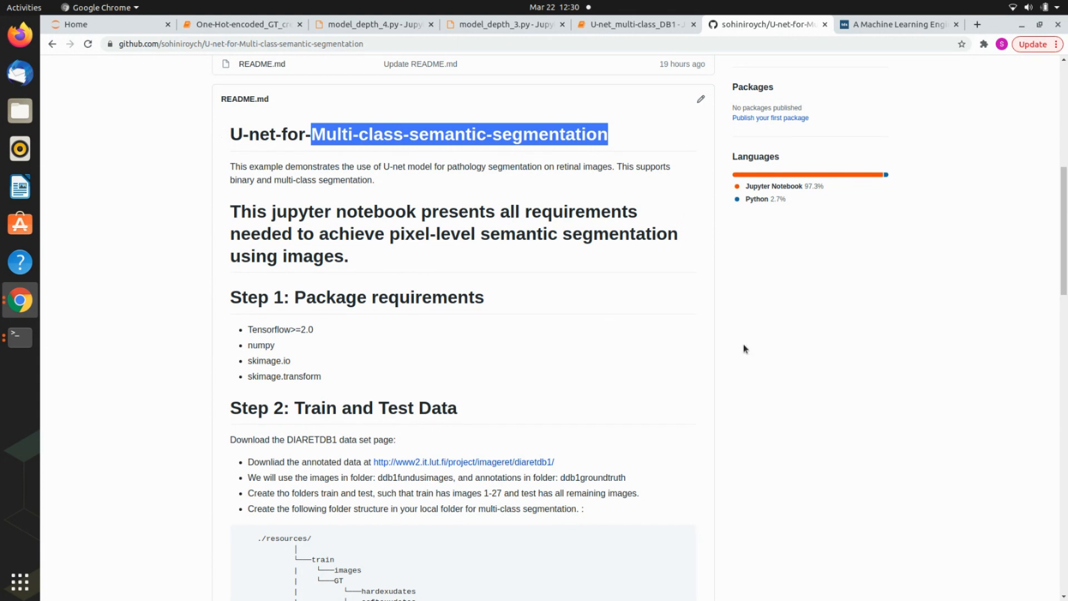
pyautogui.moveTo(754, 443)
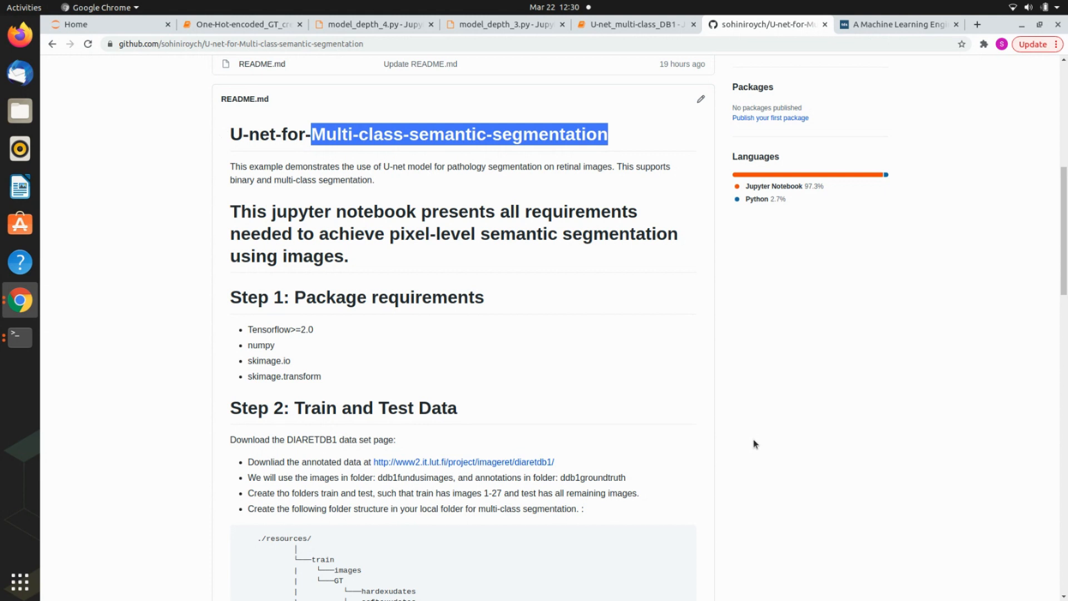
pyautogui.click(896, 24)
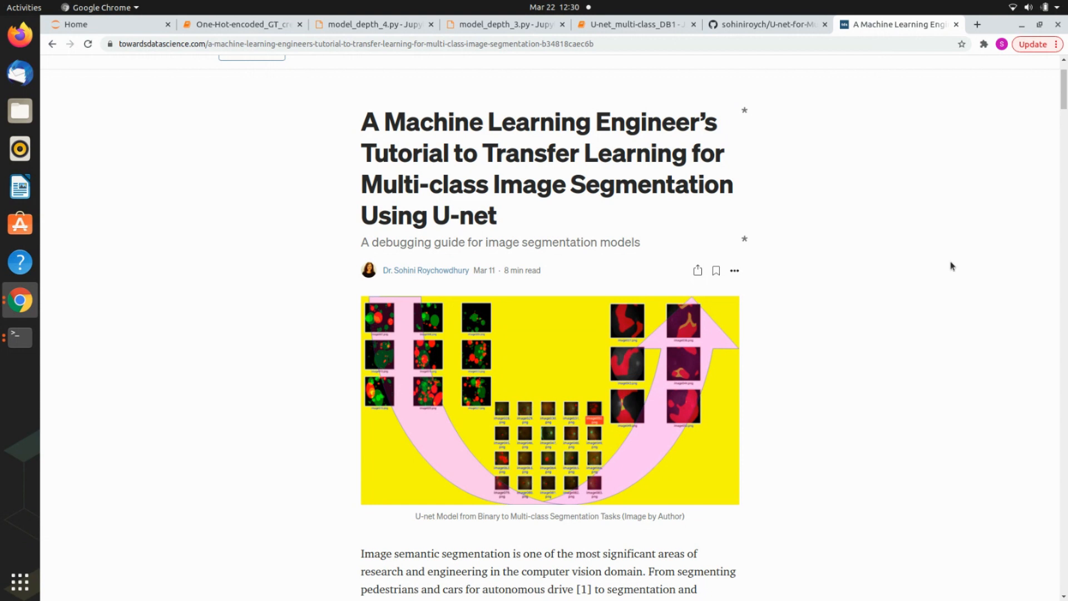
pyautogui.moveTo(936, 341)
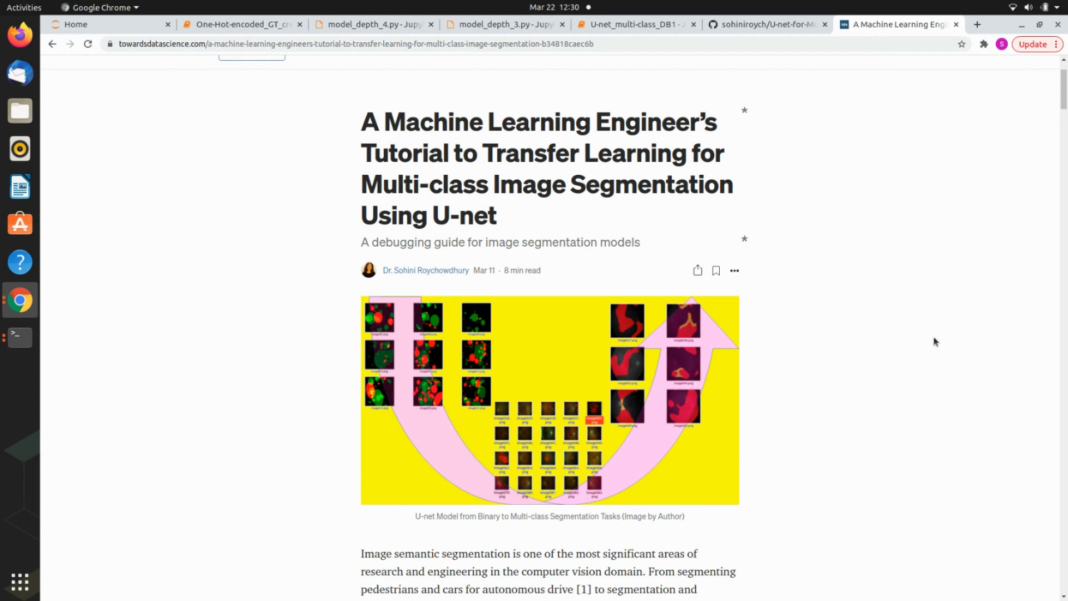
pyautogui.moveTo(648, 140)
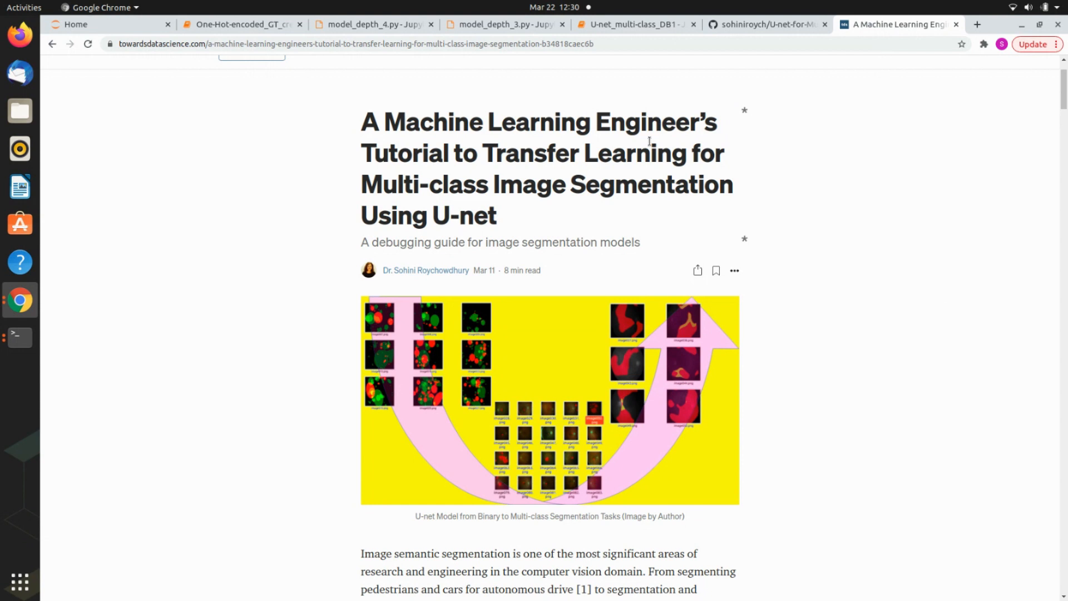
pyautogui.click(355, 43)
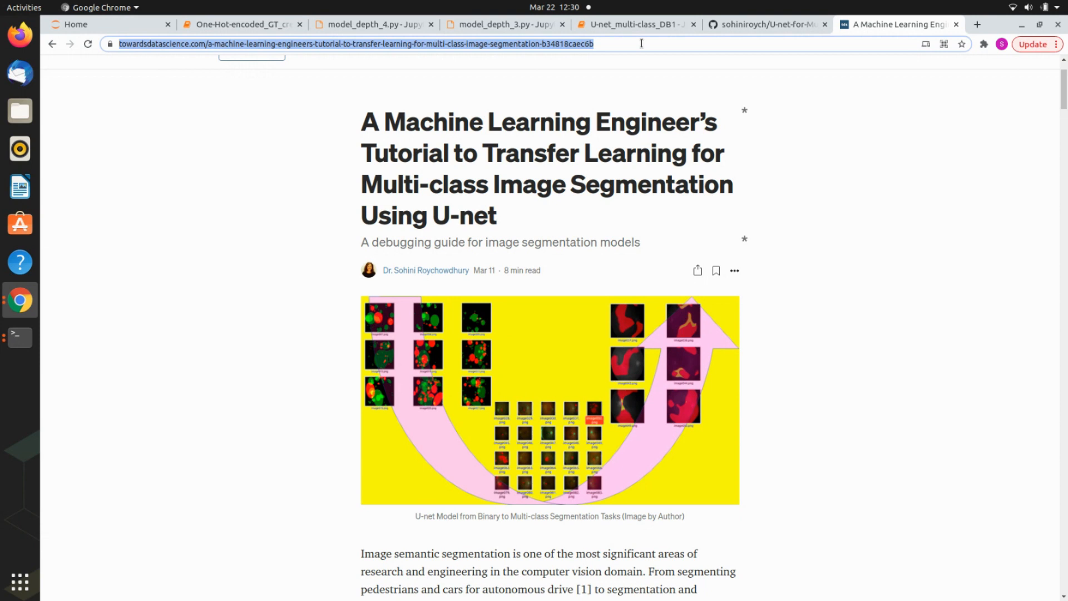
pyautogui.click(763, 23)
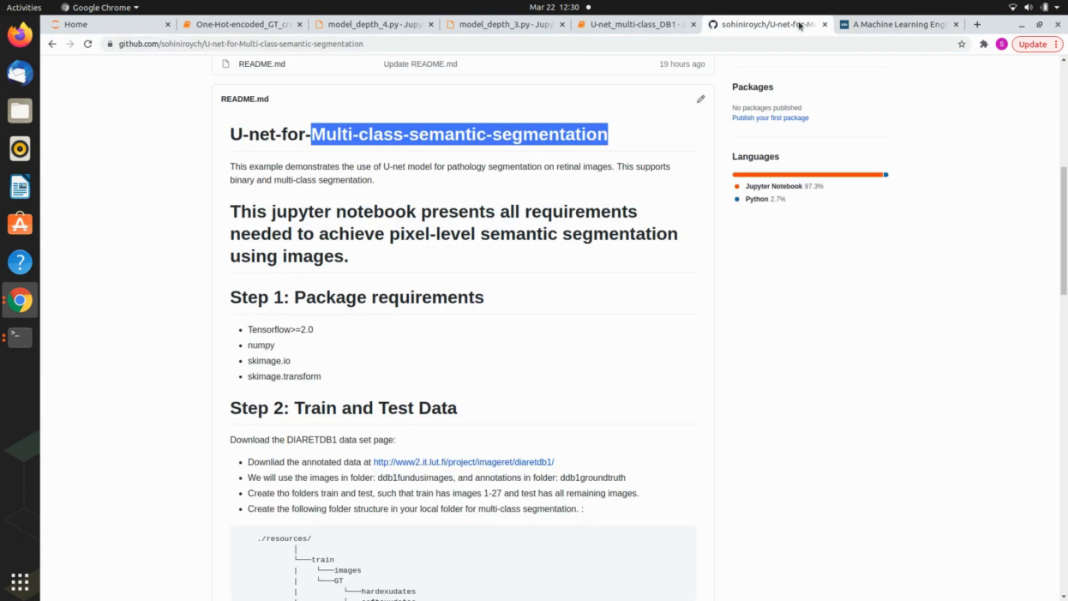
pyautogui.moveTo(628, 344)
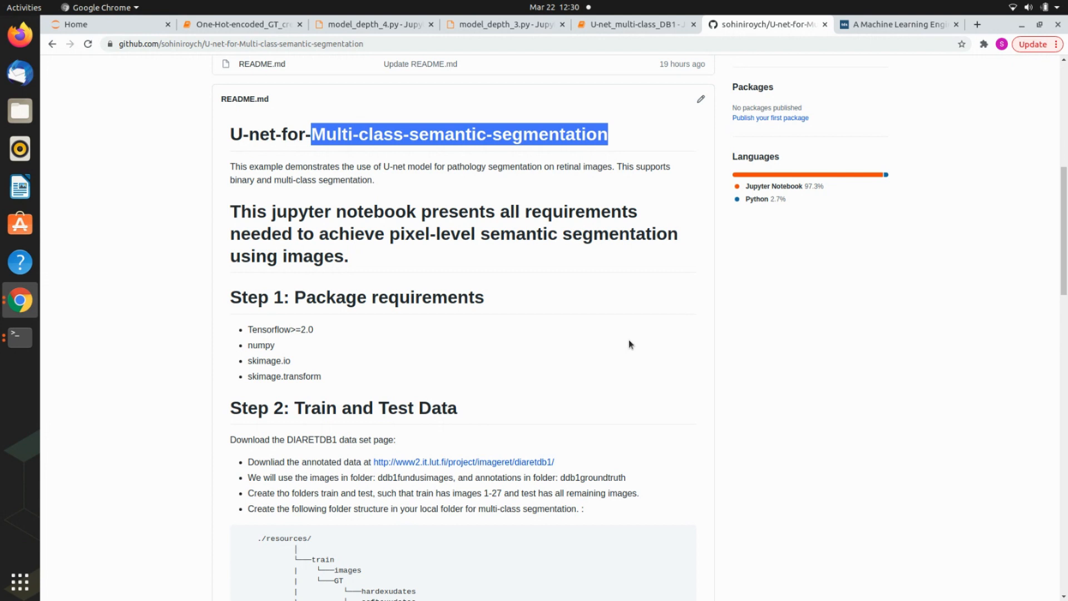
pyautogui.moveTo(896, 24)
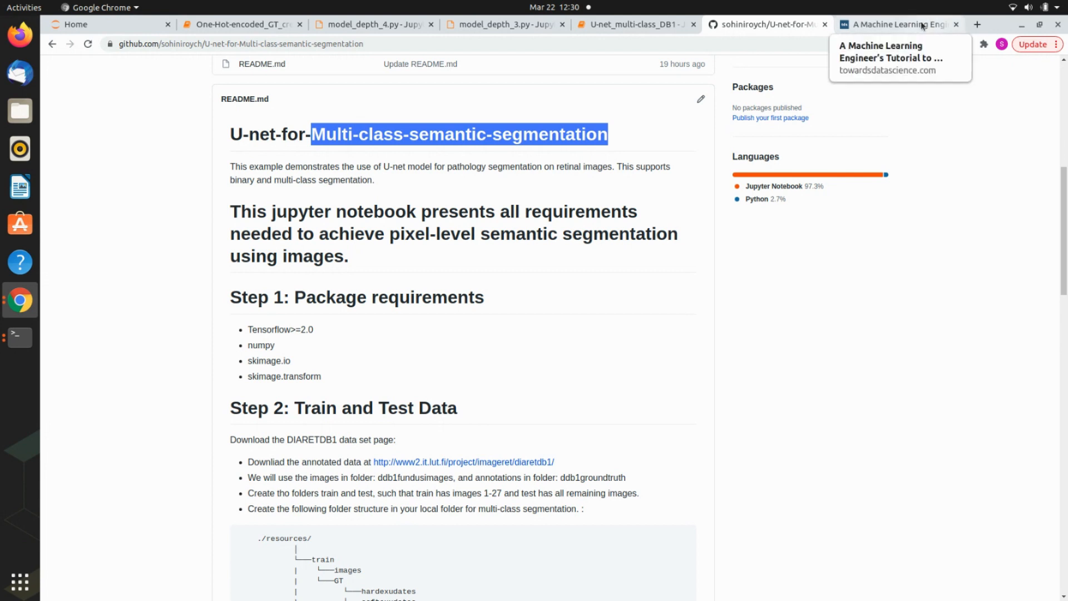
# Step: Scroll the tutorial to its three major steps list, highlight it, then go back to GitHub
pyautogui.click(899, 24)
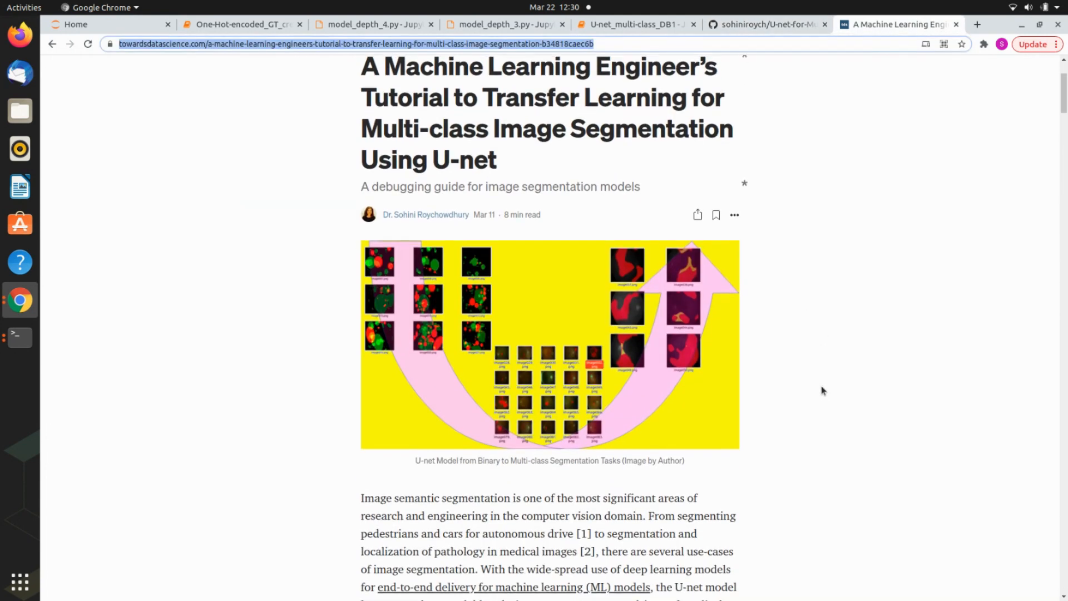
pyautogui.scroll(-3)
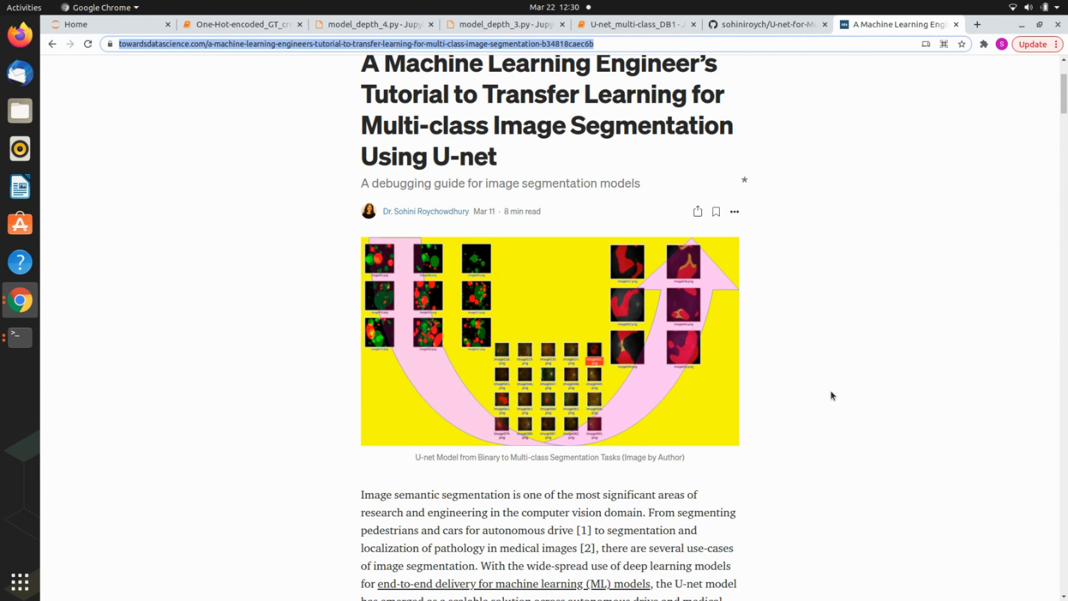
pyautogui.scroll(-3)
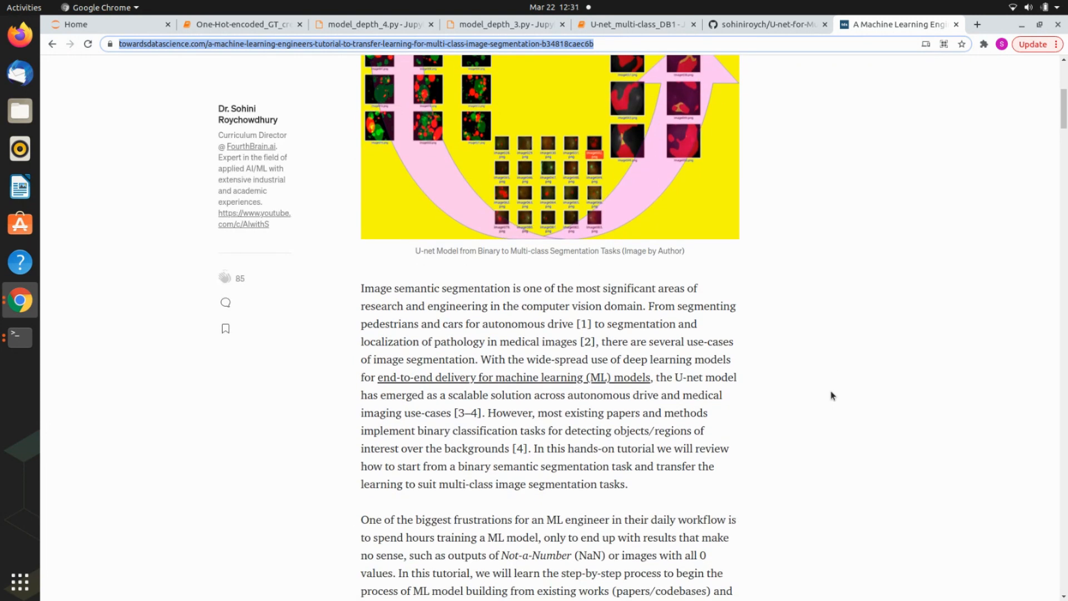
pyautogui.scroll(-3)
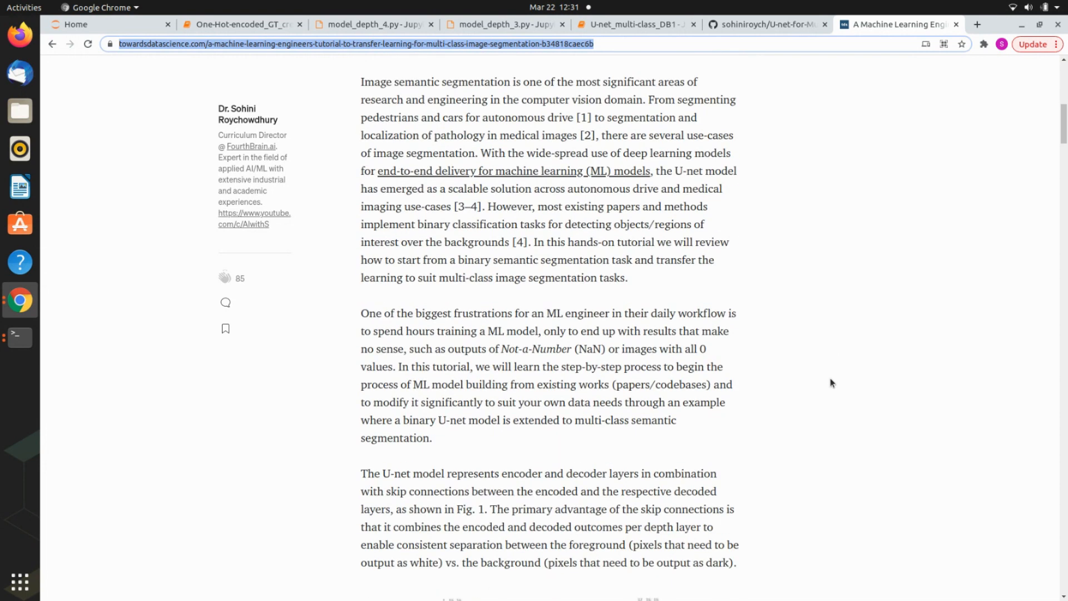
pyautogui.scroll(-3)
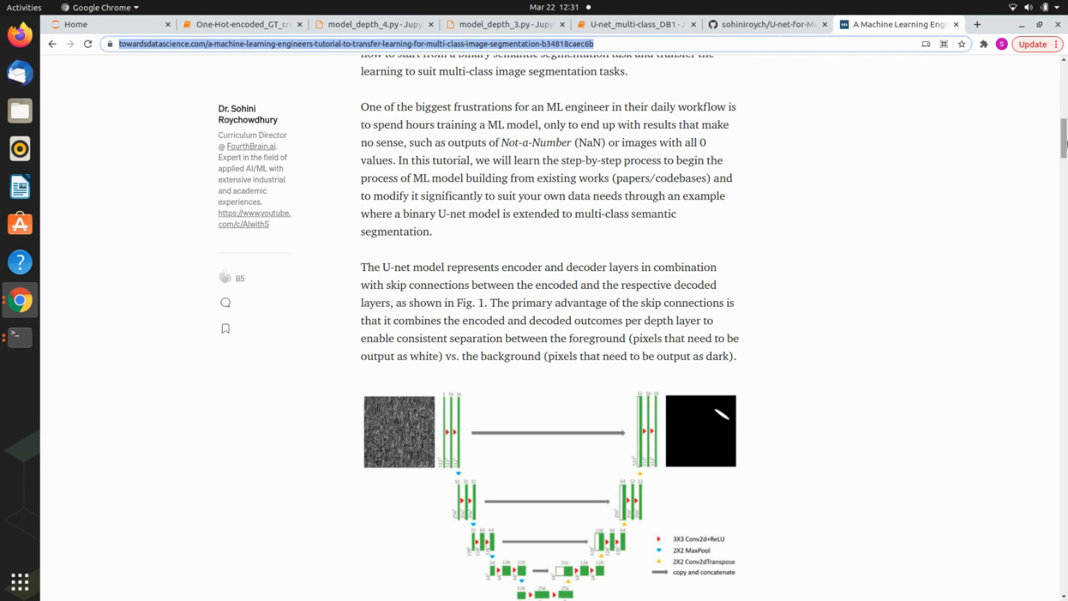
pyautogui.scroll(-3)
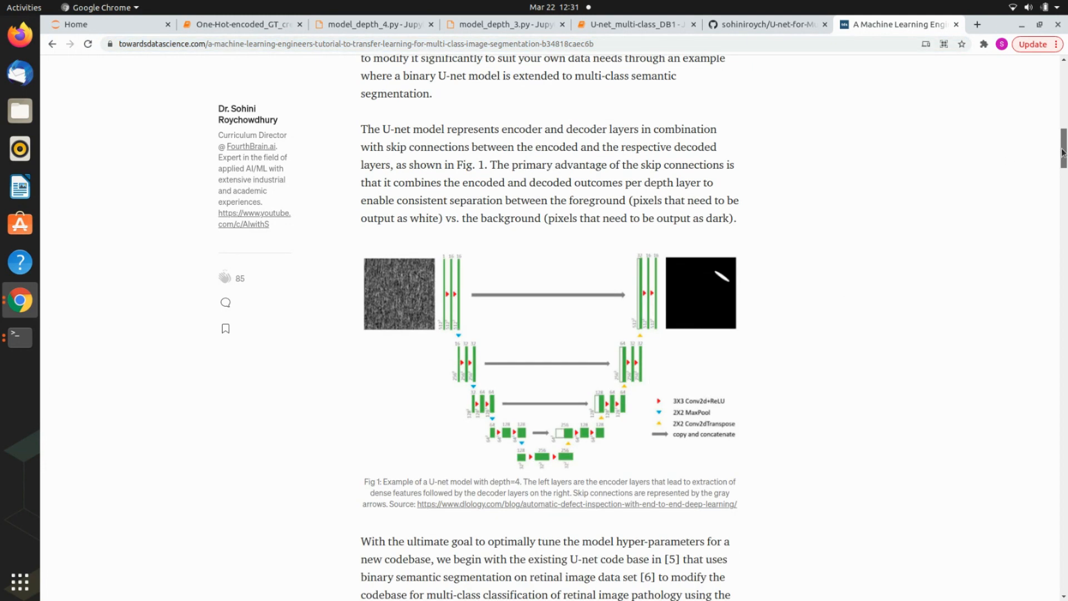
pyautogui.scroll(-3)
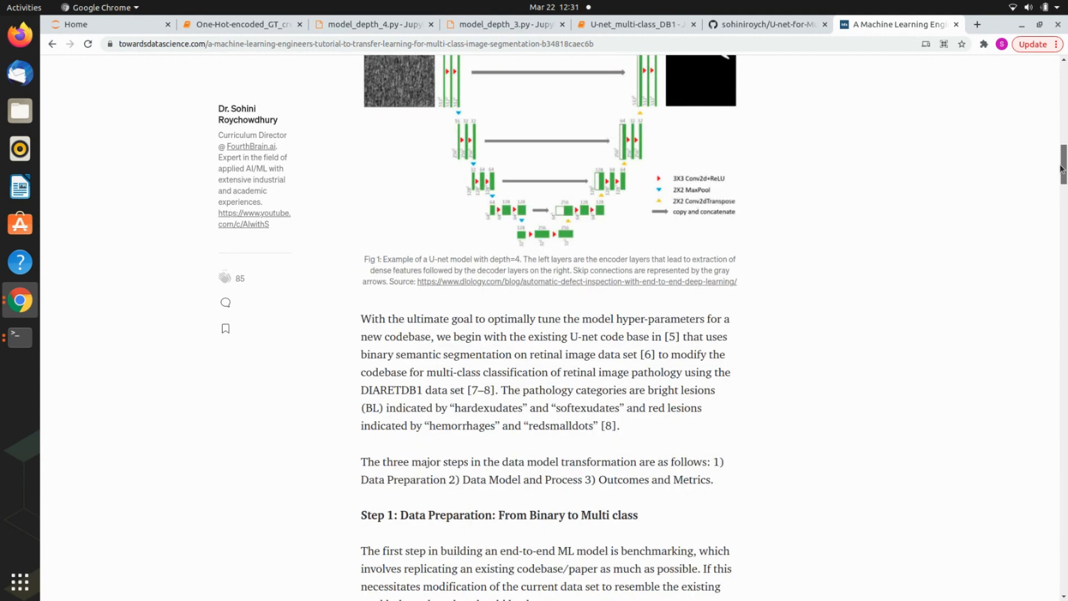
pyautogui.moveTo(653, 422)
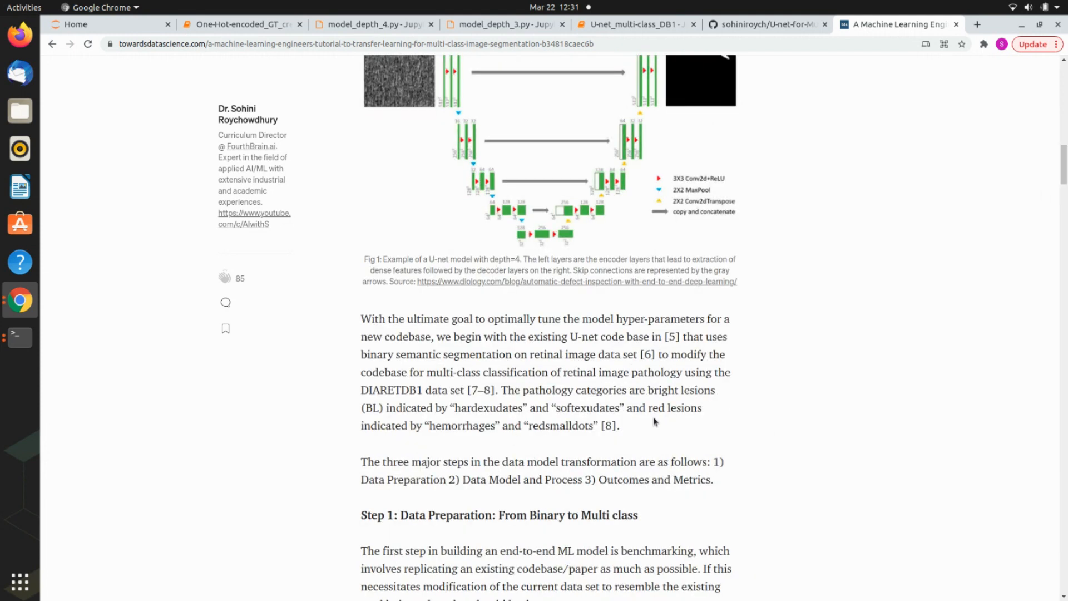
pyautogui.moveTo(686, 467)
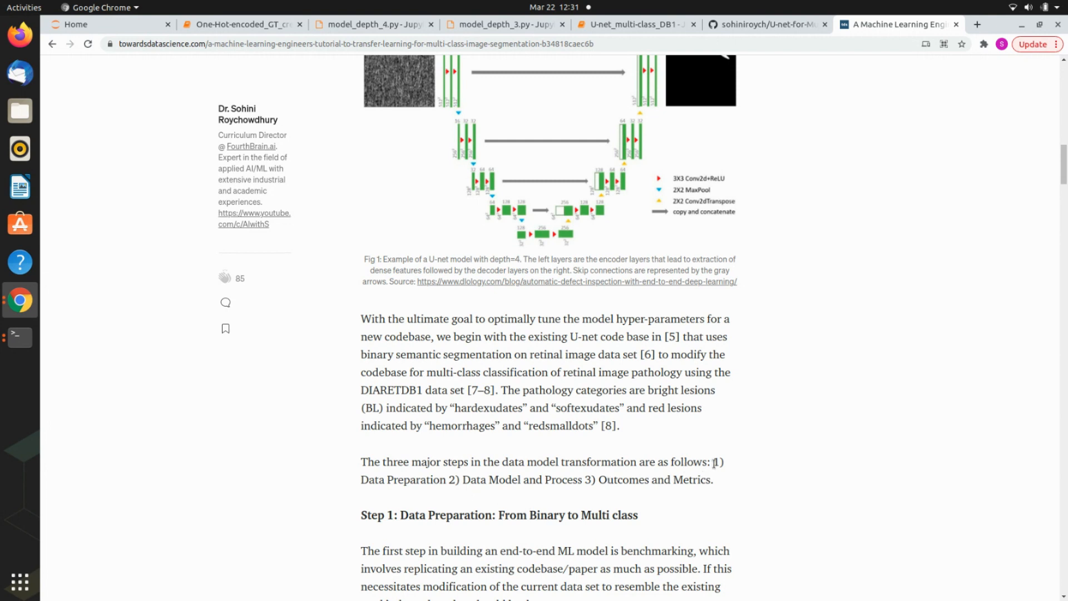
pyautogui.moveTo(713, 462); pyautogui.dragTo(712, 479)
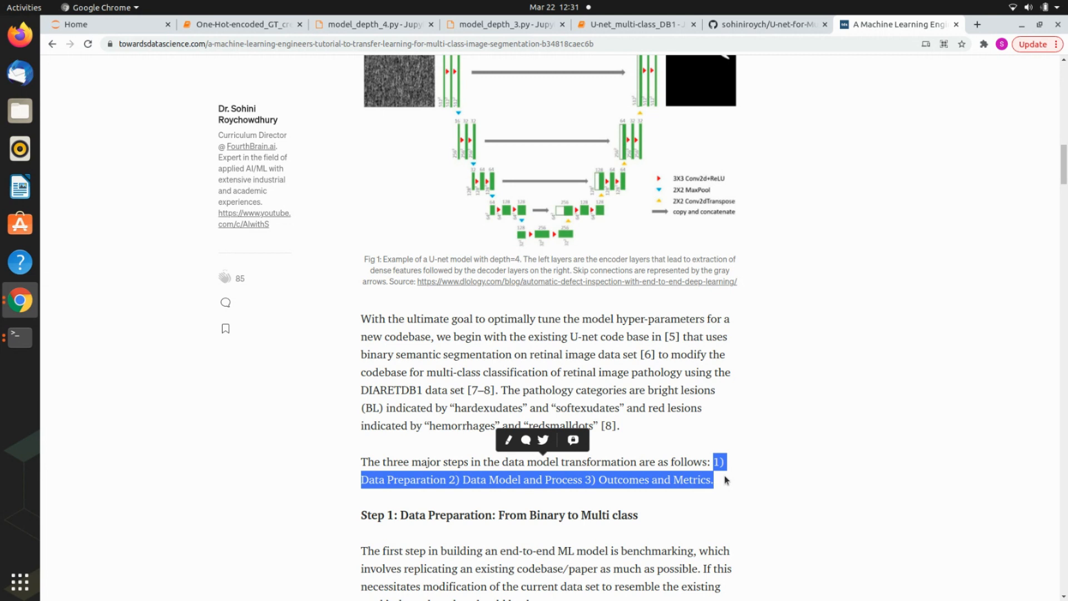
pyautogui.moveTo(765, 463)
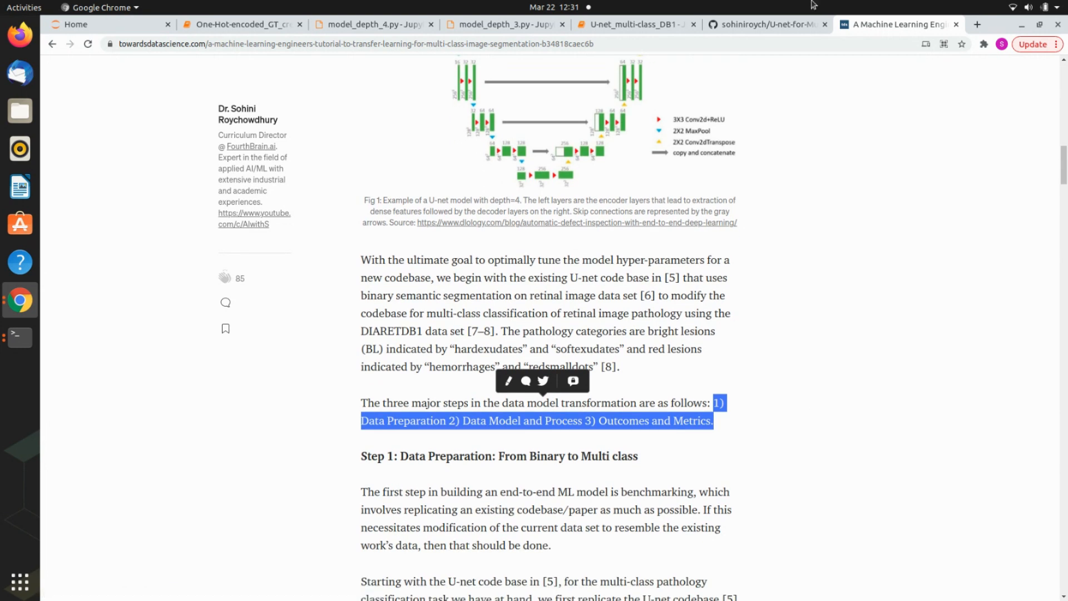
pyautogui.click(767, 25)
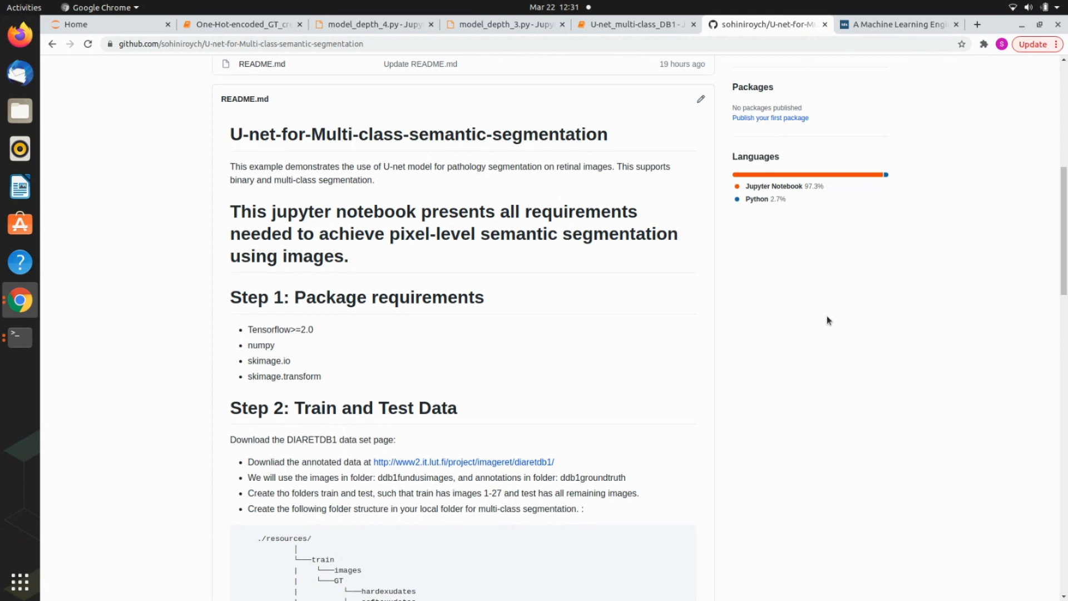
pyautogui.moveTo(741, 393)
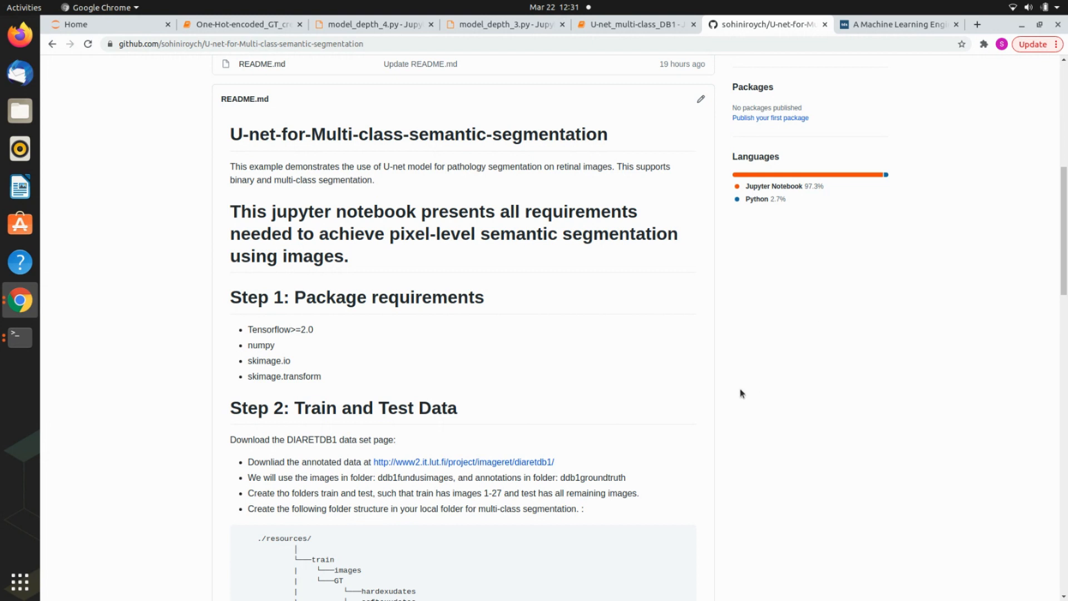
pyautogui.moveTo(329, 361)
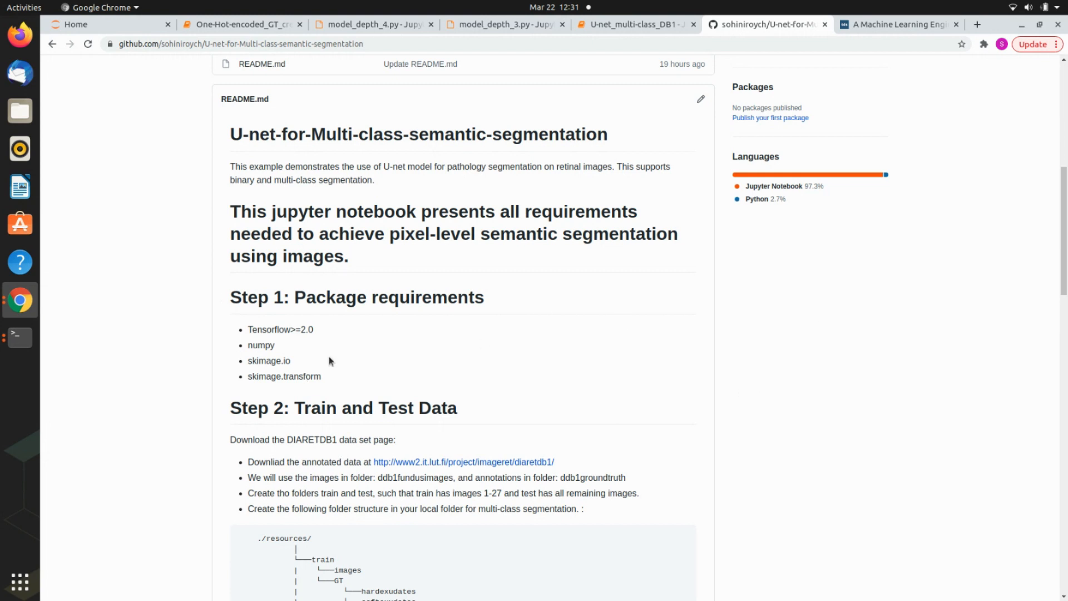
pyautogui.moveTo(316, 330)
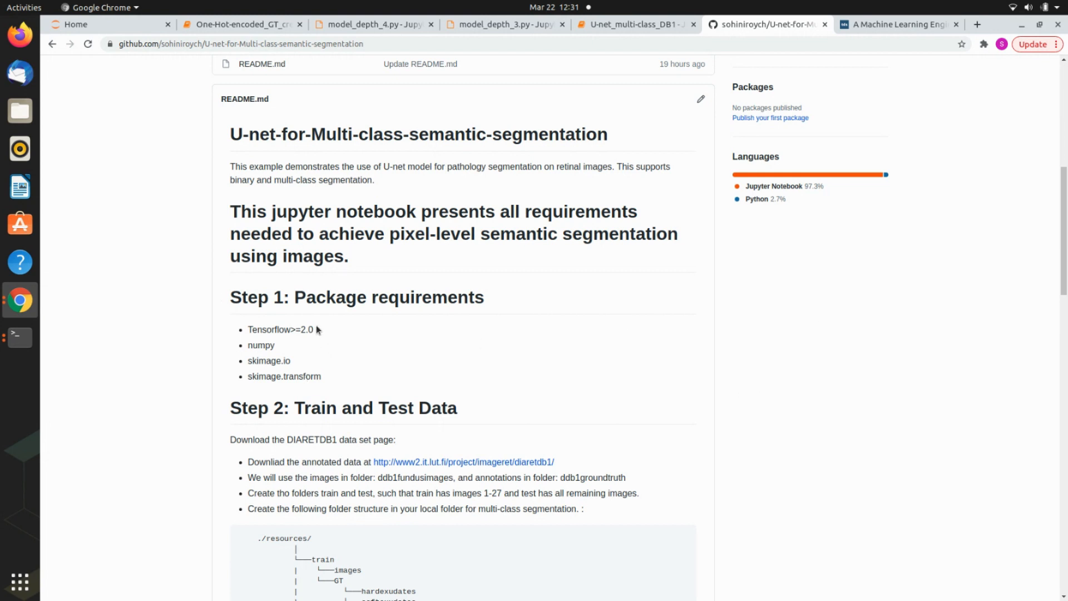
pyautogui.moveTo(269, 354)
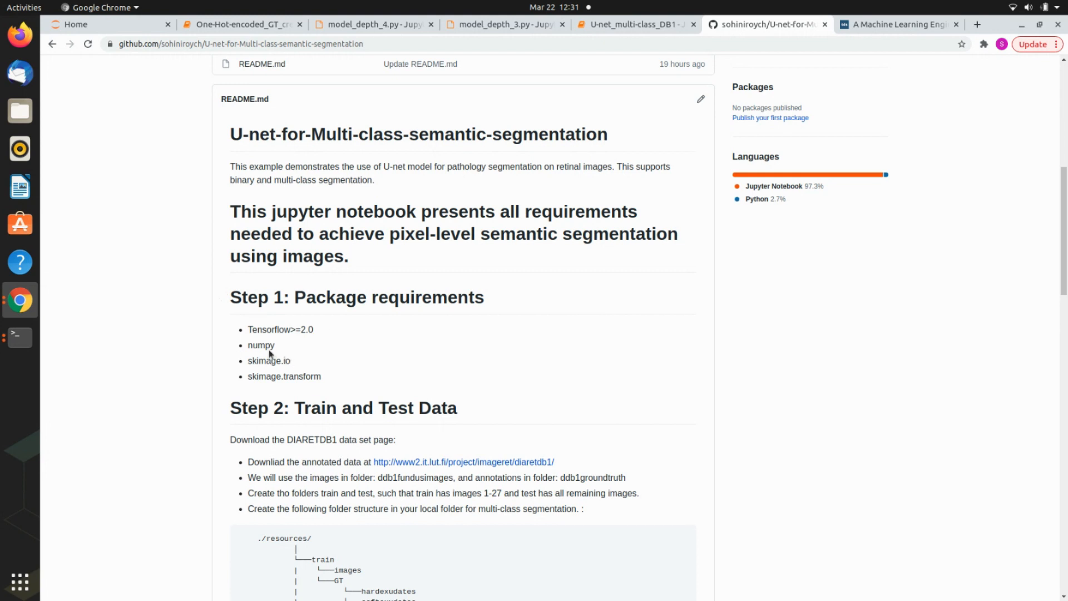
pyautogui.moveTo(280, 357)
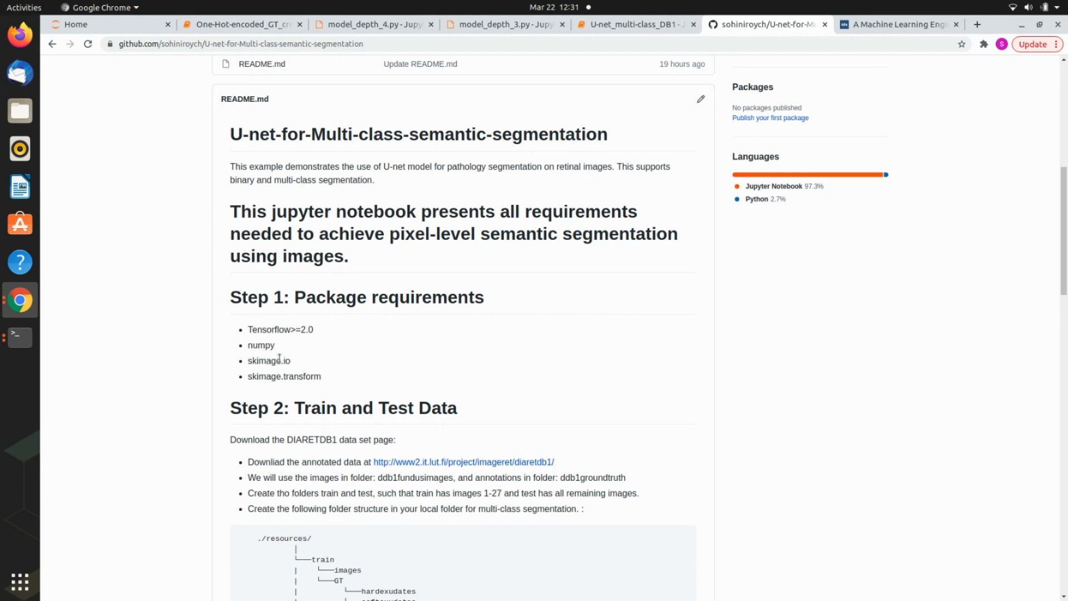
pyautogui.moveTo(324, 398)
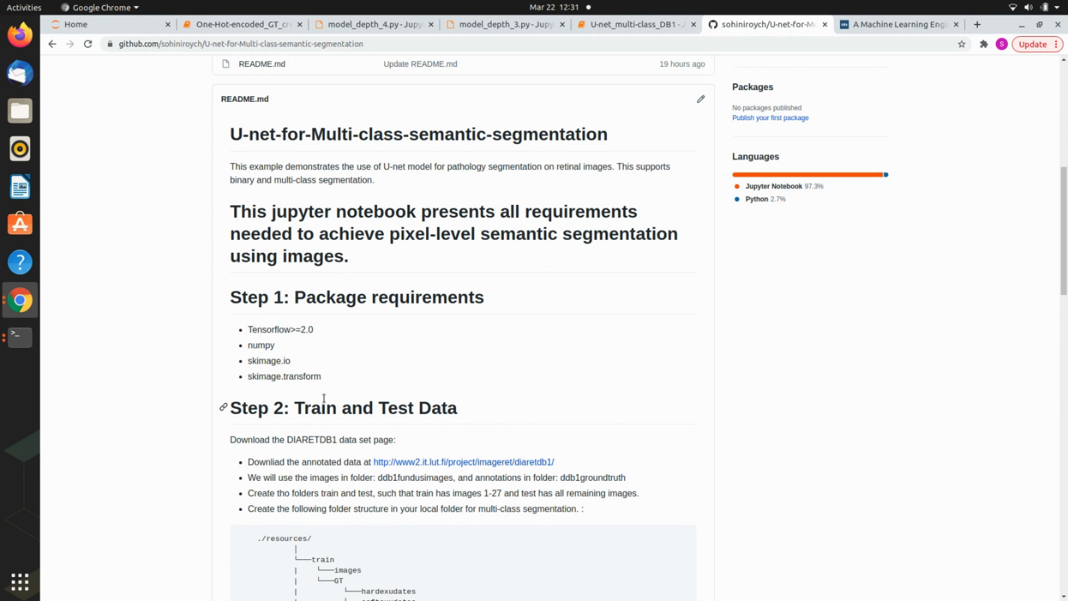
# Step: Scroll the README down to the Step 2 train/test data folder structure
pyautogui.scroll(-3)
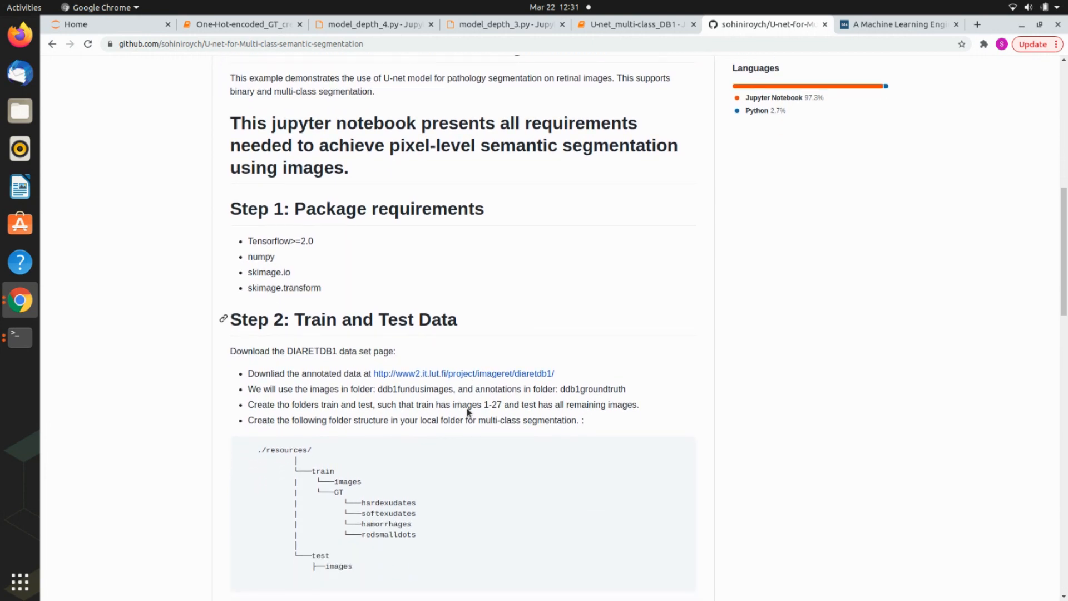
pyautogui.moveTo(426, 378)
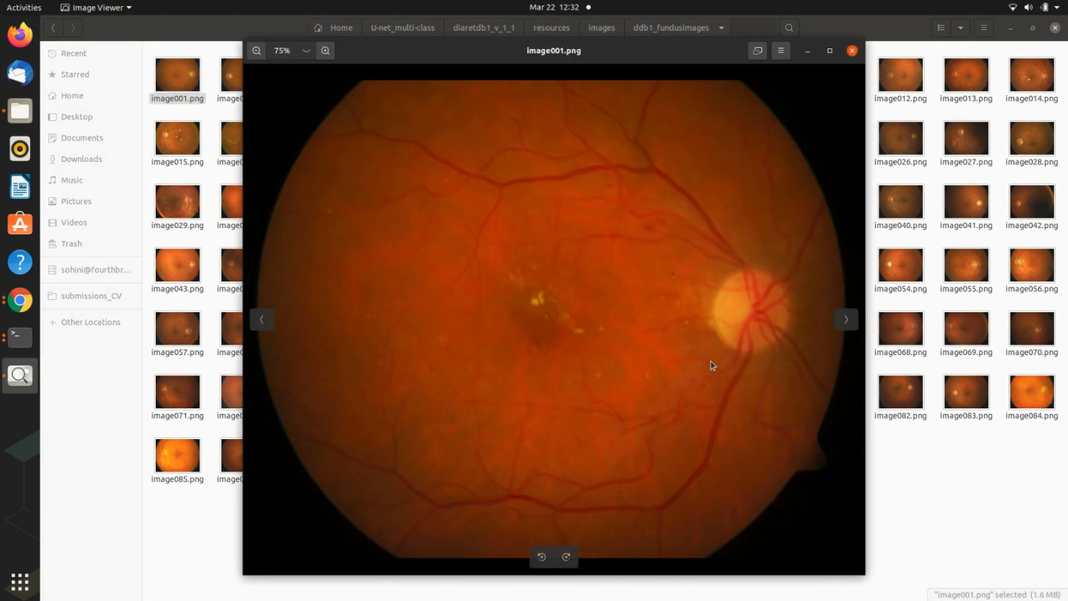
# Step: Browse two more DIARETDB1 fundus images, then close Image Viewer
pyautogui.click(846, 319)
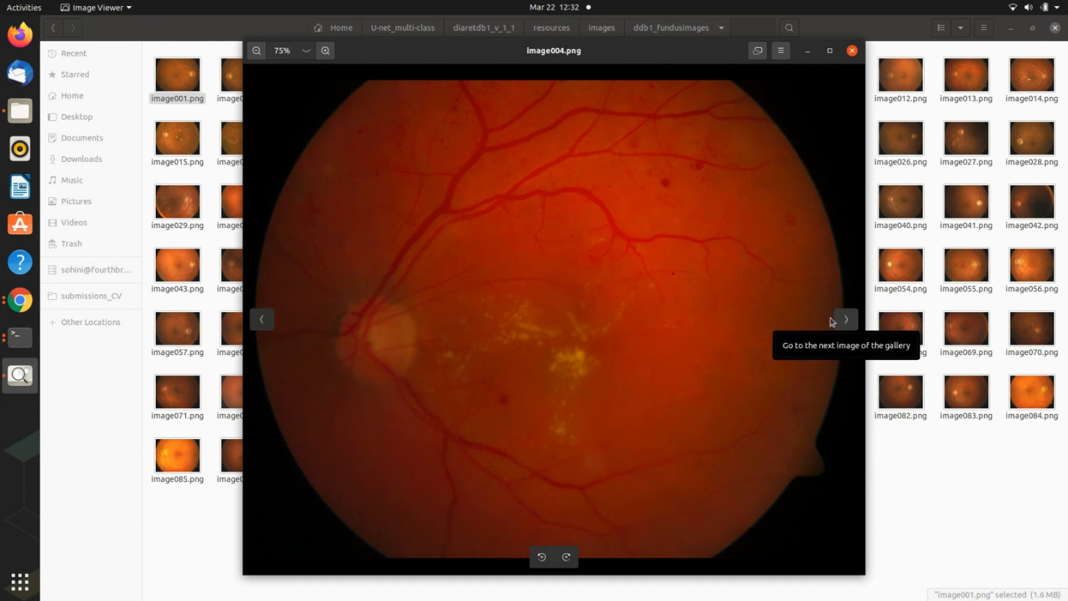
pyautogui.moveTo(658, 341)
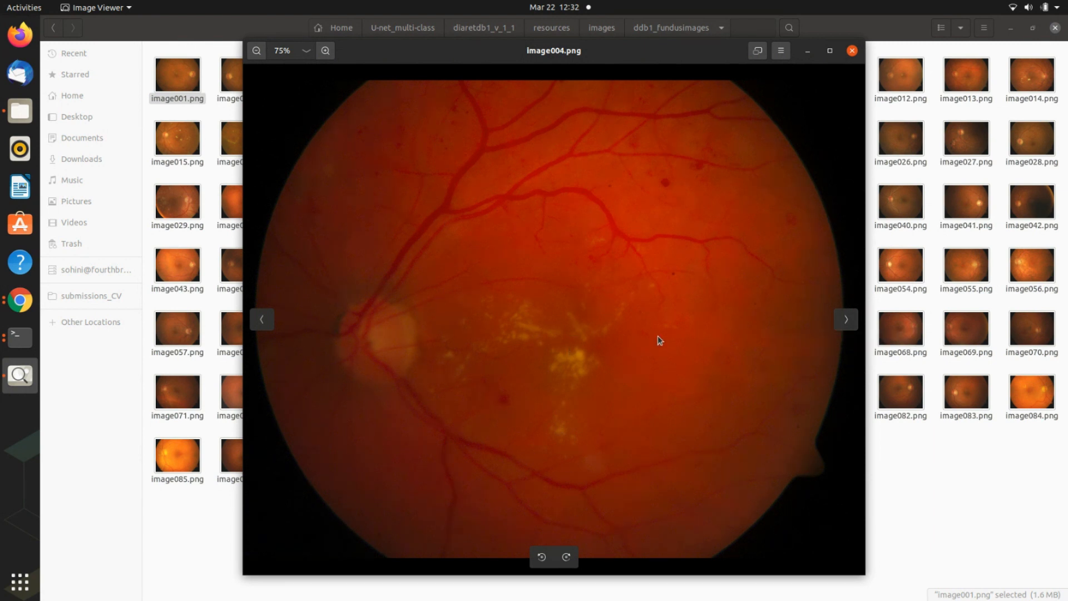
pyautogui.moveTo(665, 189)
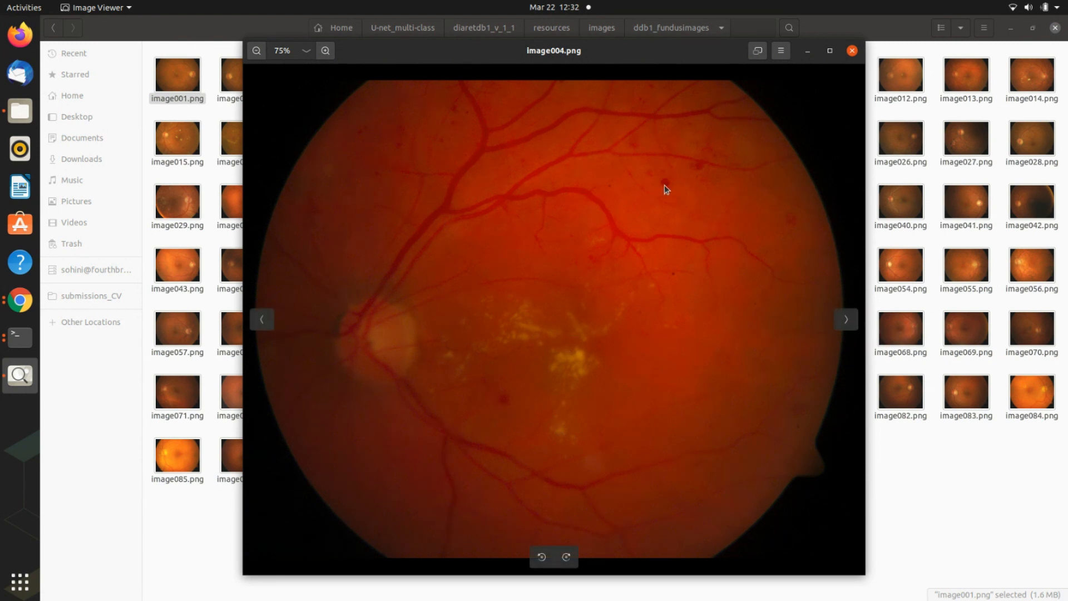
pyautogui.moveTo(531, 401)
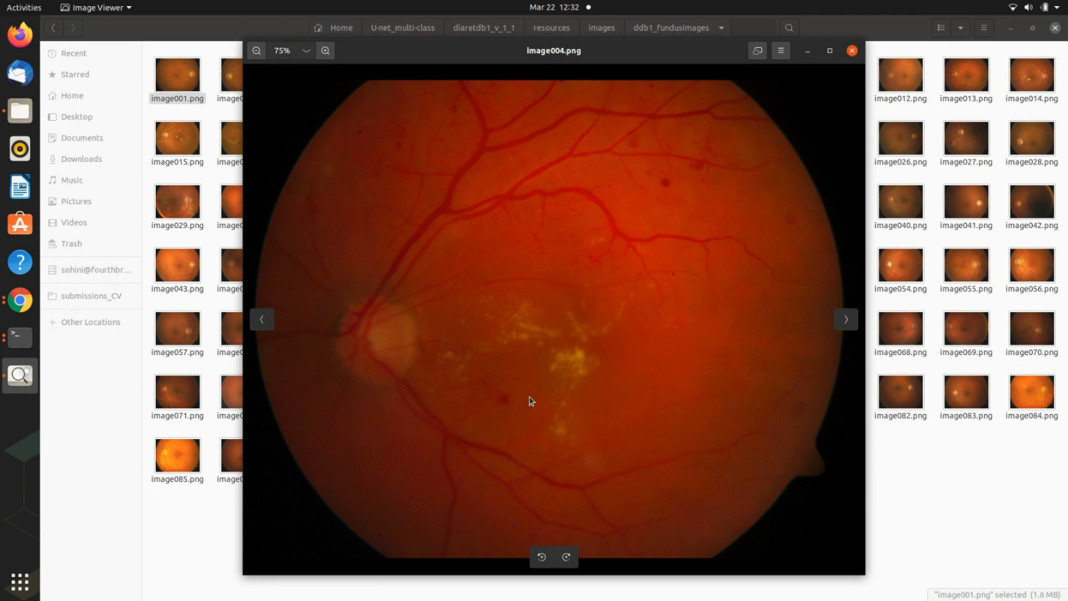
pyautogui.moveTo(638, 289)
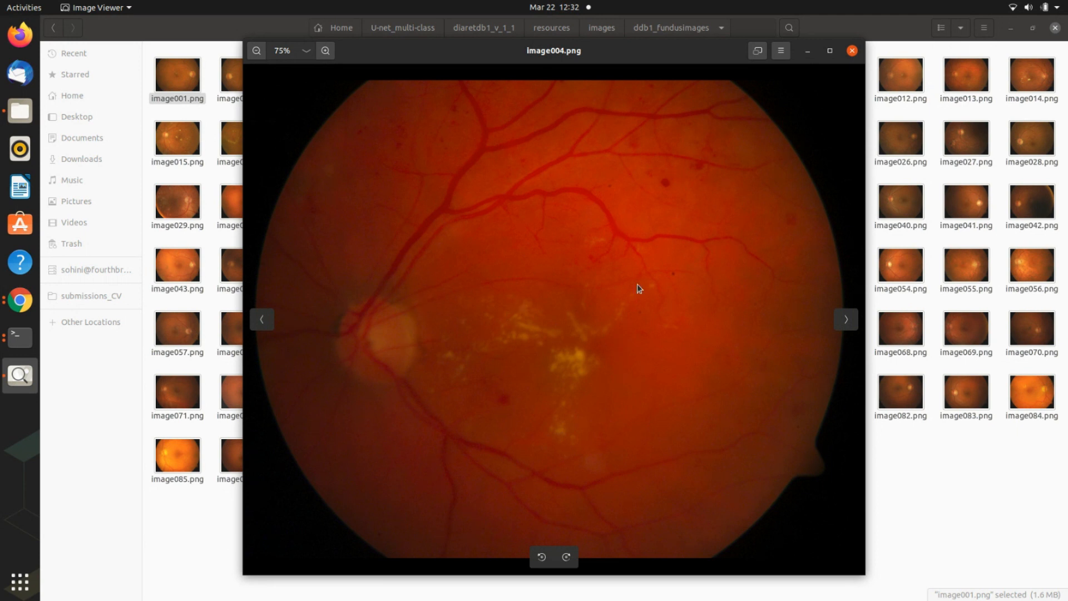
pyautogui.click(845, 319)
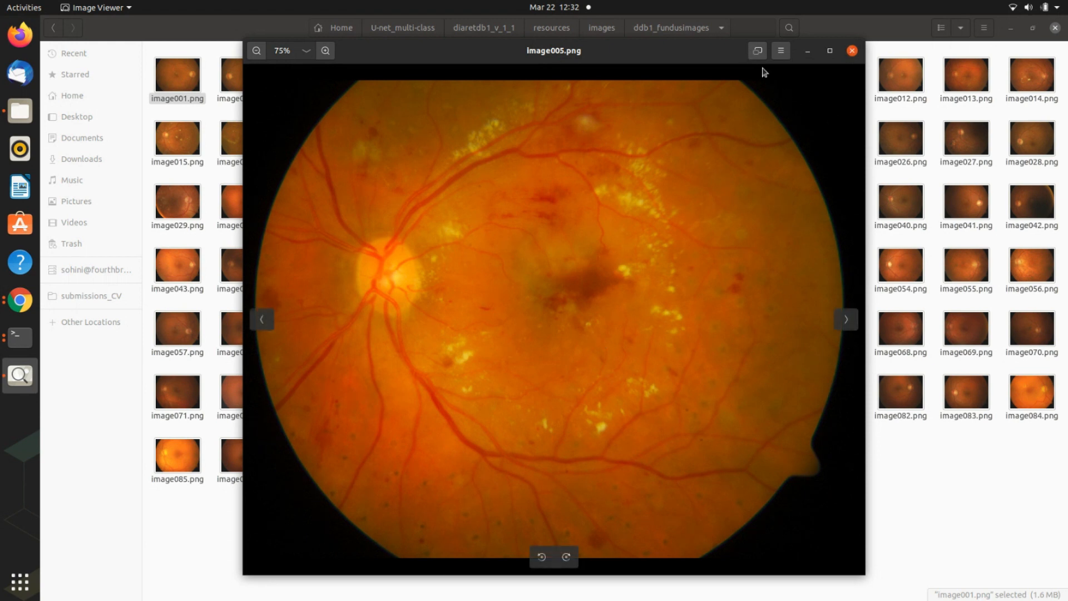
pyautogui.click(851, 51)
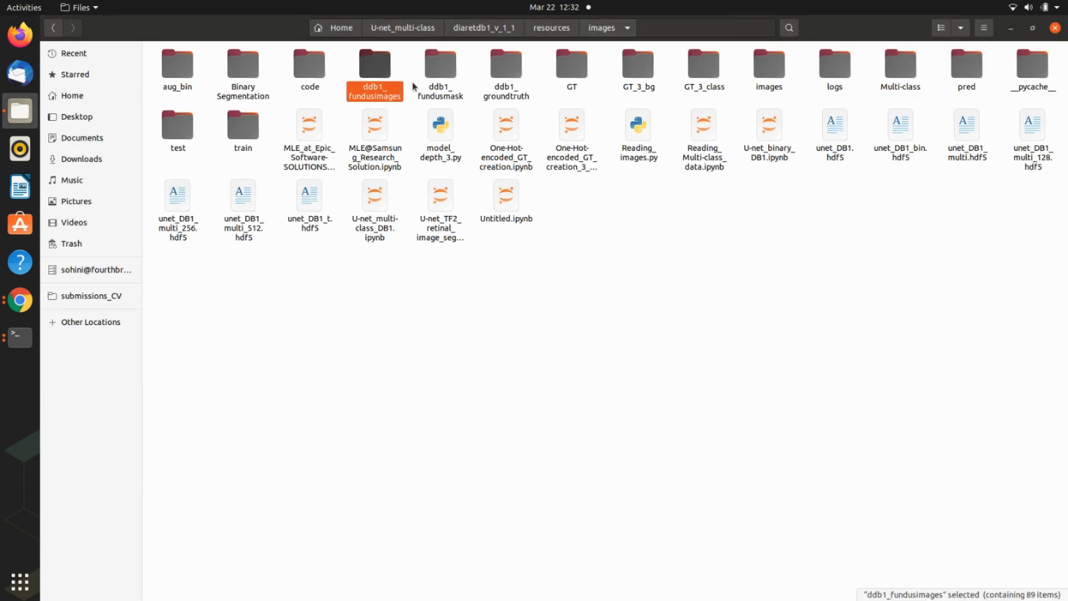
# Step: Open the image001.png mask from ddb1_groundtruth/hardexudates, view it, and close it
pyautogui.doubleClick(506, 64)
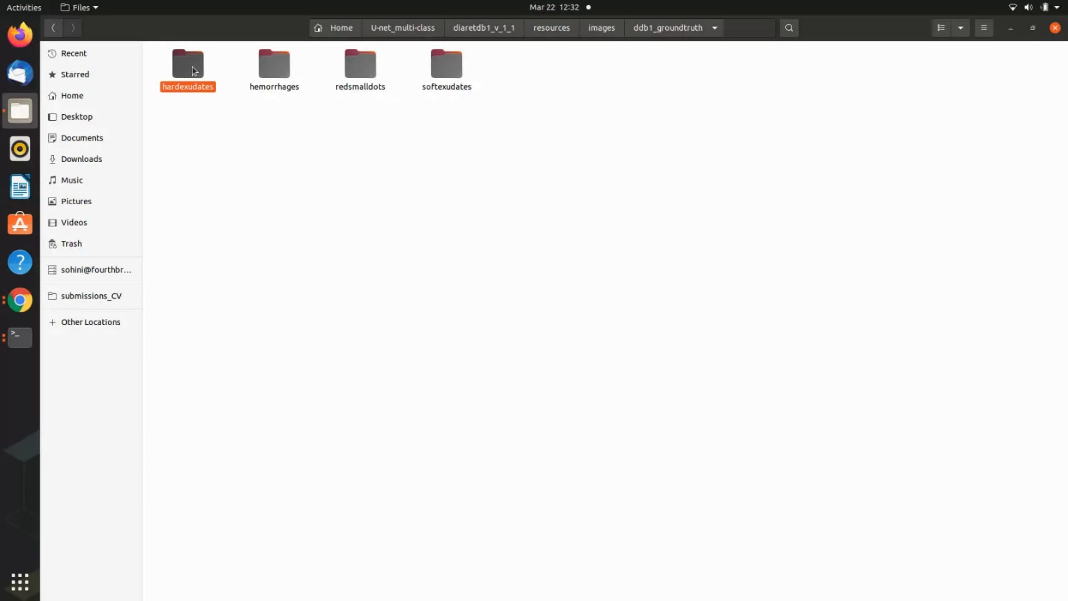
pyautogui.doubleClick(187, 61)
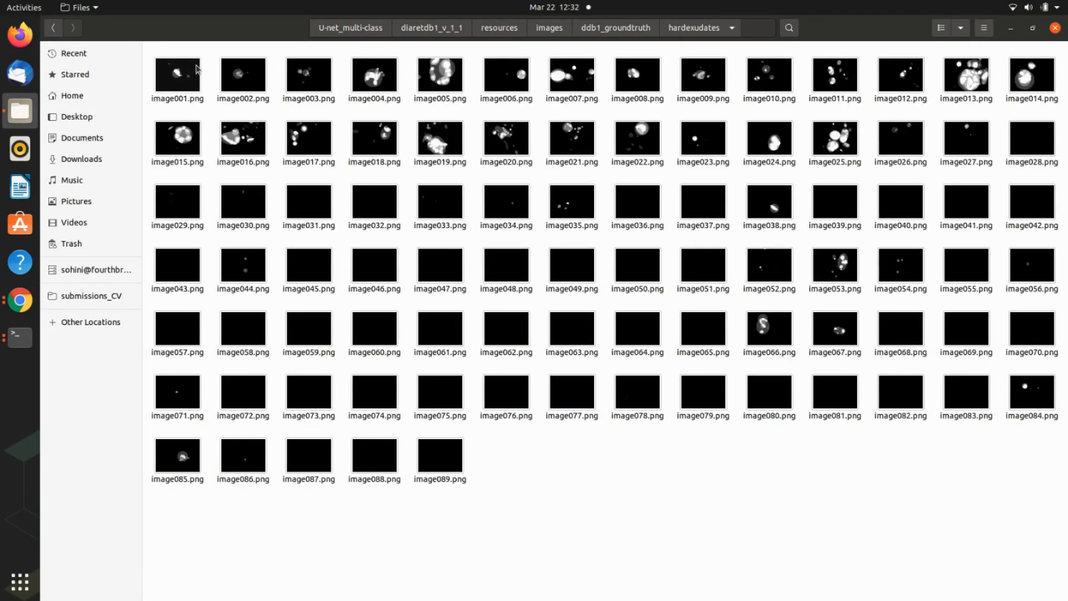
pyautogui.doubleClick(176, 73)
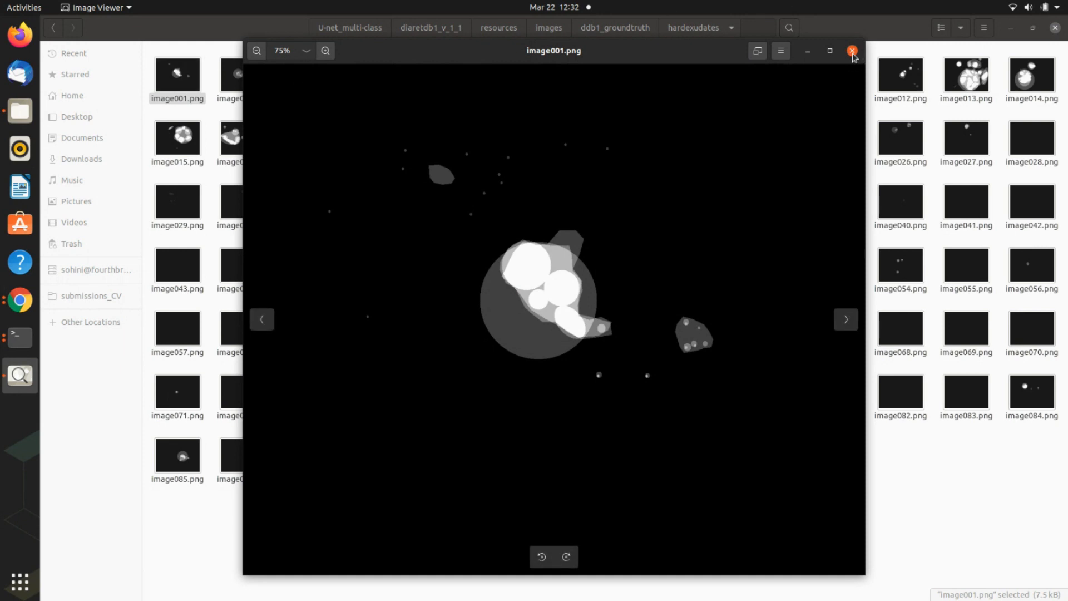
pyautogui.click(852, 51)
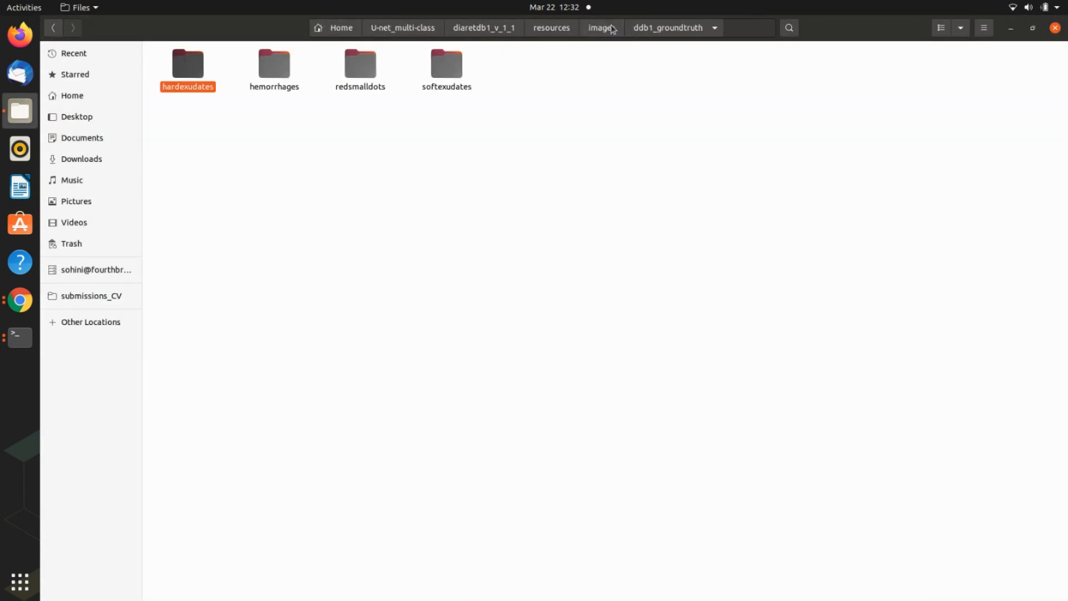
pyautogui.click(188, 64)
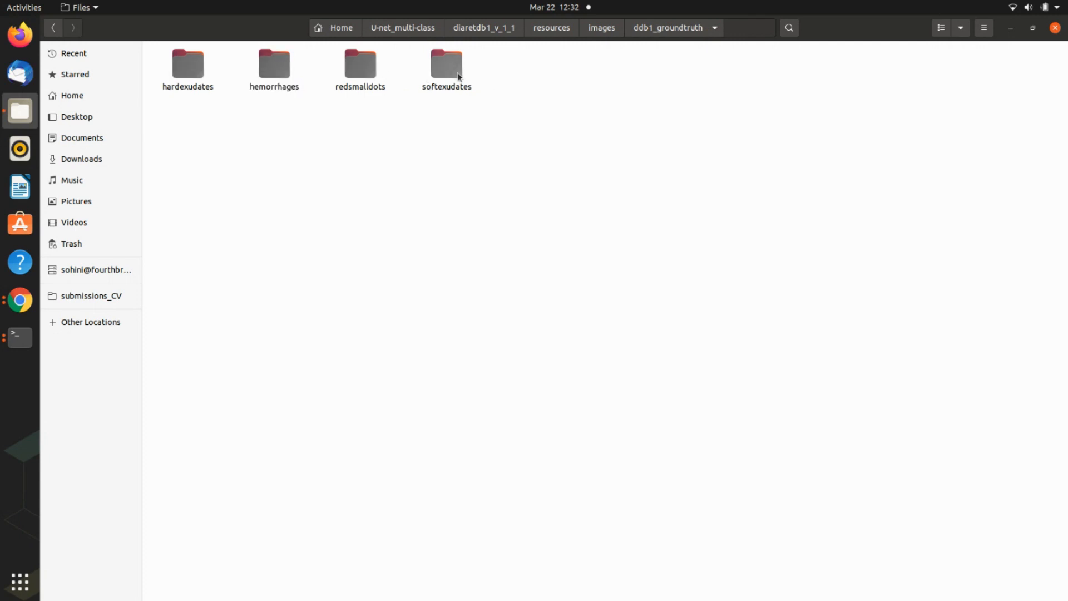
# Step: Open the softexudates mask folder, then switch to the One-Hot-encoded GT creation notebook
pyautogui.doubleClick(445, 65)
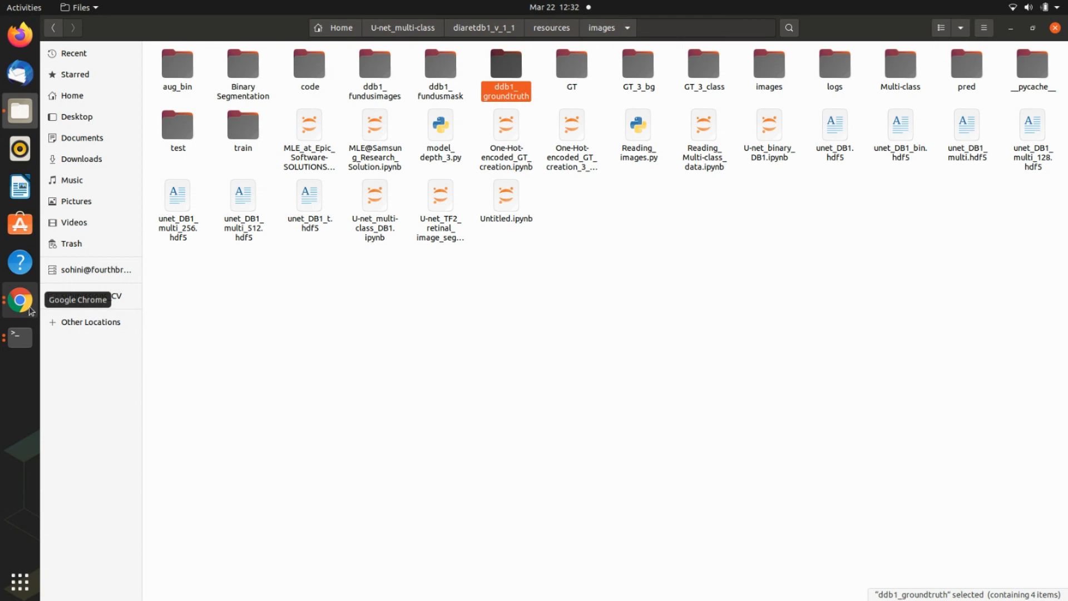
pyautogui.click(20, 300)
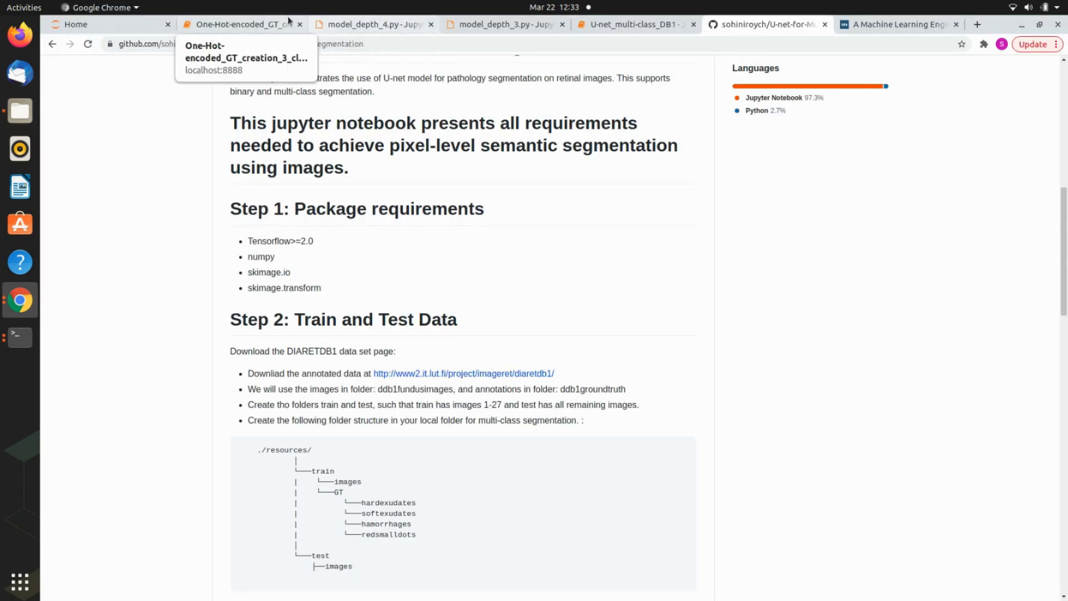
pyautogui.click(239, 24)
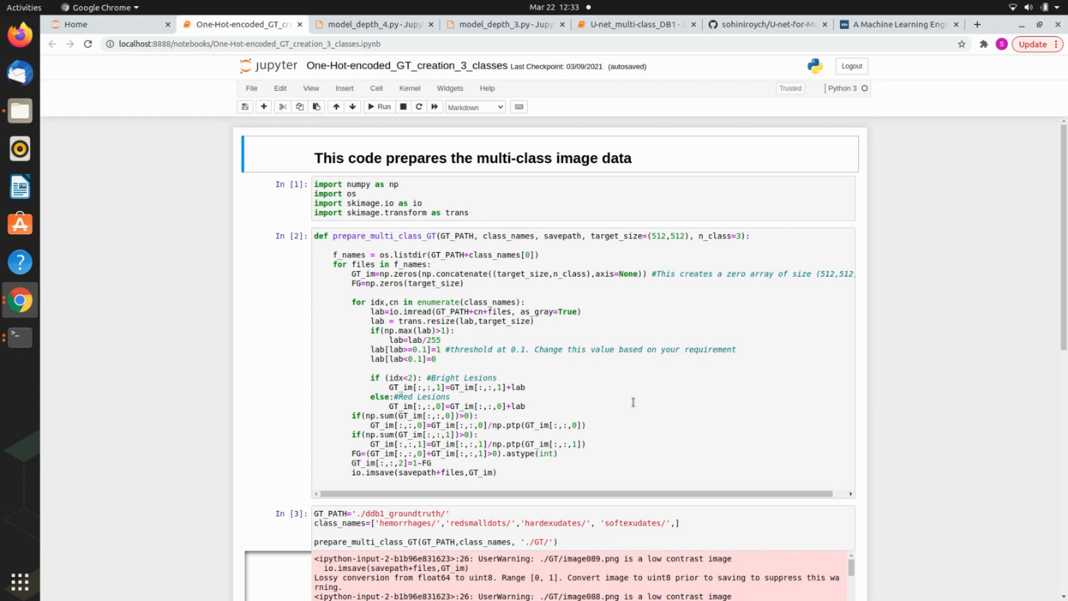
pyautogui.moveTo(627, 494)
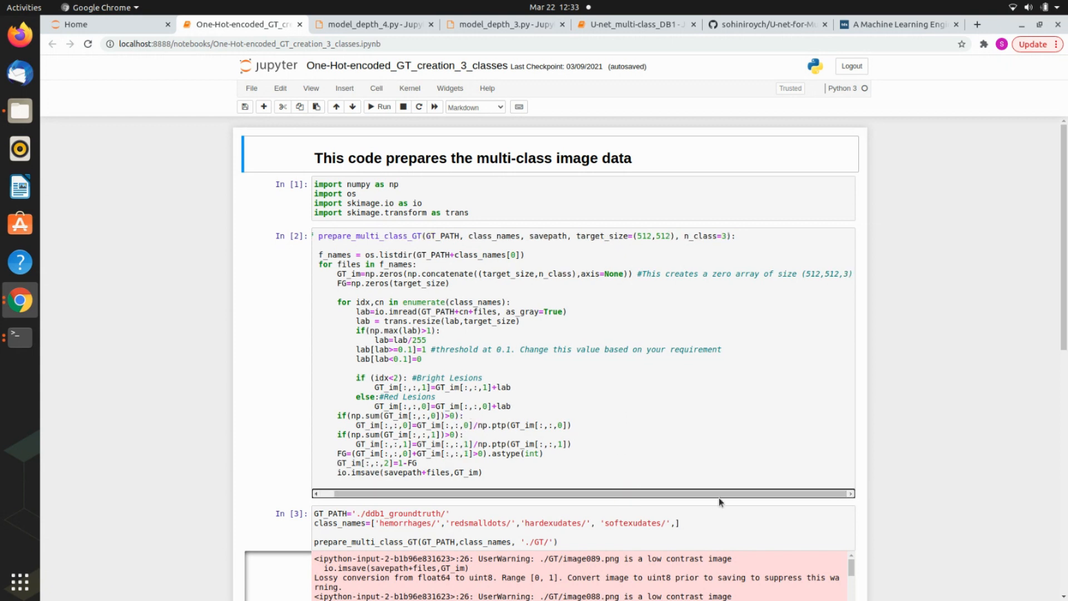
pyautogui.moveTo(708, 502)
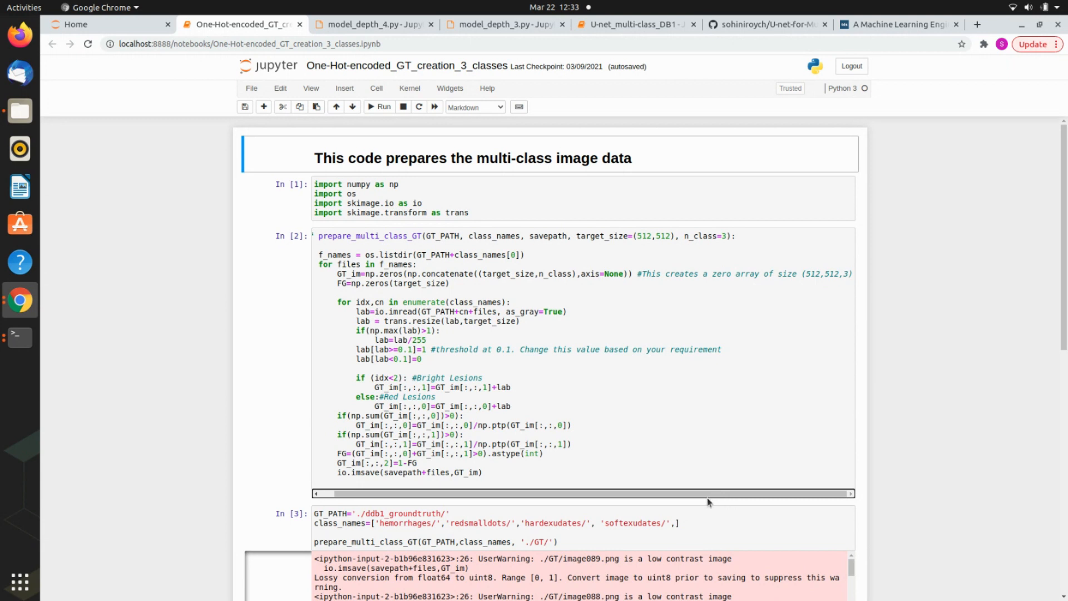
pyautogui.moveTo(622, 500)
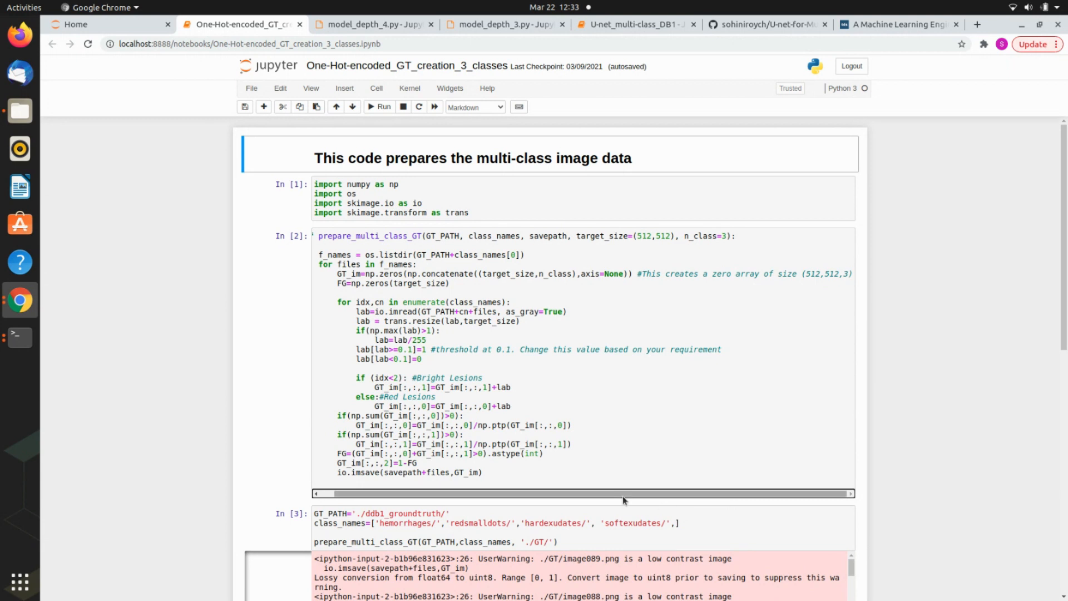
# Step: Review prepare_multi_class_GT, highlighting its Red Lesions comment, then switch to the tutorial
pyautogui.doubleClick(447, 377)
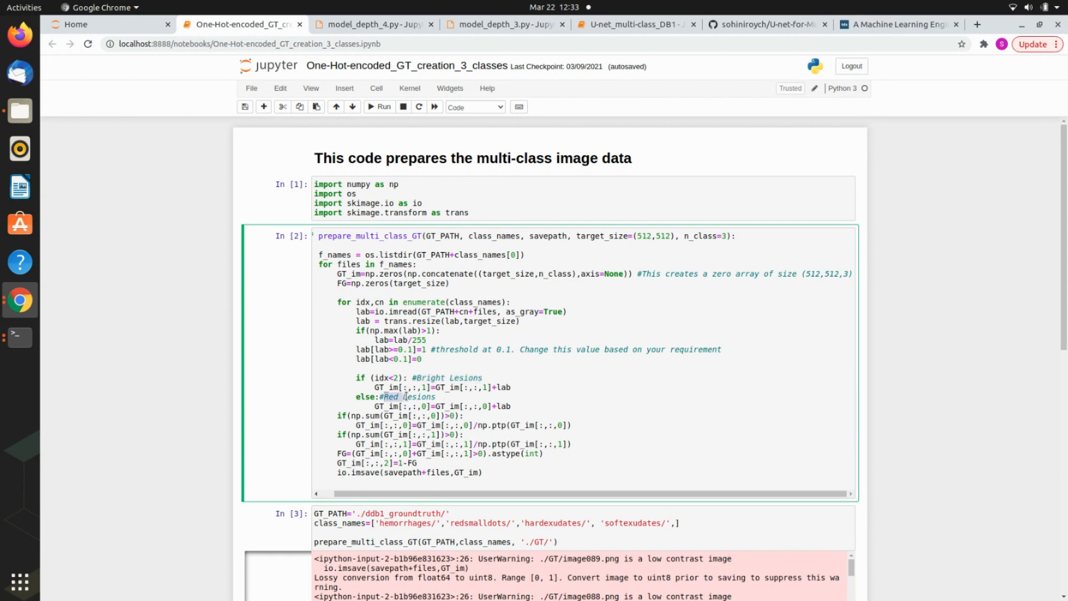
pyautogui.doubleClick(413, 397)
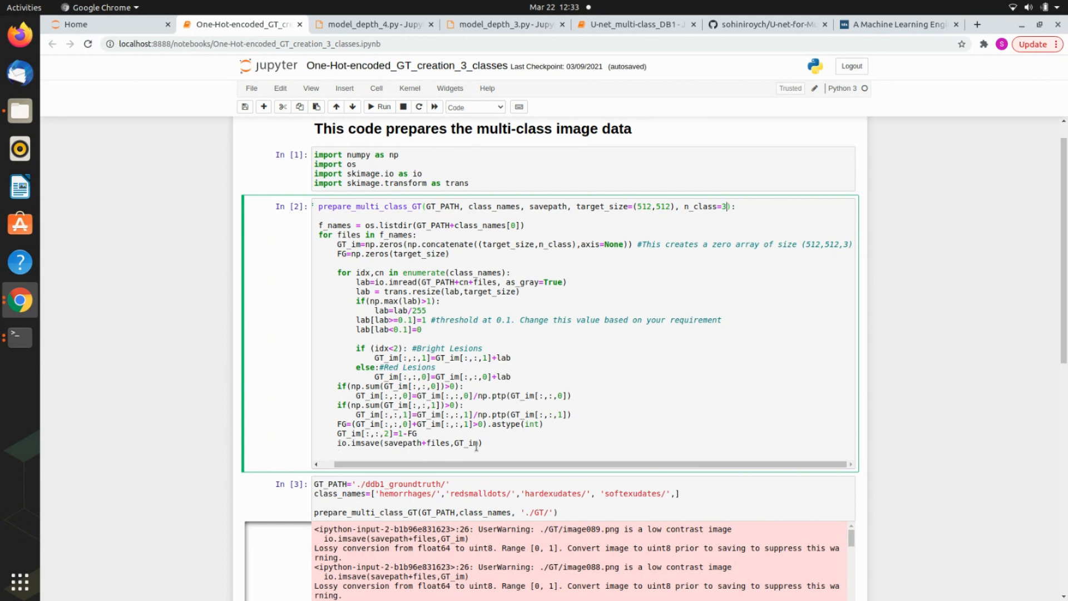
pyautogui.moveTo(472, 446)
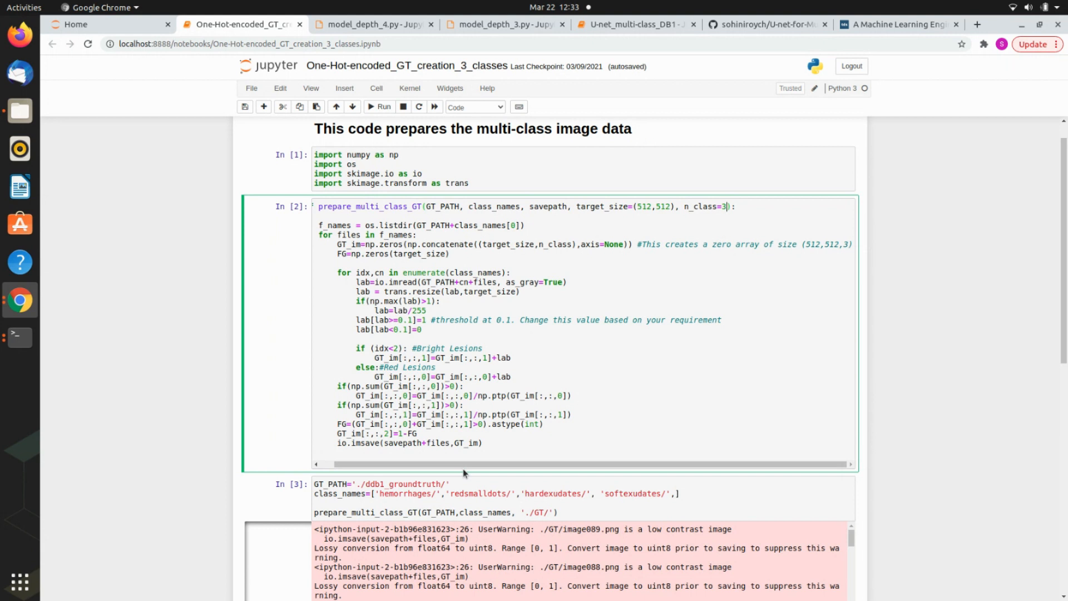
pyautogui.click(894, 24)
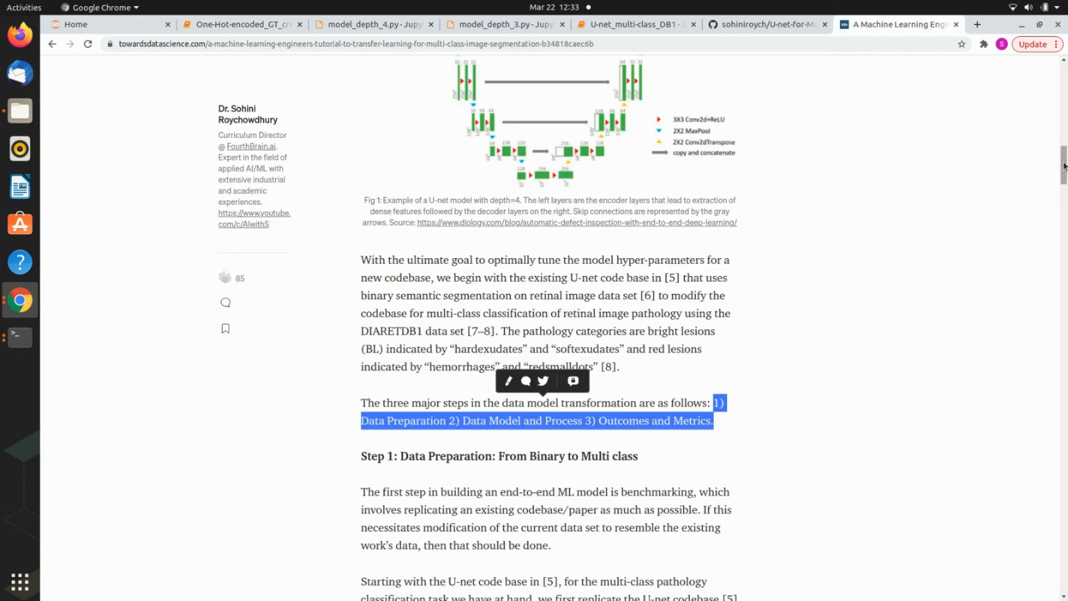
# Step: Scroll the article to Step 1: Data Preparation, then switch to the GitHub tab
pyautogui.scroll(-3)
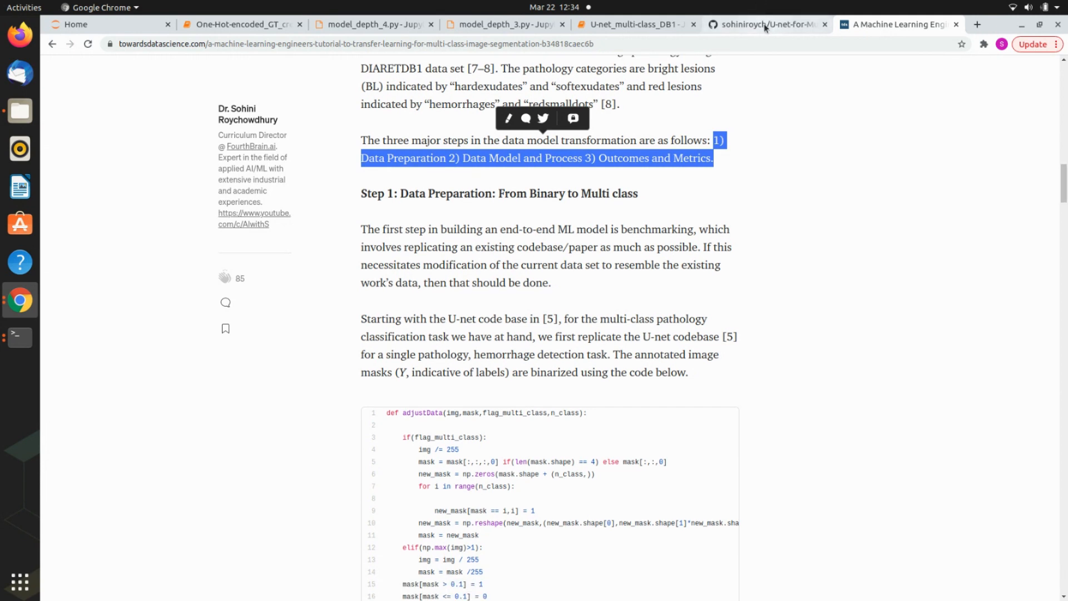
pyautogui.click(634, 24)
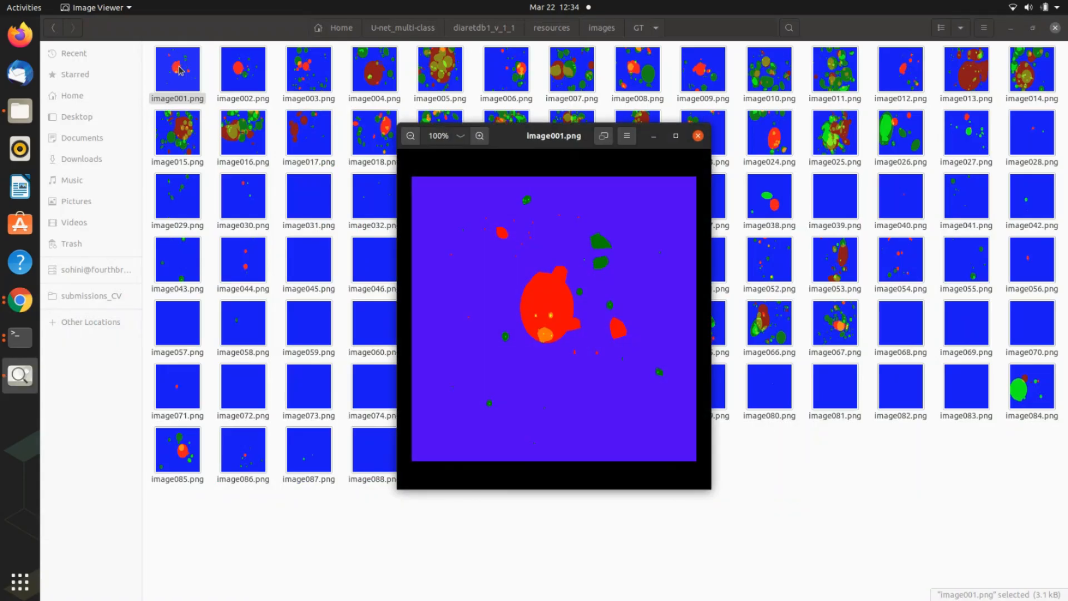
# Step: Flip through the next three-class ground-truth masks toward image005 with the Right arrow
pyautogui.press('Right')
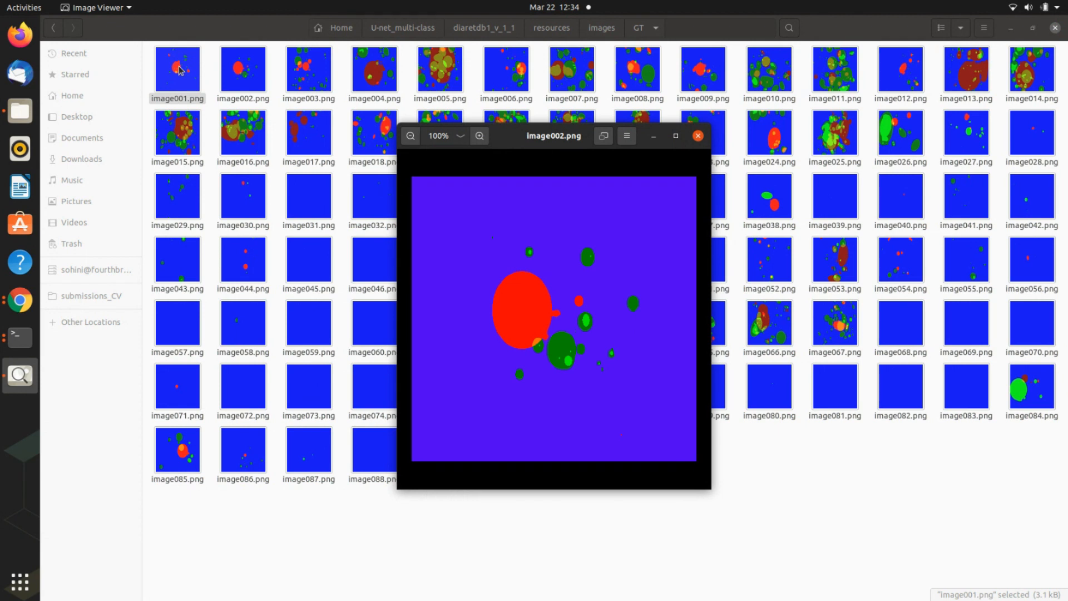
pyautogui.press('Right')
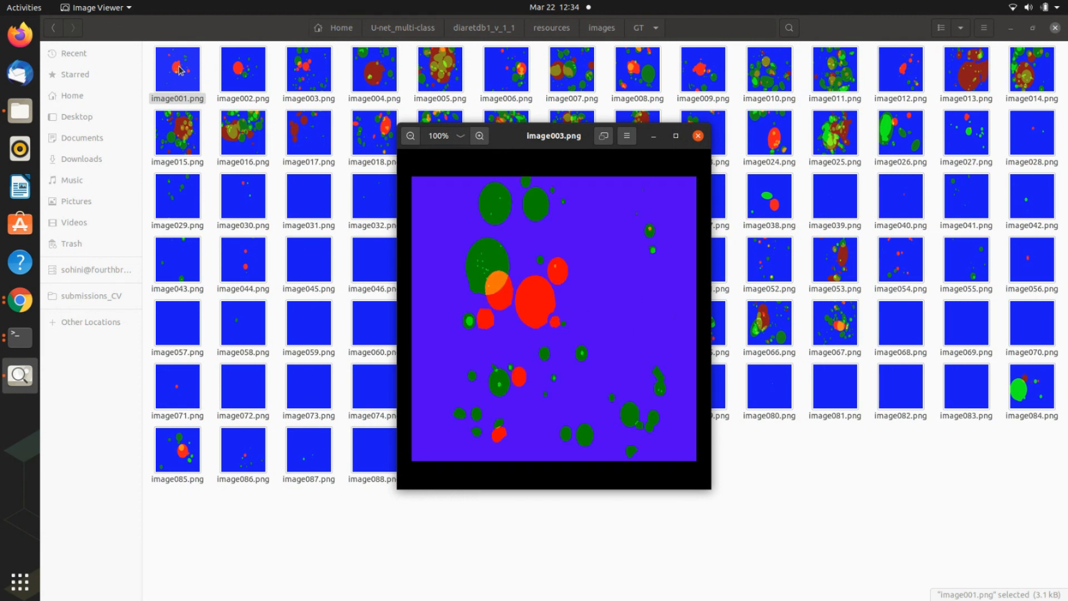
pyautogui.moveTo(545, 321)
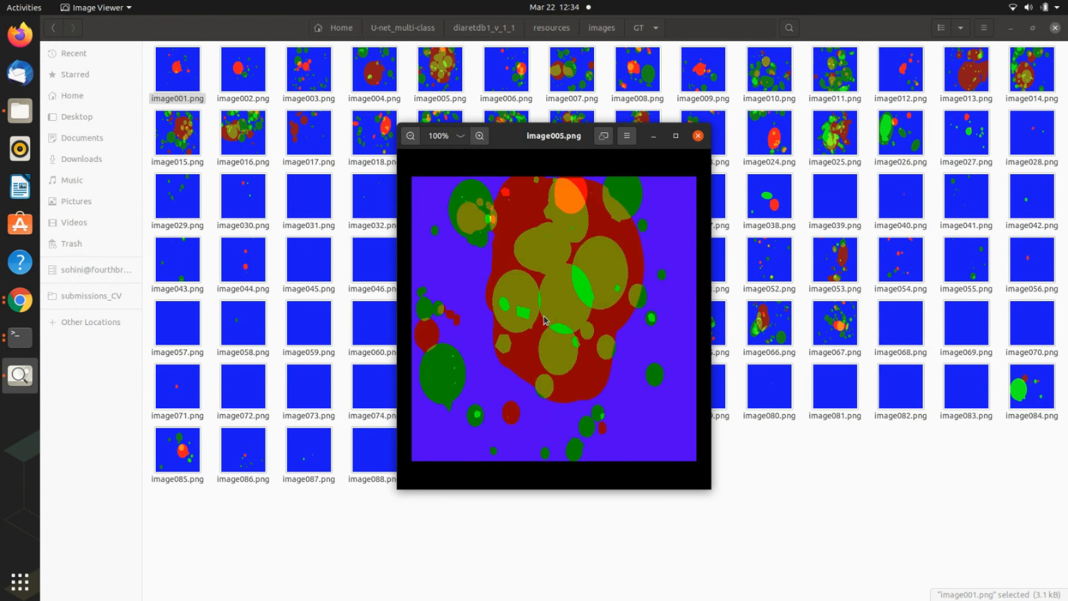
pyautogui.press('Right')
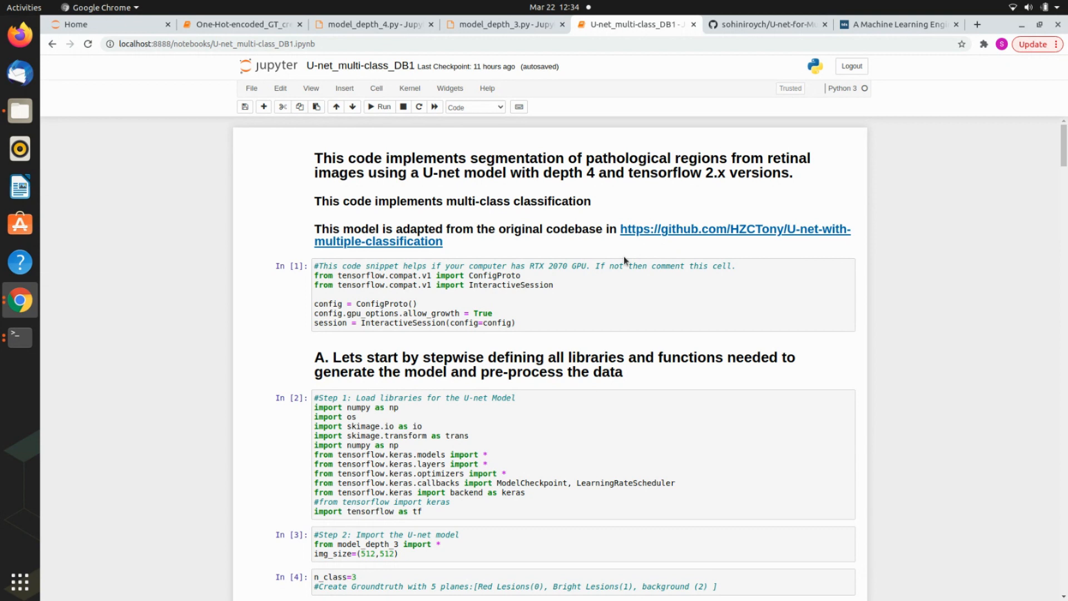
# Step: Open U-net_binary_DB1.ipynb from the repository's code folder, then return to the tutorial
pyautogui.click(767, 23)
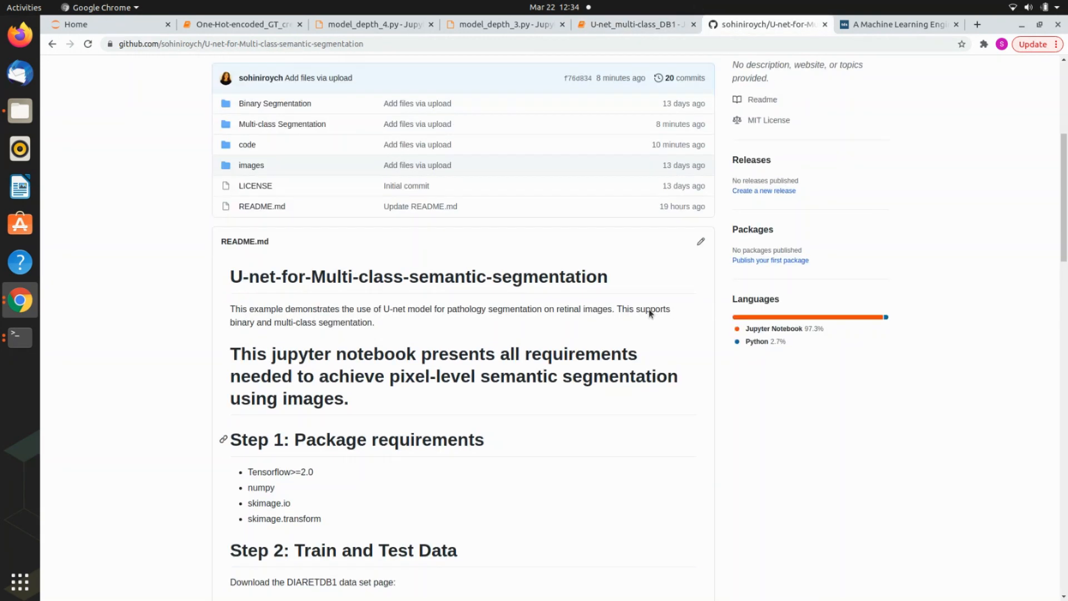
pyautogui.click(281, 124)
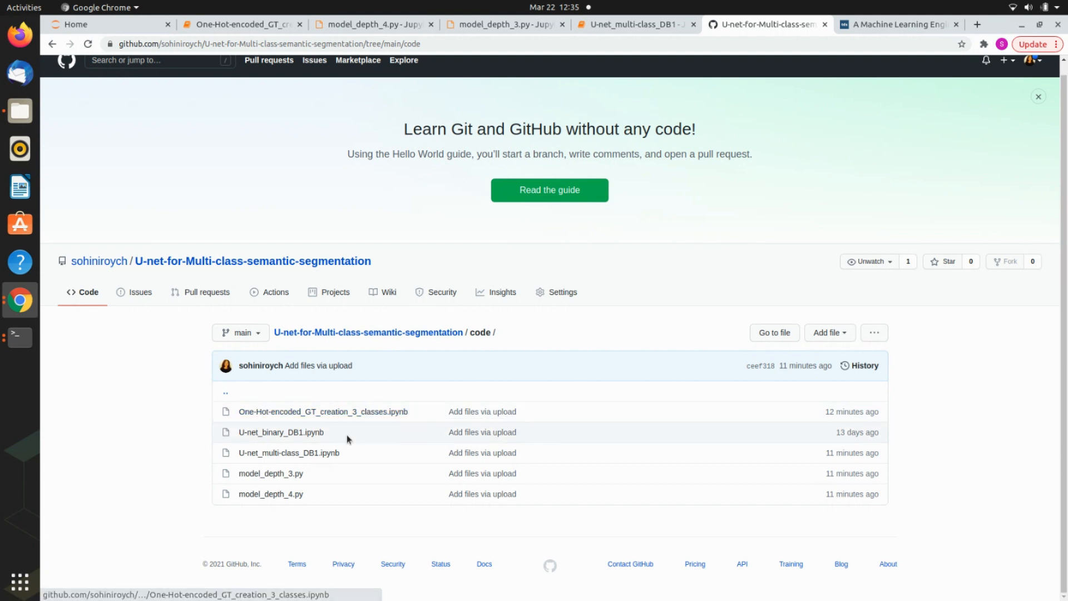
pyautogui.moveTo(315, 443)
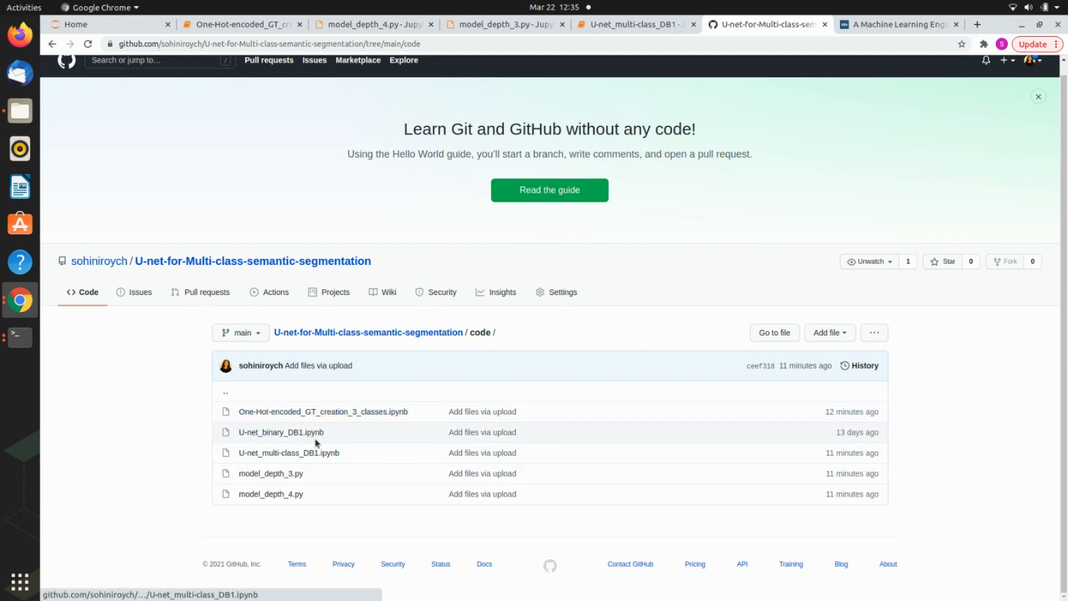
pyautogui.click(280, 432)
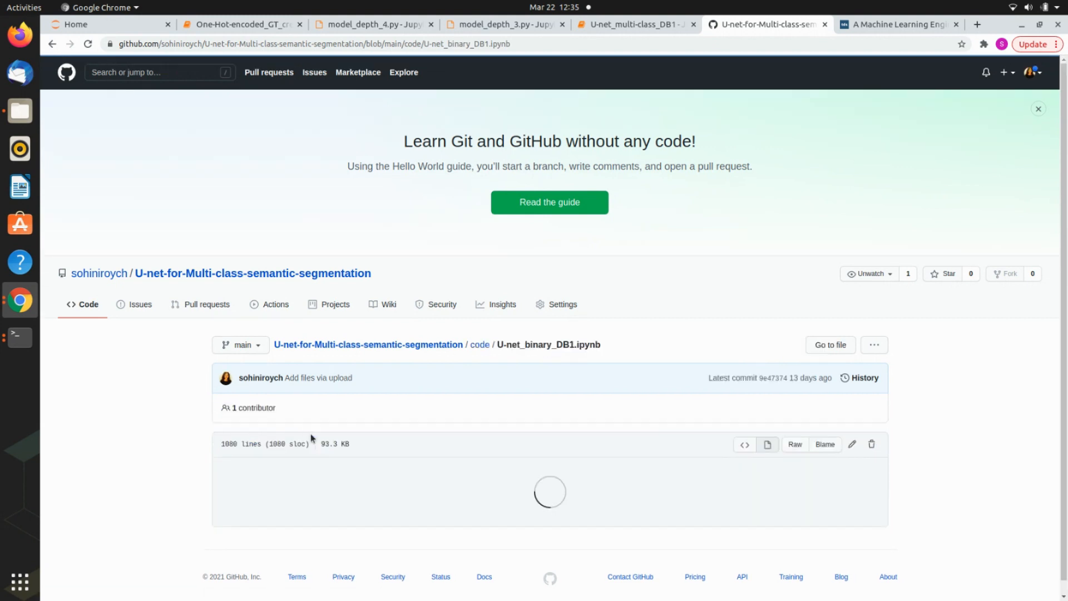
pyautogui.moveTo(409, 468)
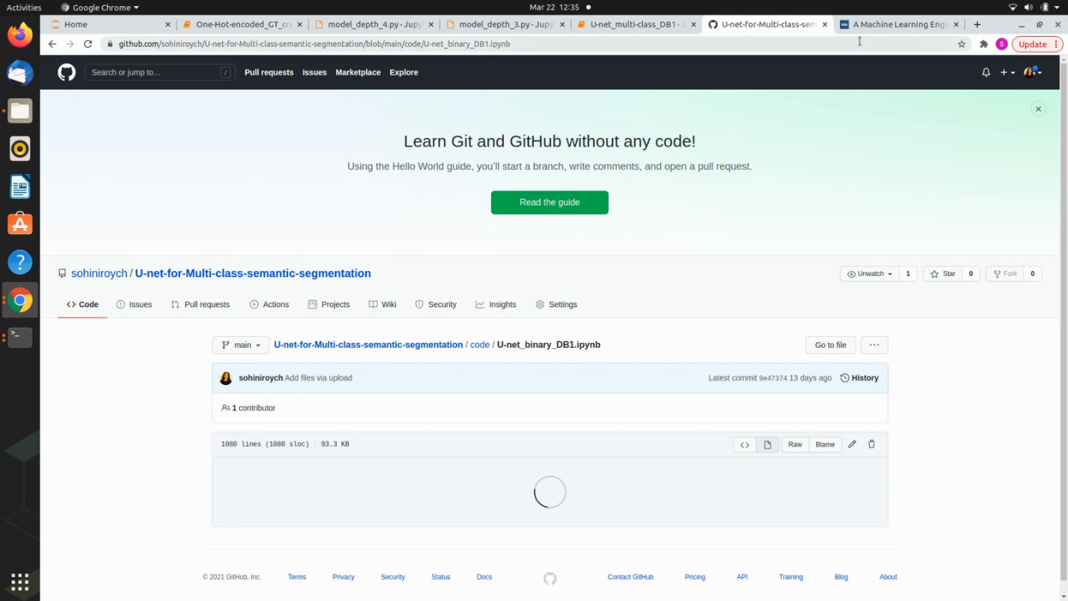
pyautogui.click(896, 24)
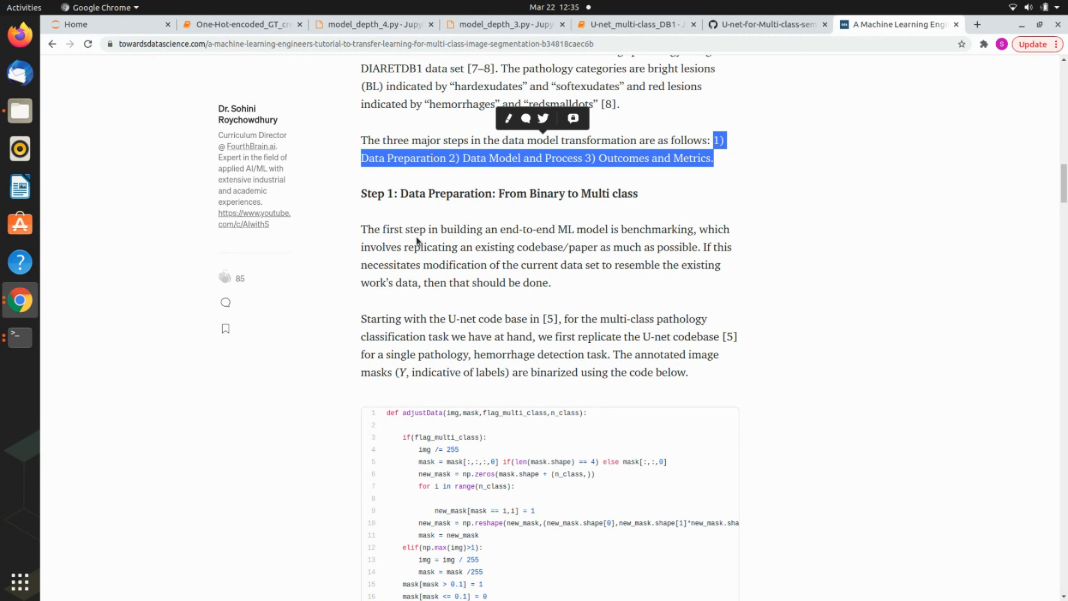
pyautogui.moveTo(848, 439)
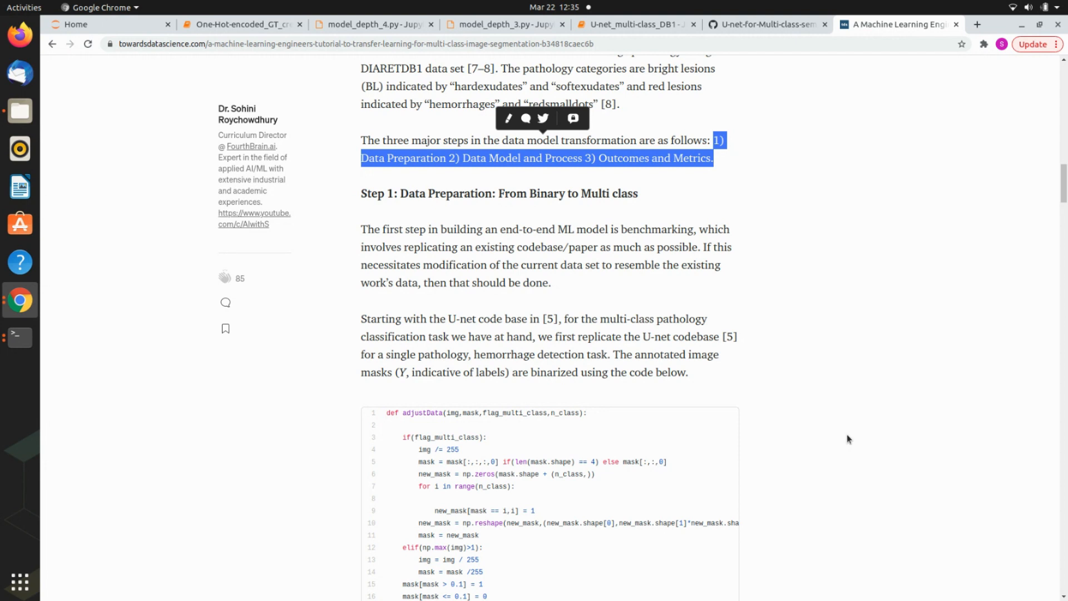
pyautogui.moveTo(637, 24)
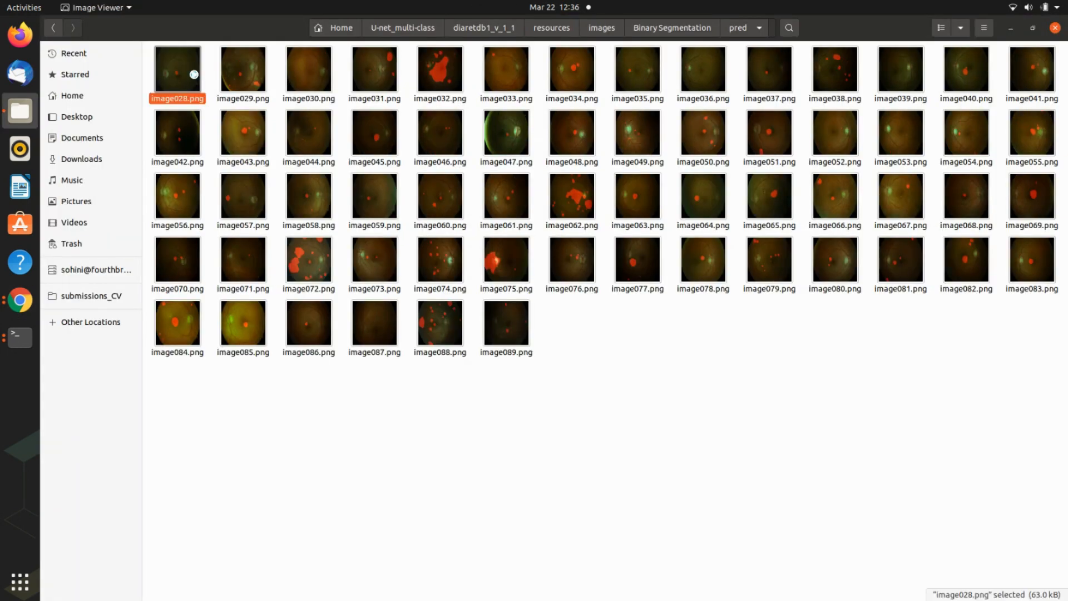
# Step: View a binary prediction image full size, then return to the U-net_multi-class_DB1 notebook
pyautogui.doubleClick(177, 69)
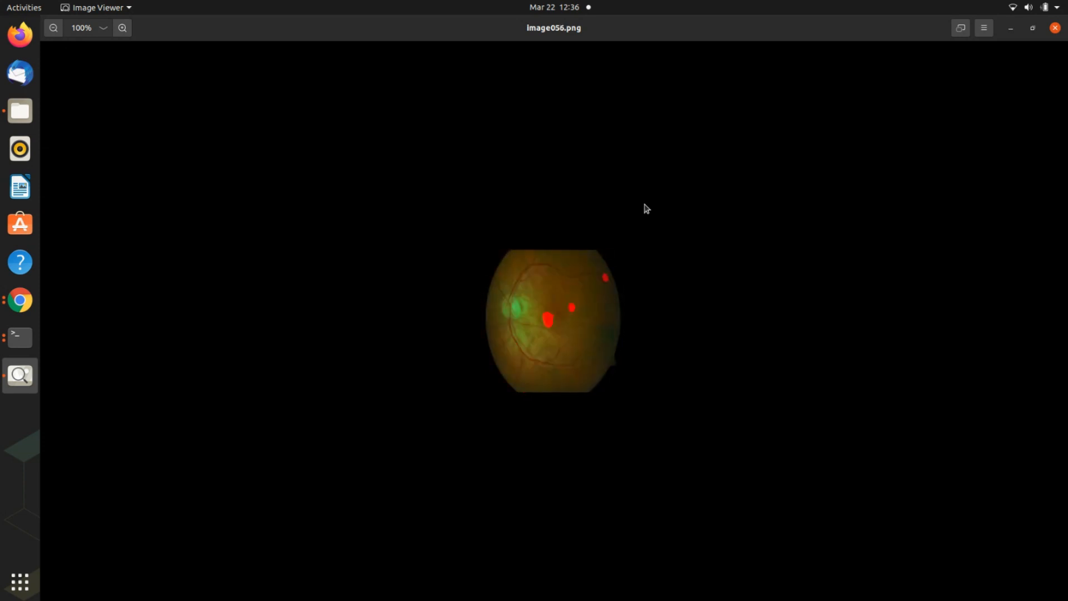
pyautogui.click(1056, 27)
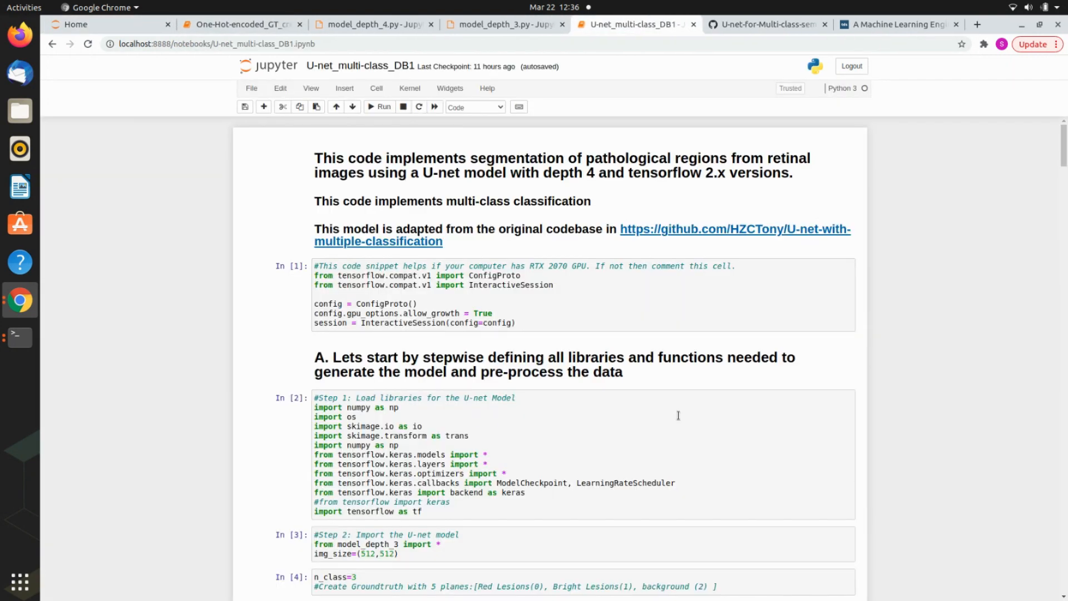
# Step: Switch to the model_depth_3.py tab showing its dice coefficient functions and U-net definition
pyautogui.scroll(-3)
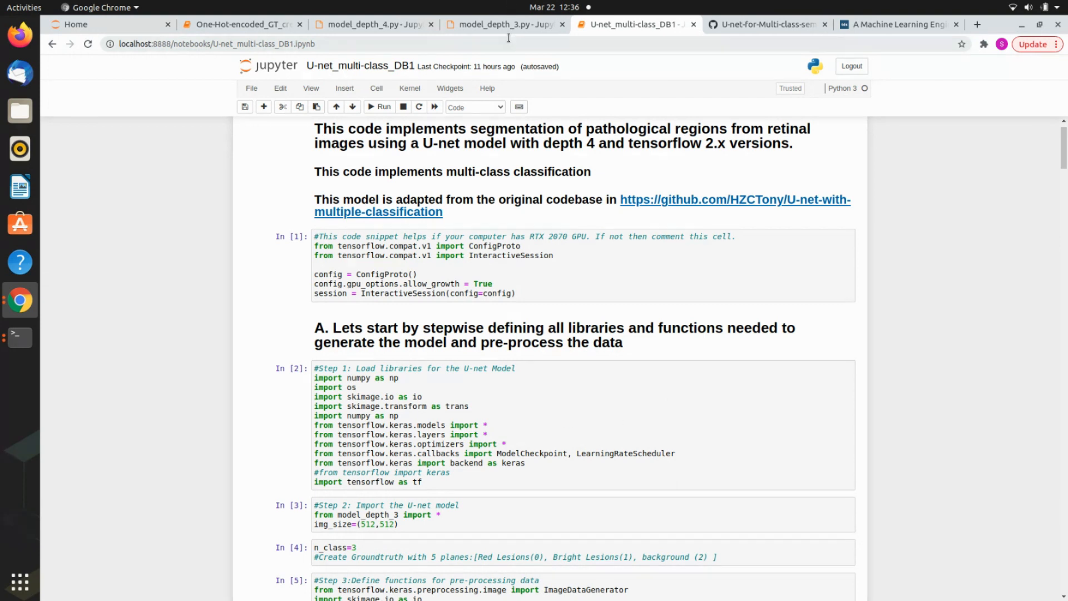
pyautogui.click(504, 24)
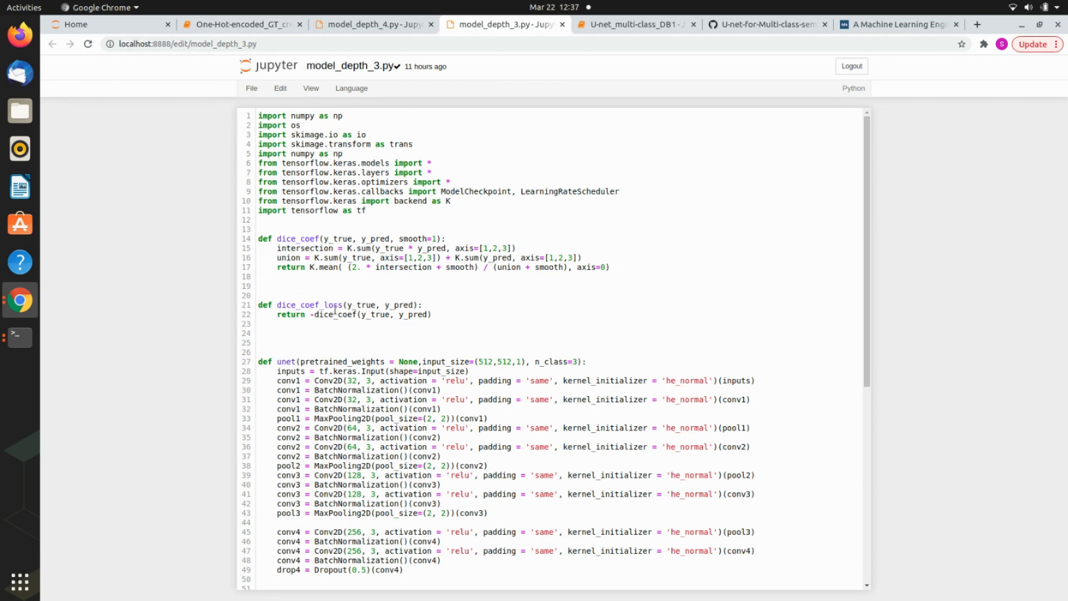
pyautogui.moveTo(431, 271)
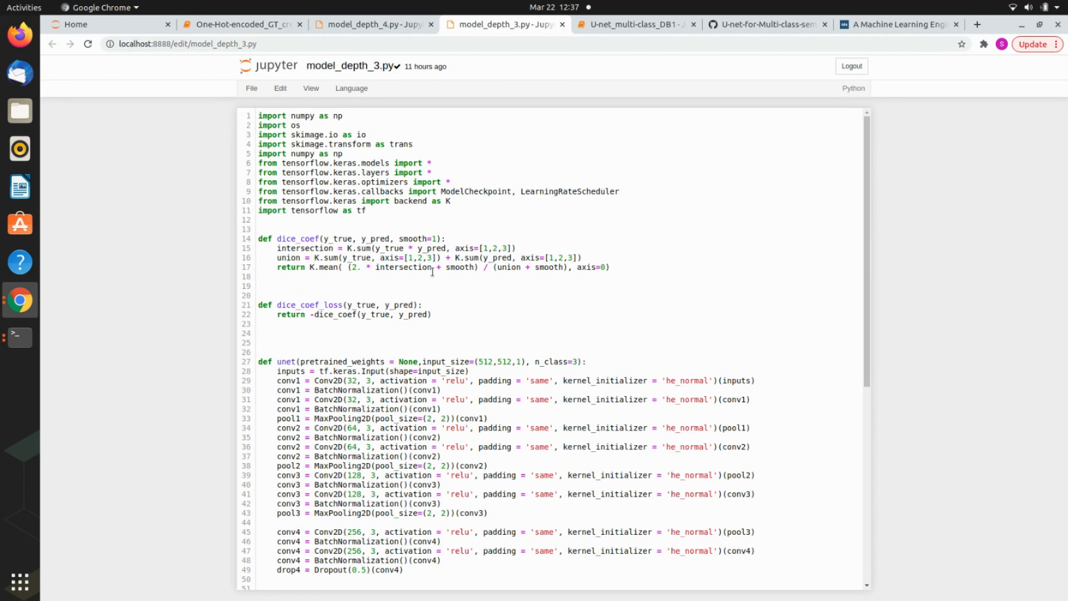
# Step: Read model_depth_3.py down to the softmax layer and model.compile, then return to U-net_multi-class_DB1
pyautogui.scroll(-3)
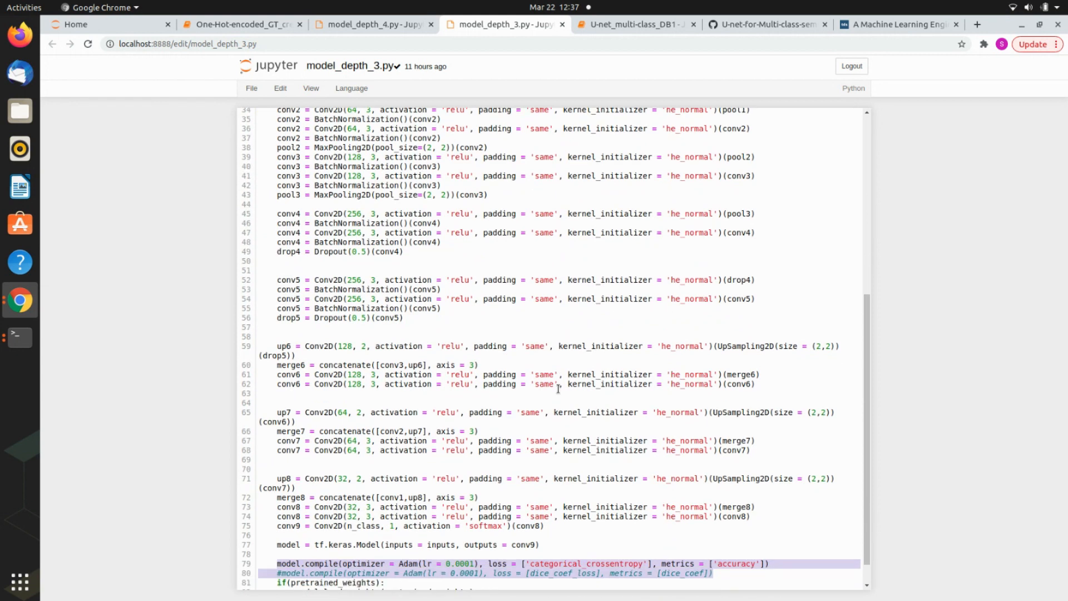
pyautogui.scroll(-3)
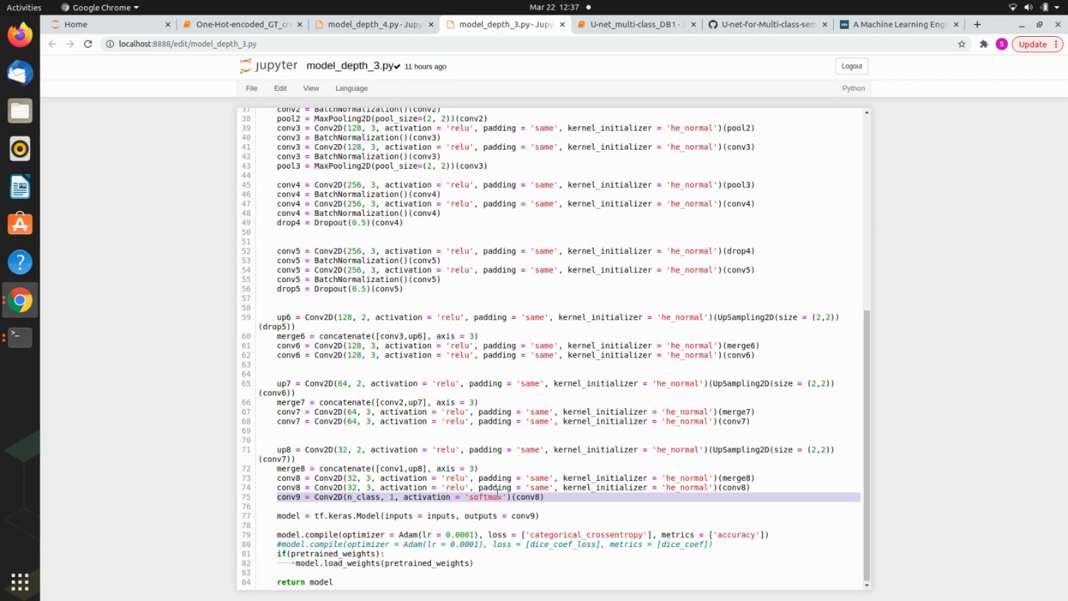
pyautogui.moveTo(497, 491)
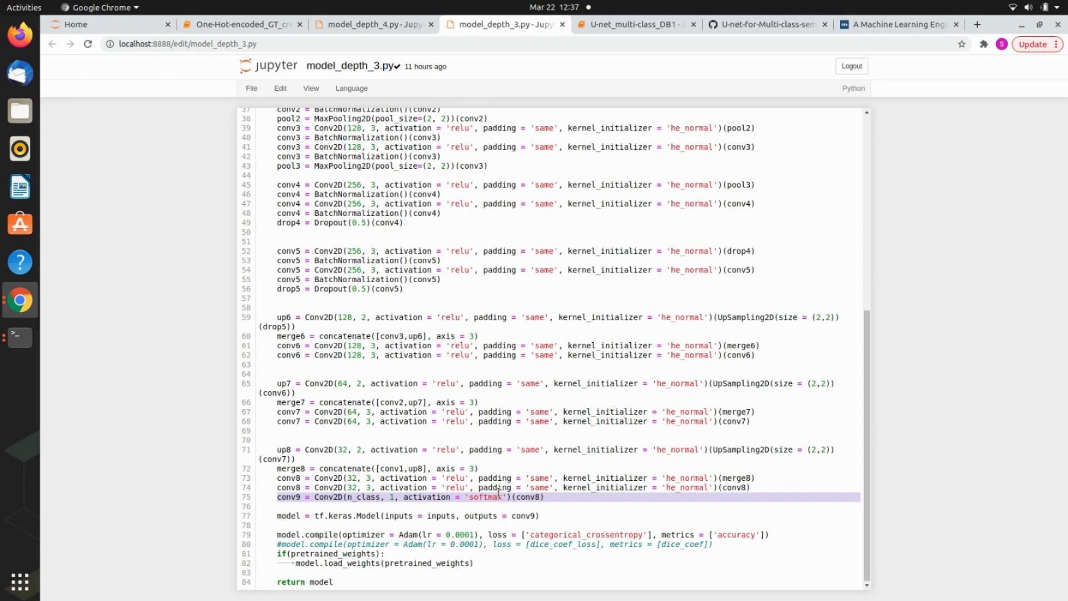
pyautogui.moveTo(550, 544)
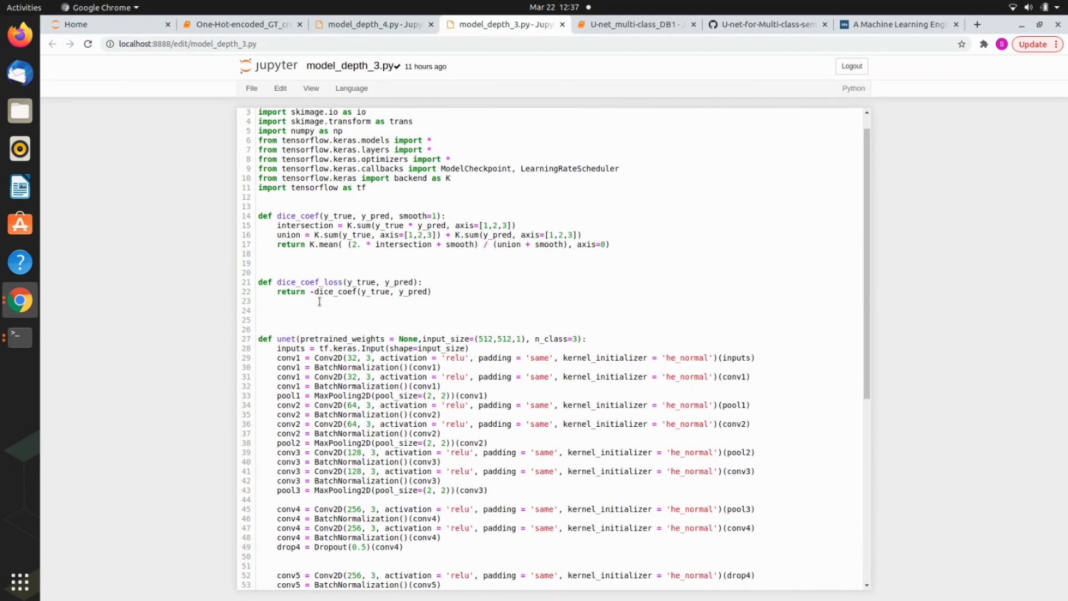
pyautogui.scroll(-3)
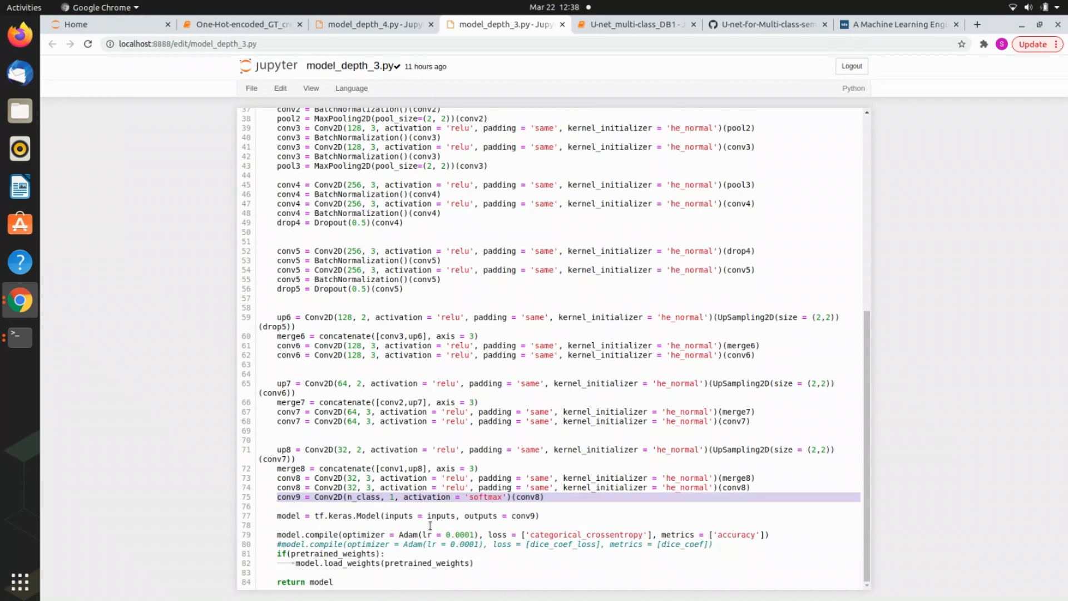
pyautogui.click(633, 24)
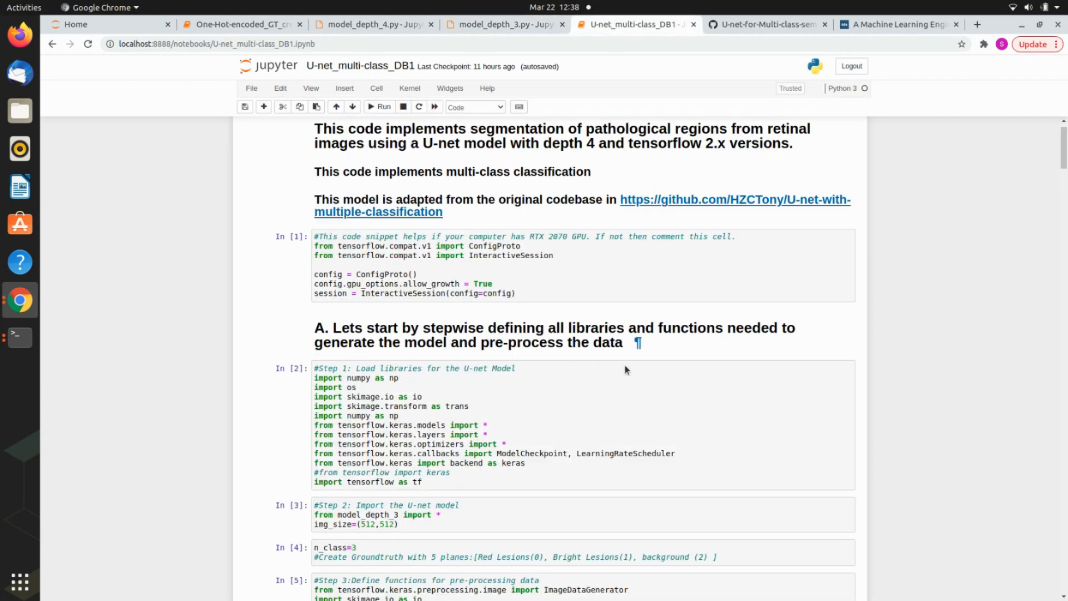
# Step: Compare the model_depth_4.py and model_depth_3.py code, then switch to the transfer-learning tutorial
pyautogui.click(477, 514)
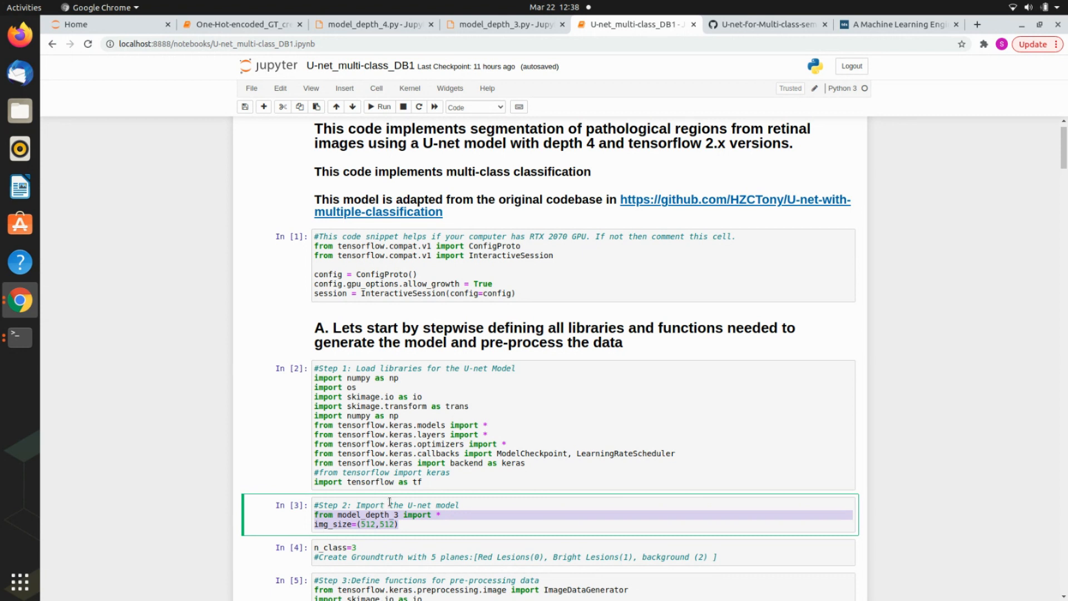
pyautogui.click(504, 24)
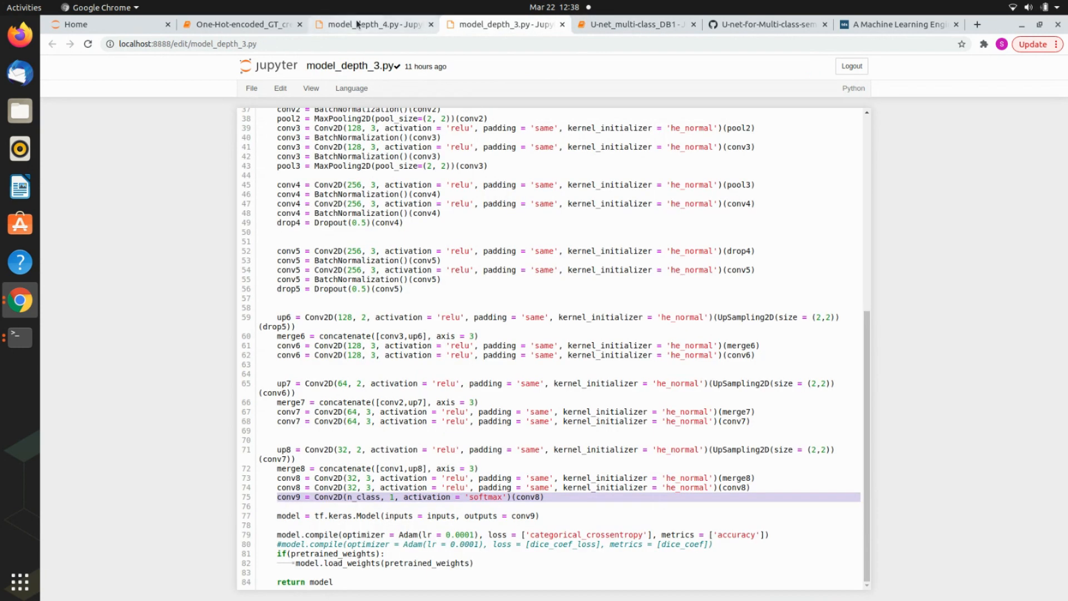
pyautogui.click(372, 24)
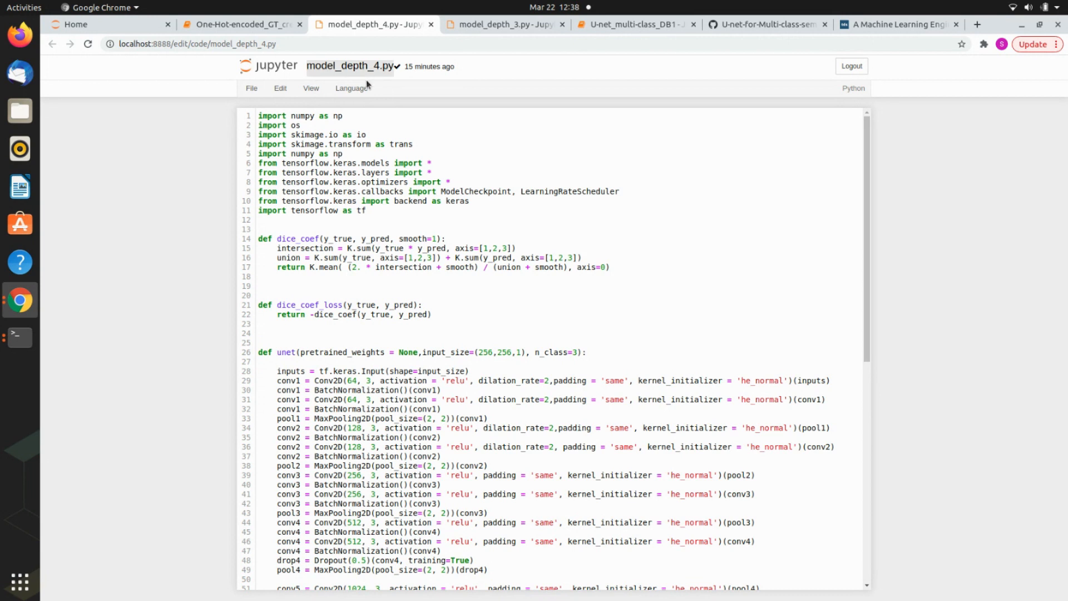
pyautogui.click(504, 24)
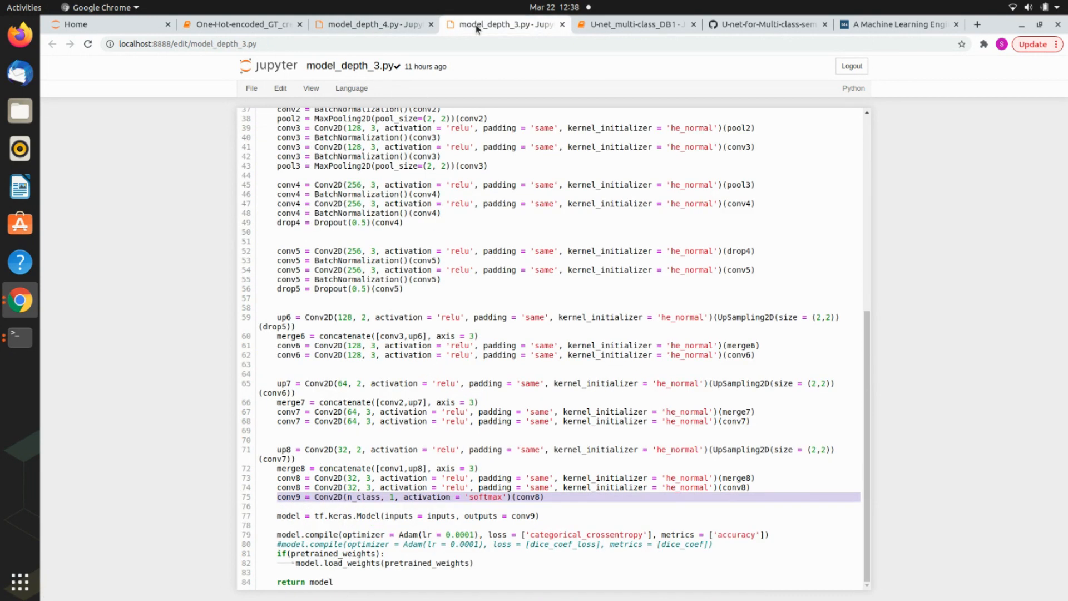
pyautogui.click(896, 25)
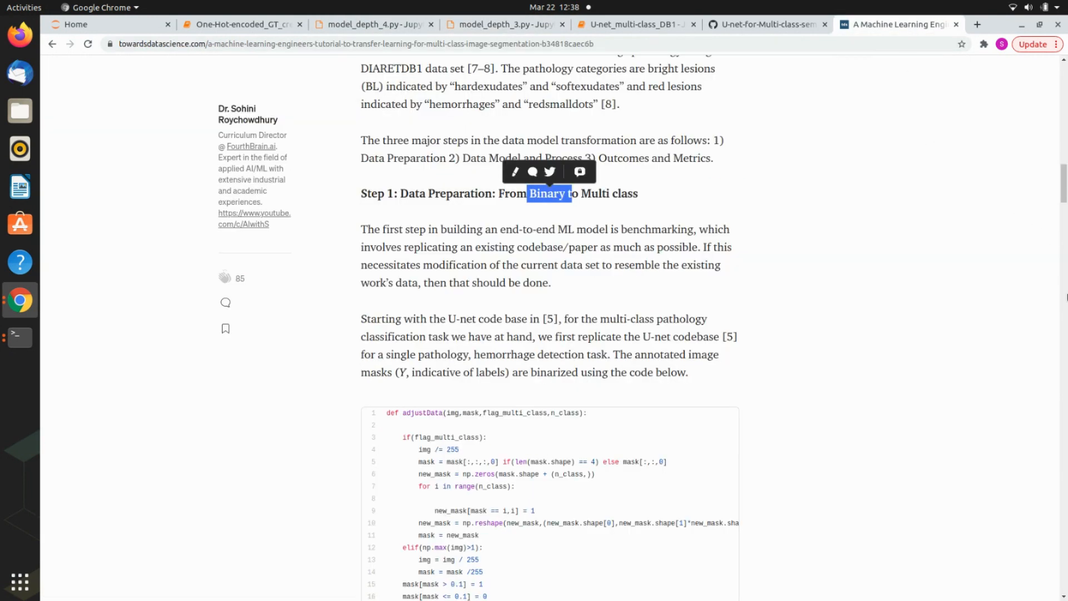
# Step: Scroll the article to Fig 4 comparing the depth=4 and depth=3 U-net graphs
pyautogui.scroll(-3)
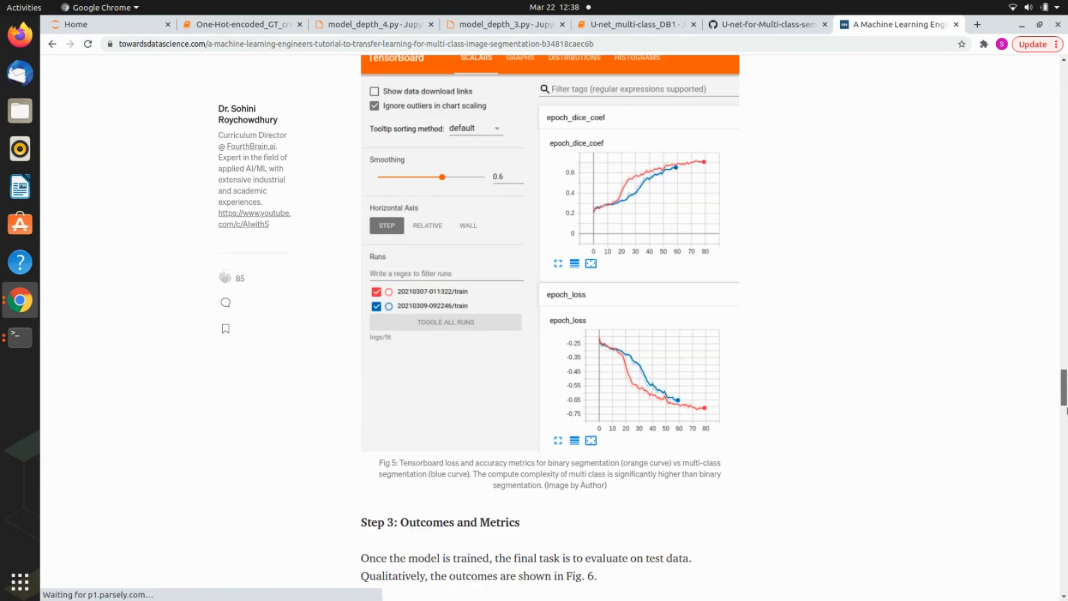
pyautogui.scroll(3)
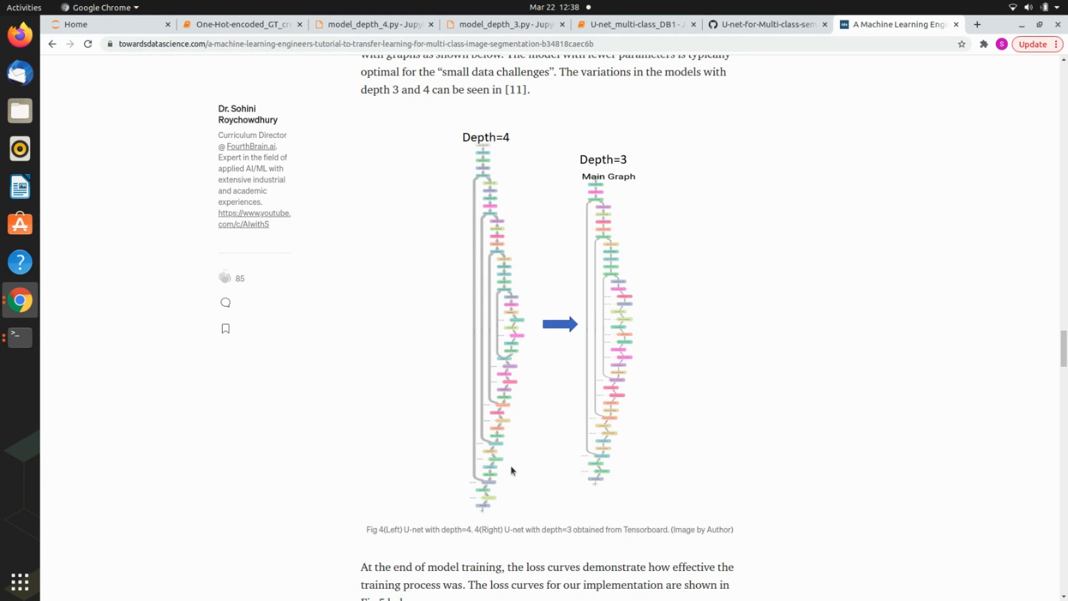
pyautogui.moveTo(501, 379)
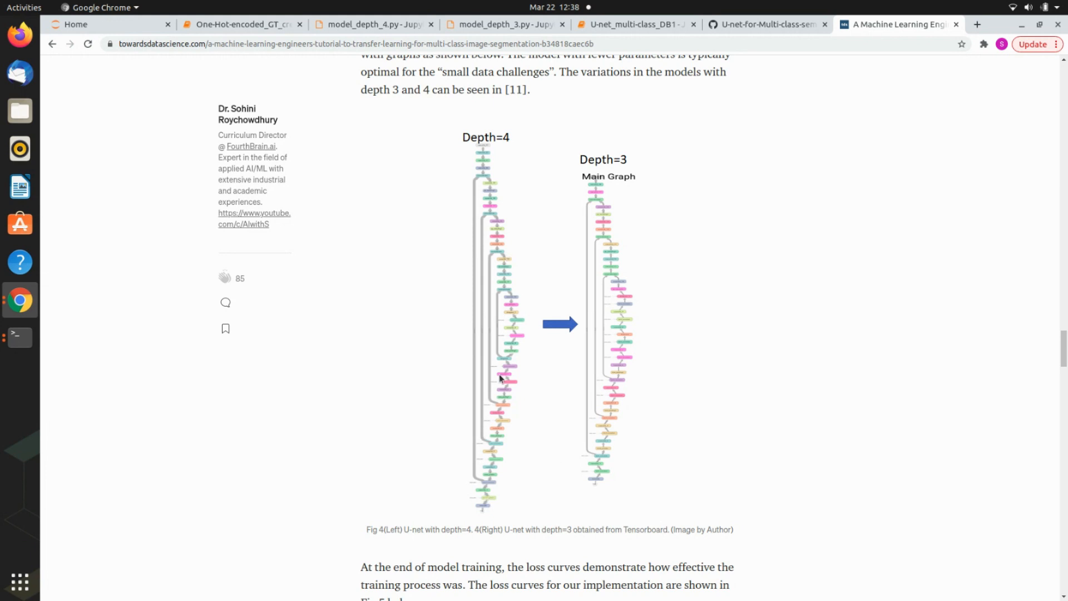
pyautogui.moveTo(627, 164)
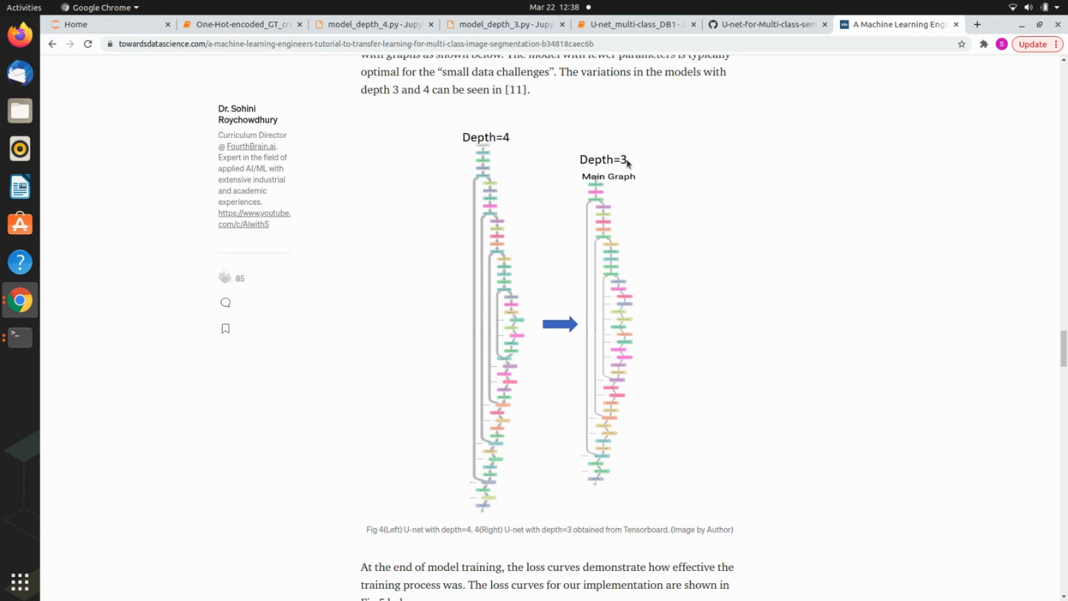
pyautogui.moveTo(589, 482)
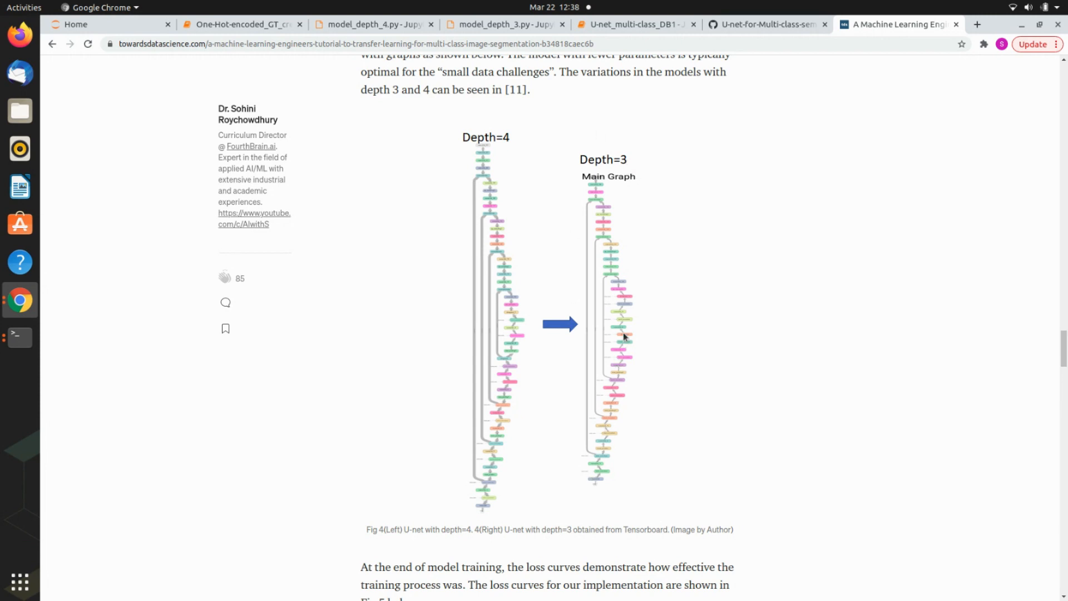
pyautogui.moveTo(612, 216)
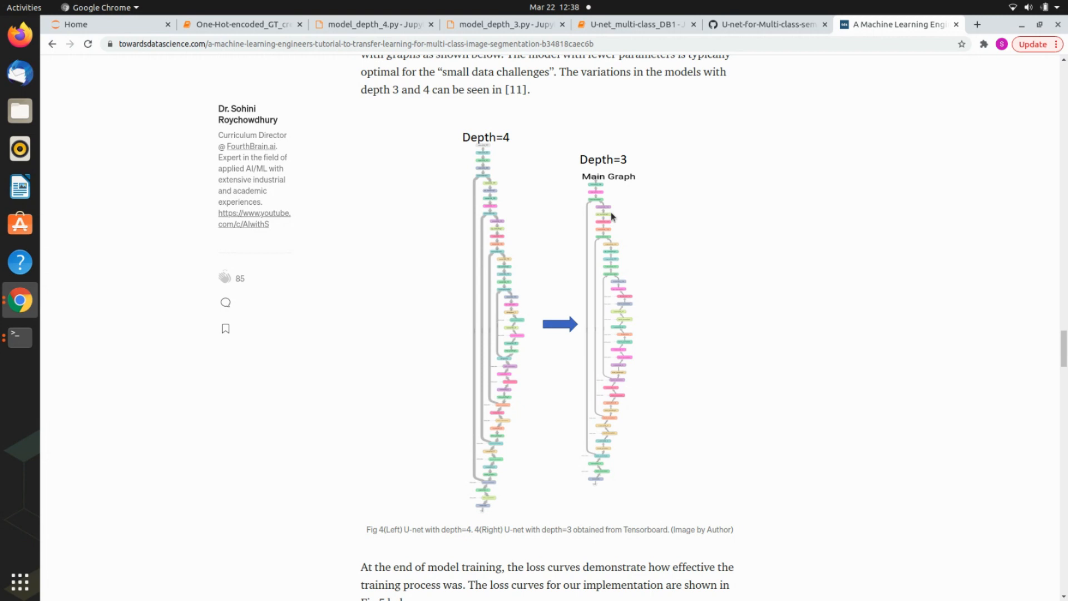
pyautogui.moveTo(450, 276)
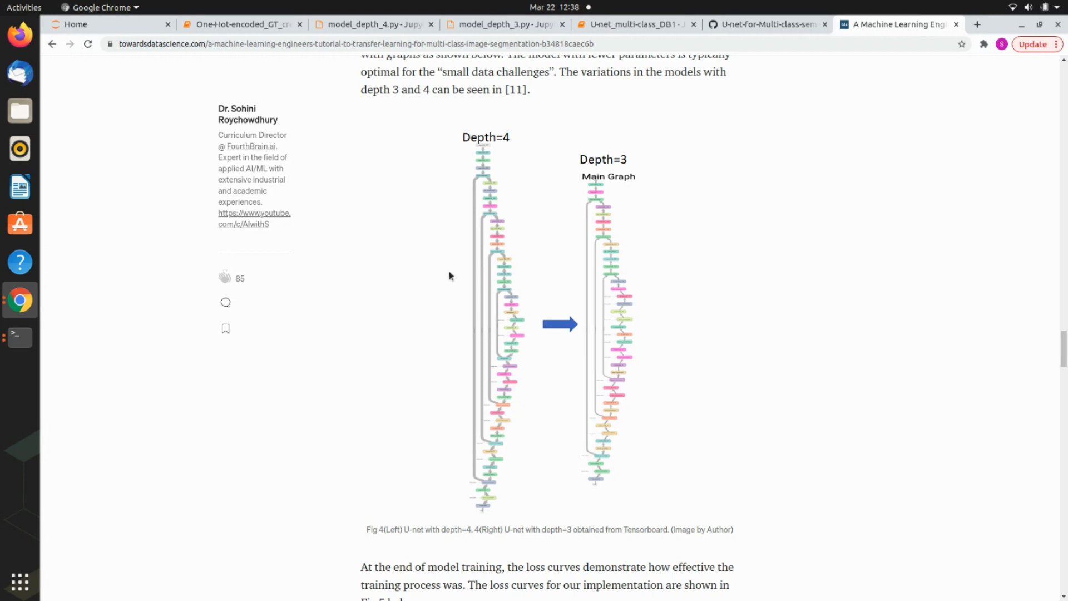
pyautogui.moveTo(455, 258)
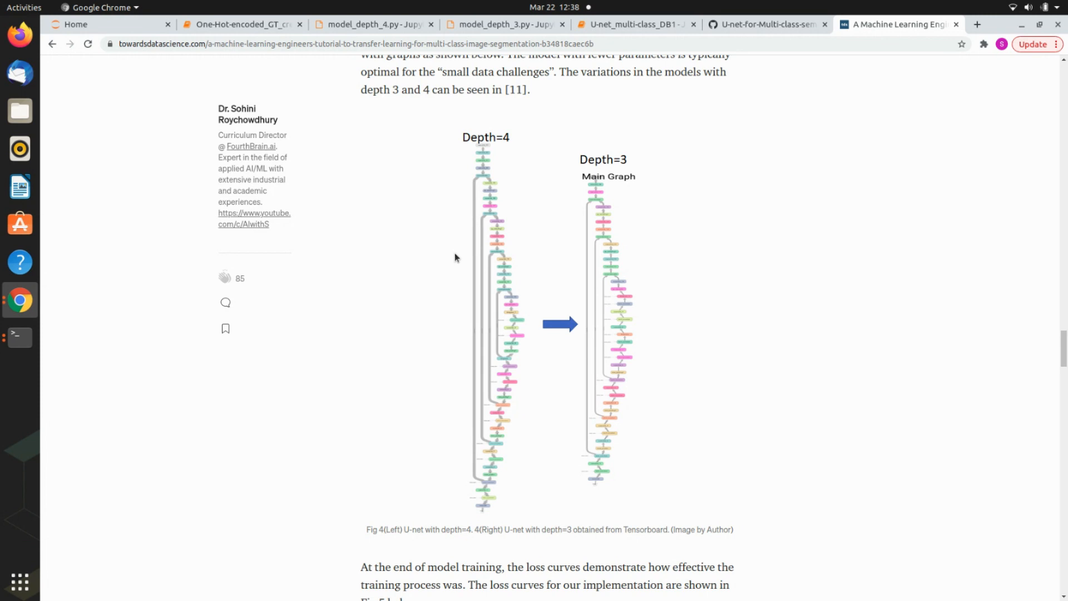
pyautogui.moveTo(625, 25)
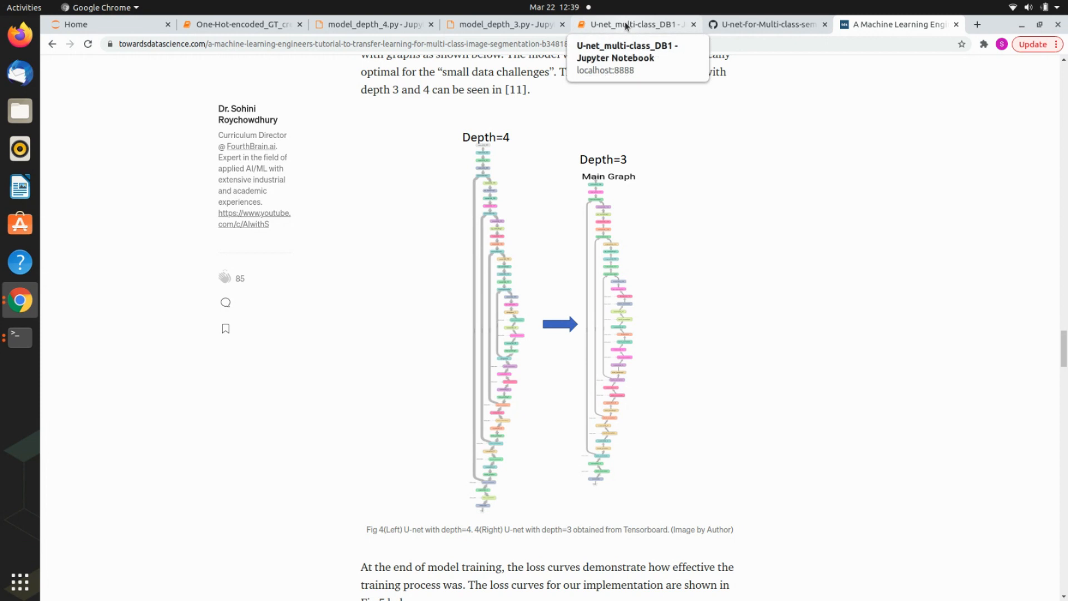
# Step: Scroll U-net_multi-class_DB1 through its import cells and train/test generator functions
pyautogui.click(630, 24)
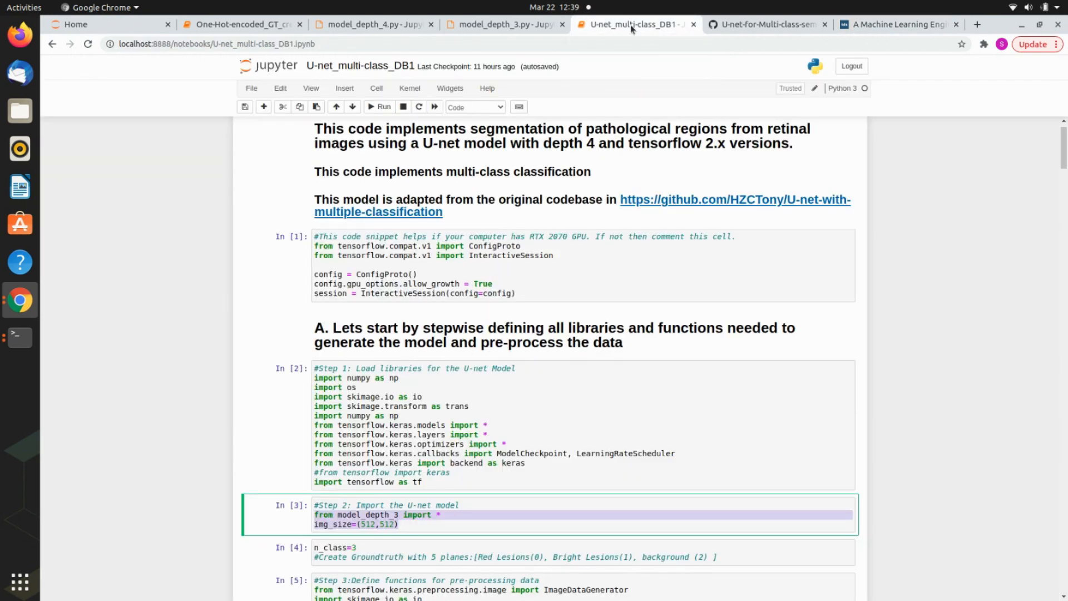
pyautogui.scroll(-3)
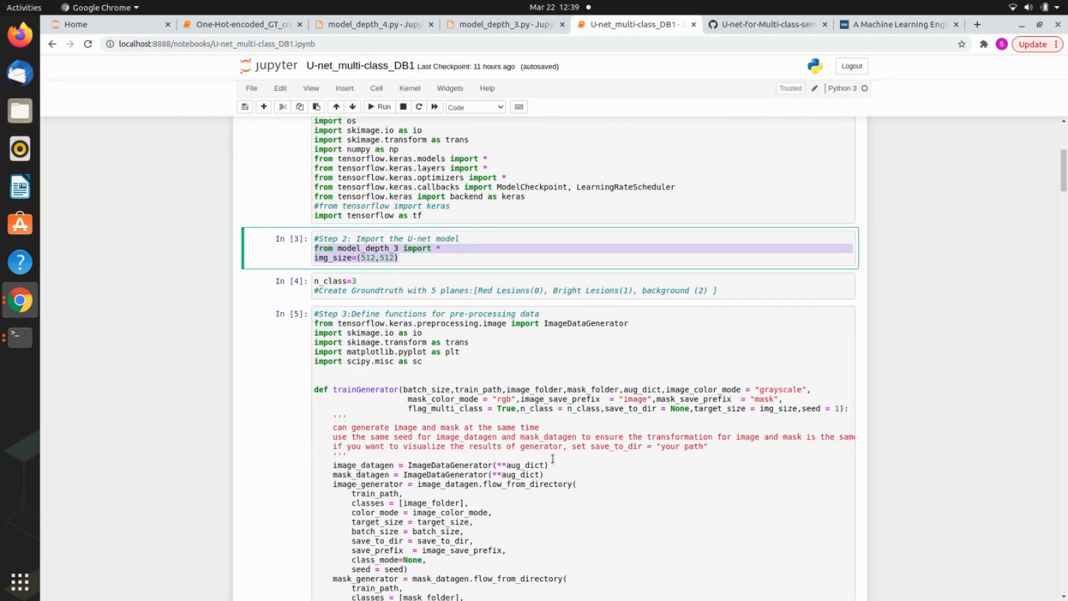
pyautogui.scroll(-3)
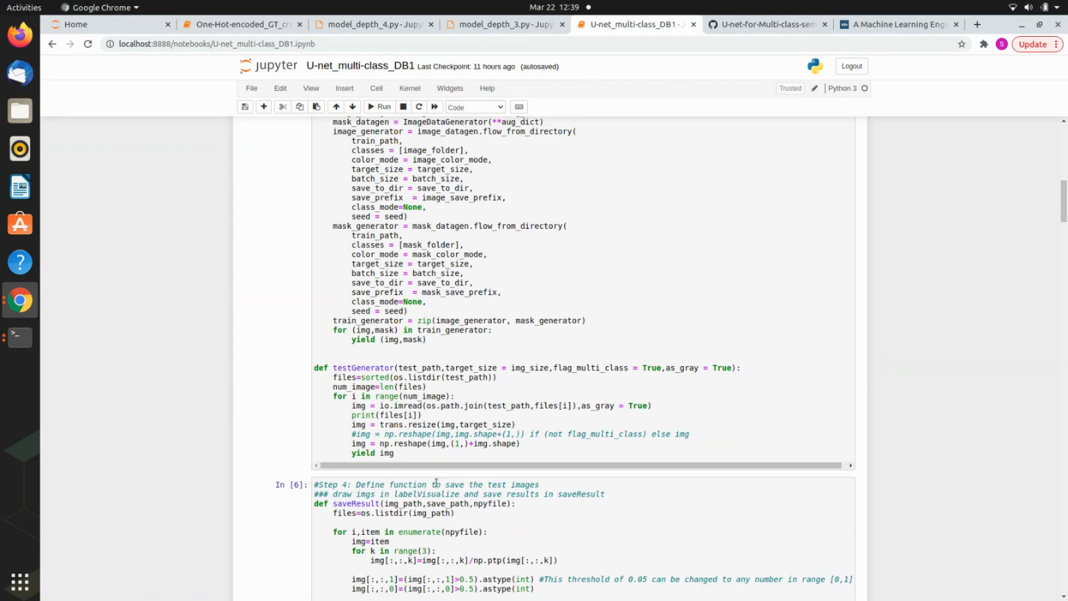
pyautogui.scroll(-3)
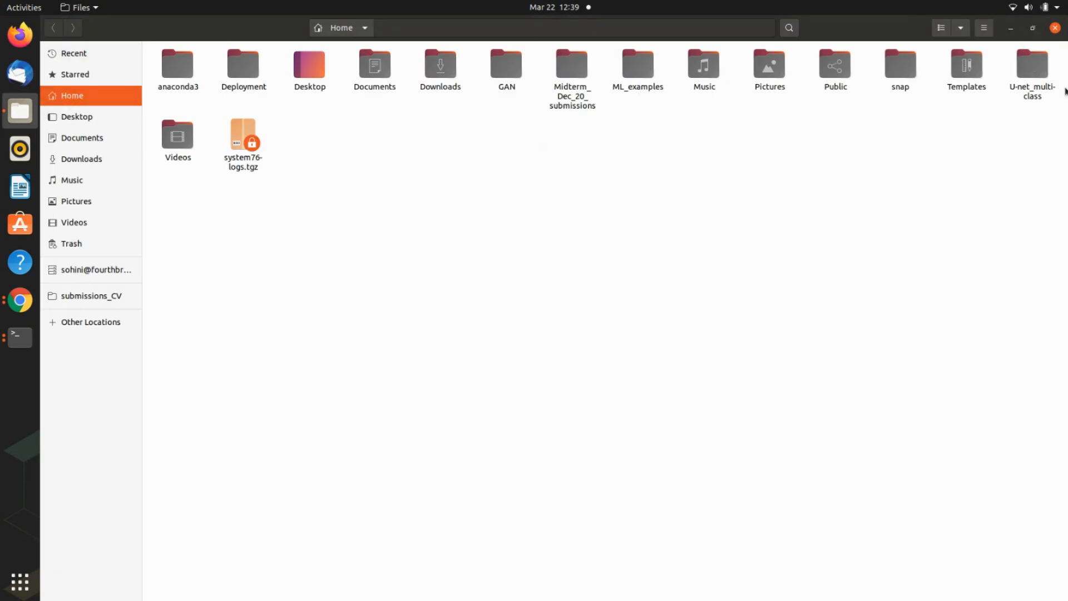
# Step: Browse U-net_multi-class/diaretdb1_v_1_1/images/Multi-class/test and open its GT folder
pyautogui.doubleClick(1031, 70)
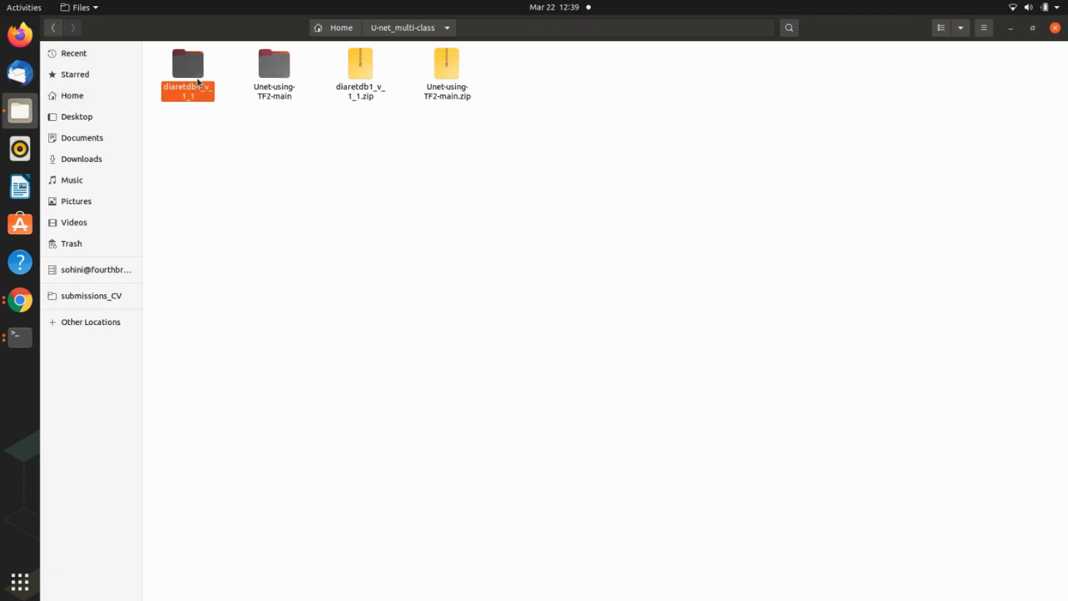
pyautogui.doubleClick(187, 63)
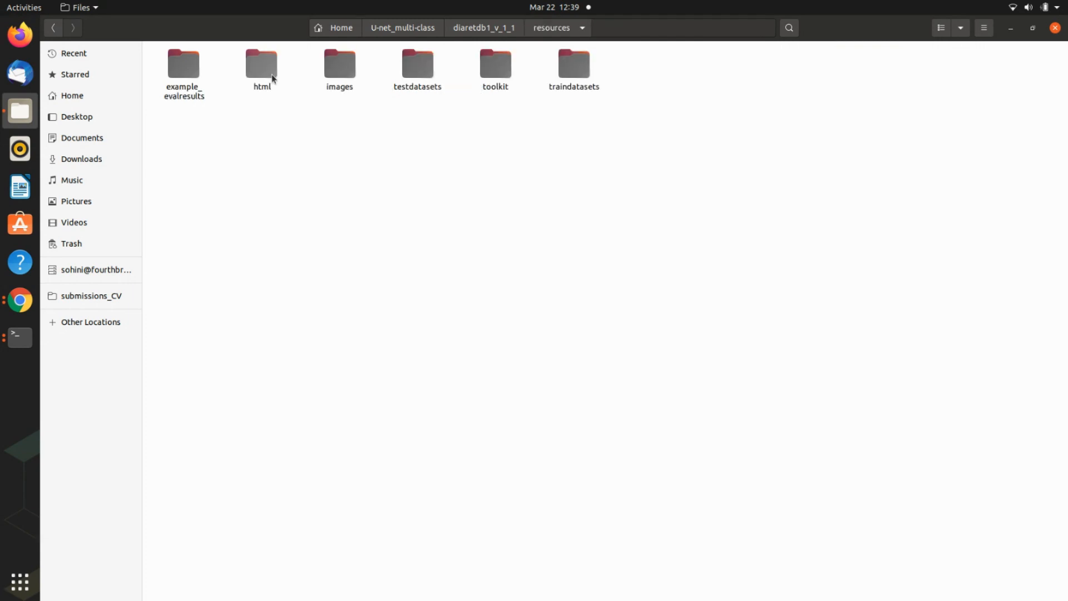
pyautogui.doubleClick(339, 64)
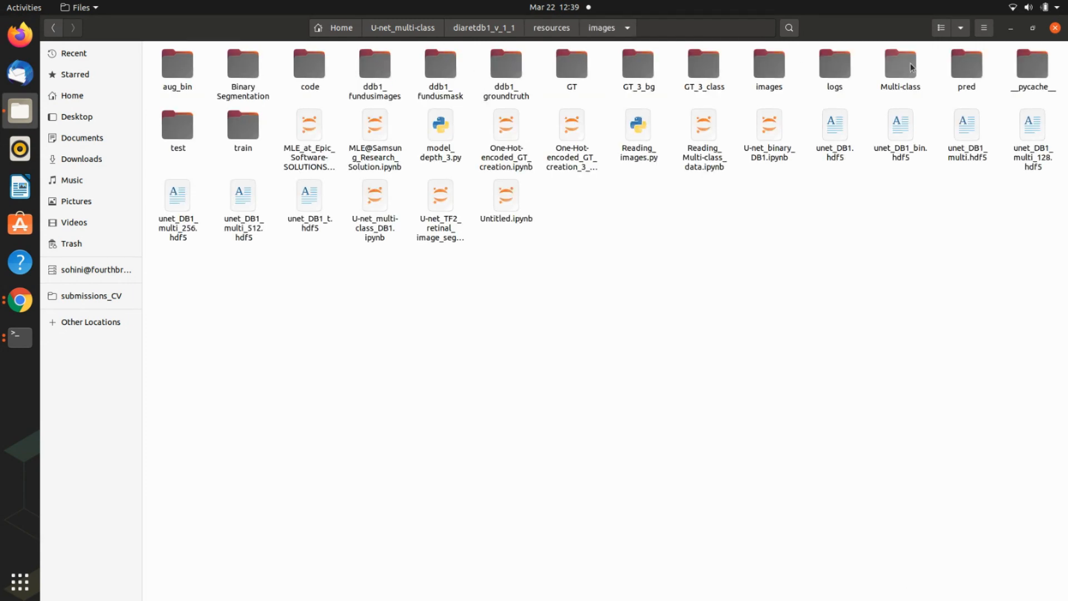
pyautogui.doubleClick(899, 68)
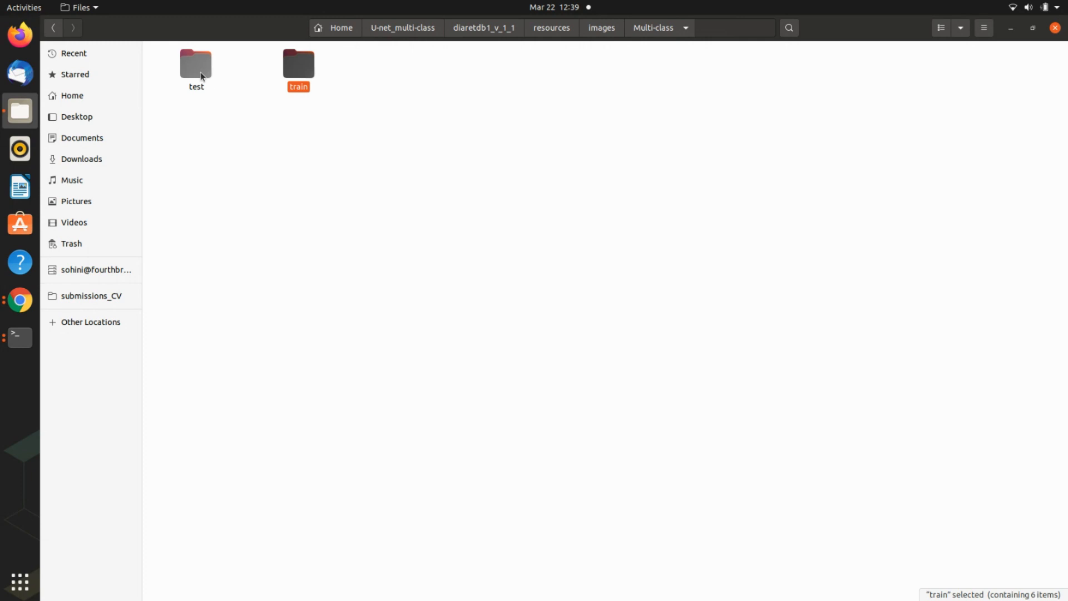
pyautogui.doubleClick(195, 62)
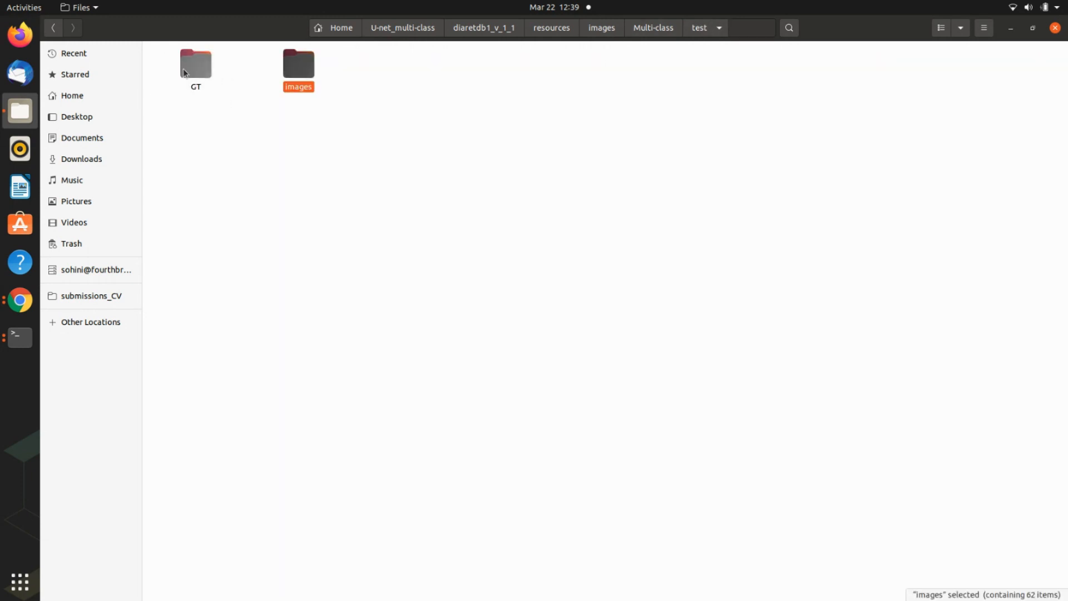
pyautogui.doubleClick(298, 63)
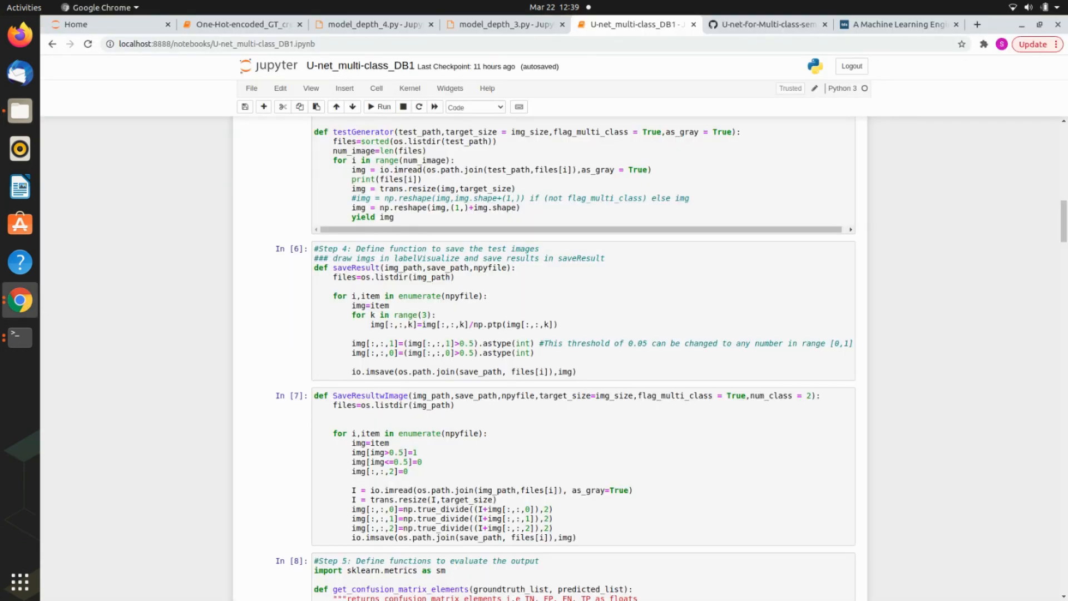
# Step: Scroll past the evaluation functions, augmentation preview plots and model summary
pyautogui.scroll(-3)
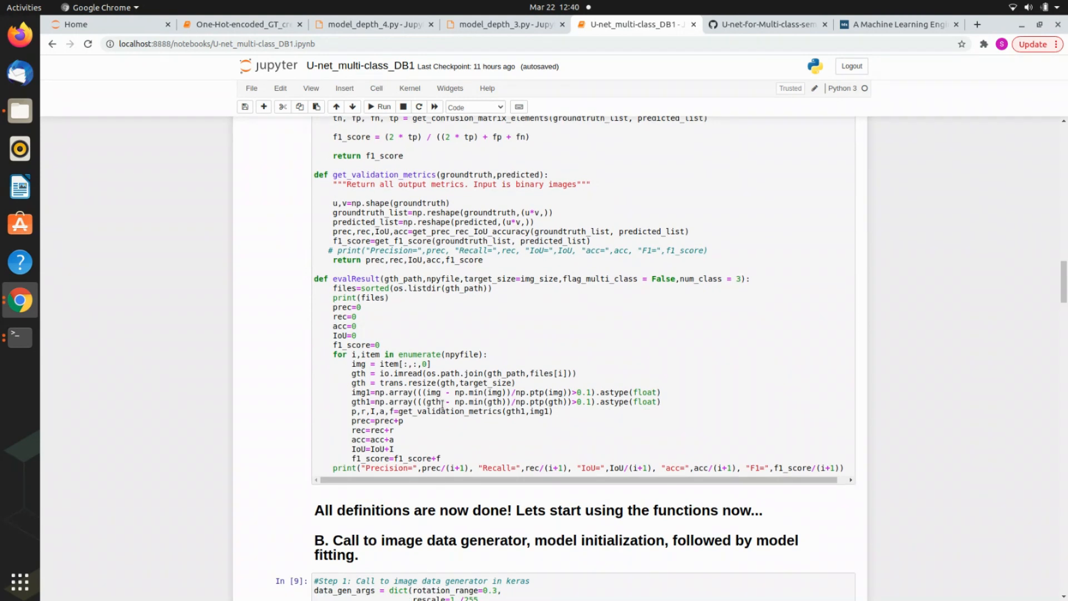
pyautogui.scroll(-3)
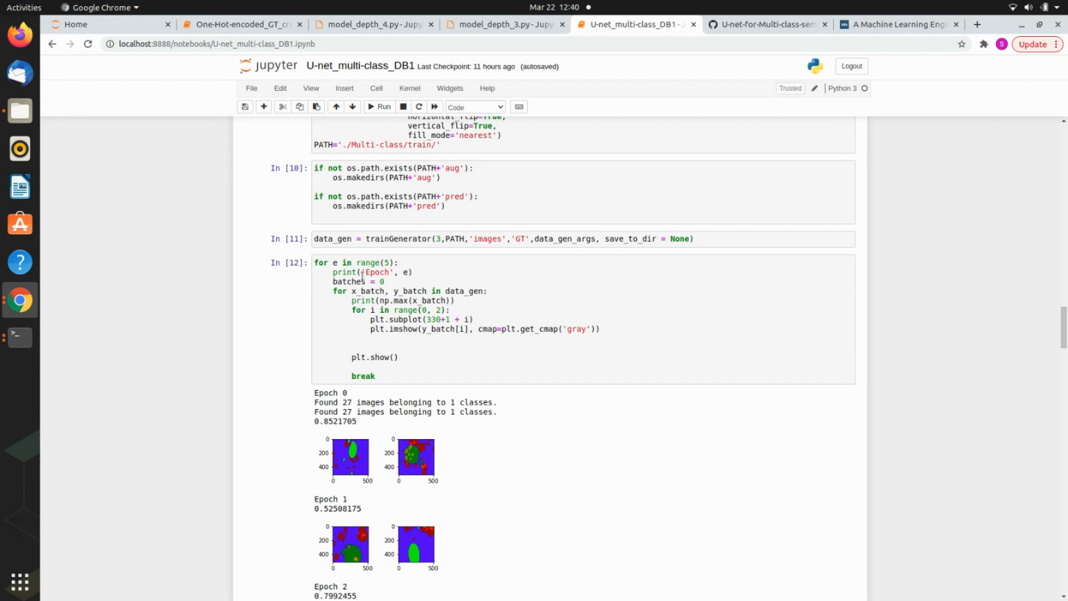
pyautogui.scroll(-3)
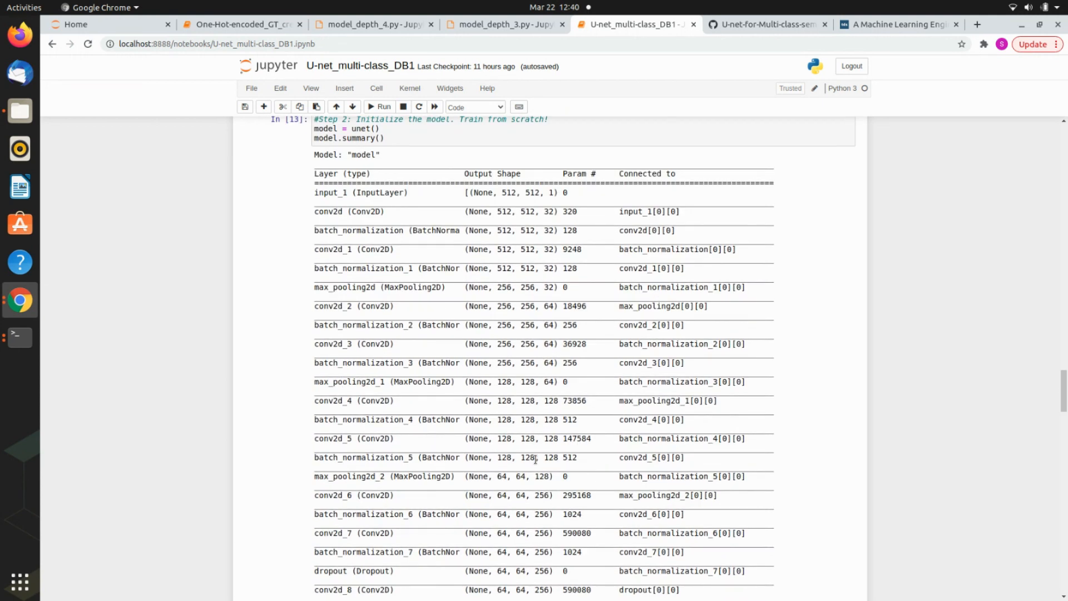
pyautogui.scroll(-3)
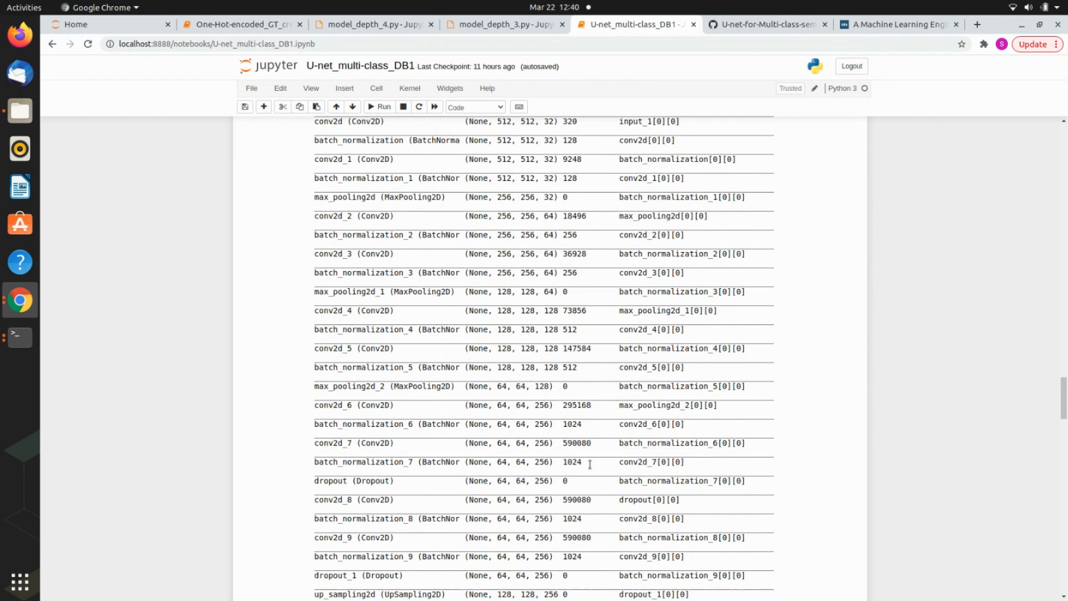
pyautogui.scroll(-3)
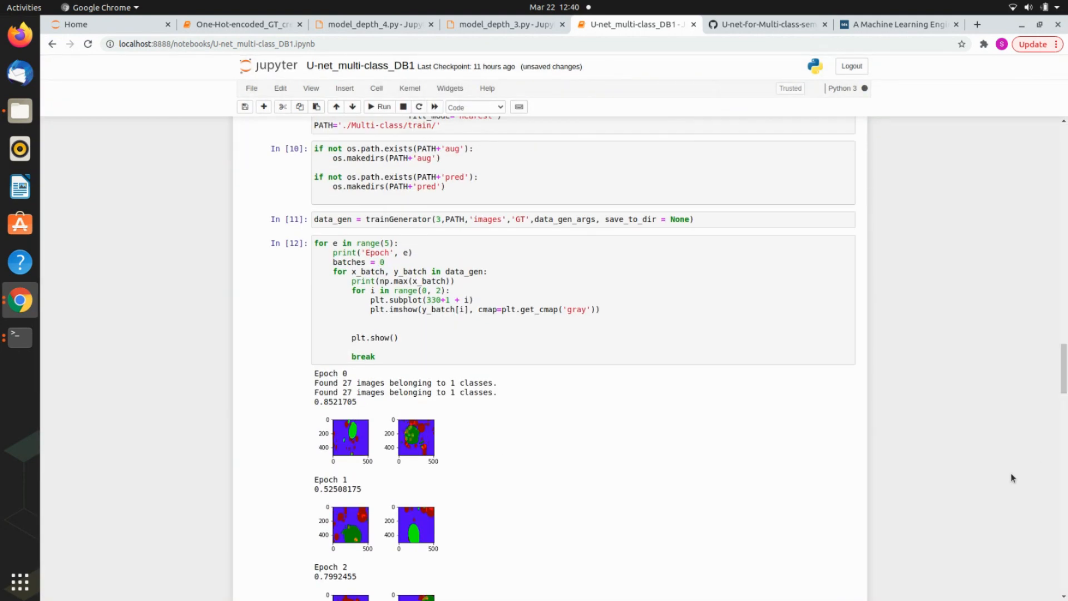
pyautogui.doubleClick(352, 382)
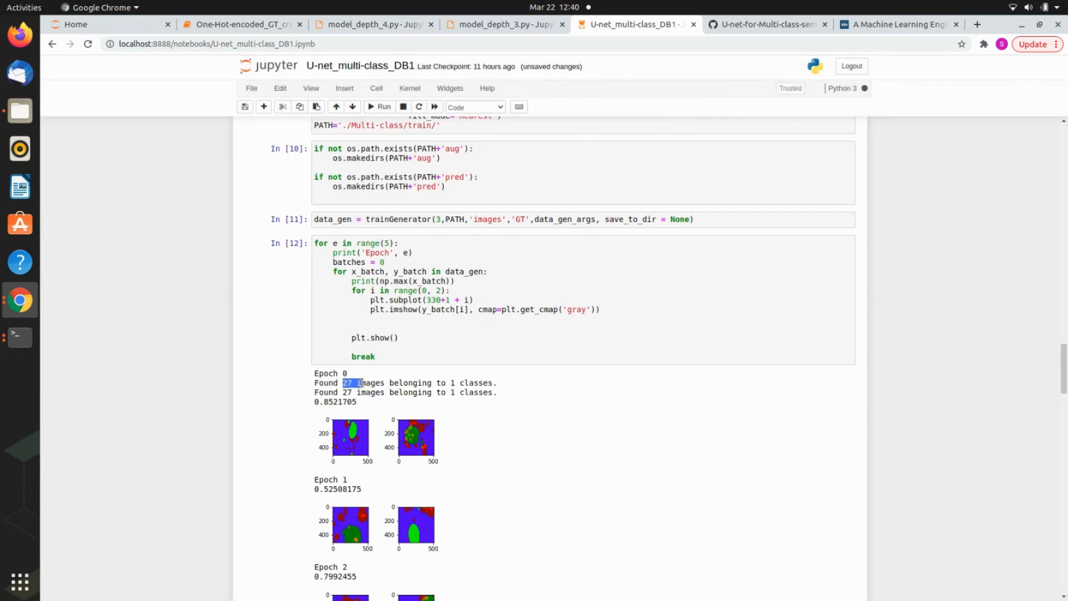
pyautogui.moveTo(354, 382); pyautogui.dragTo(496, 383)
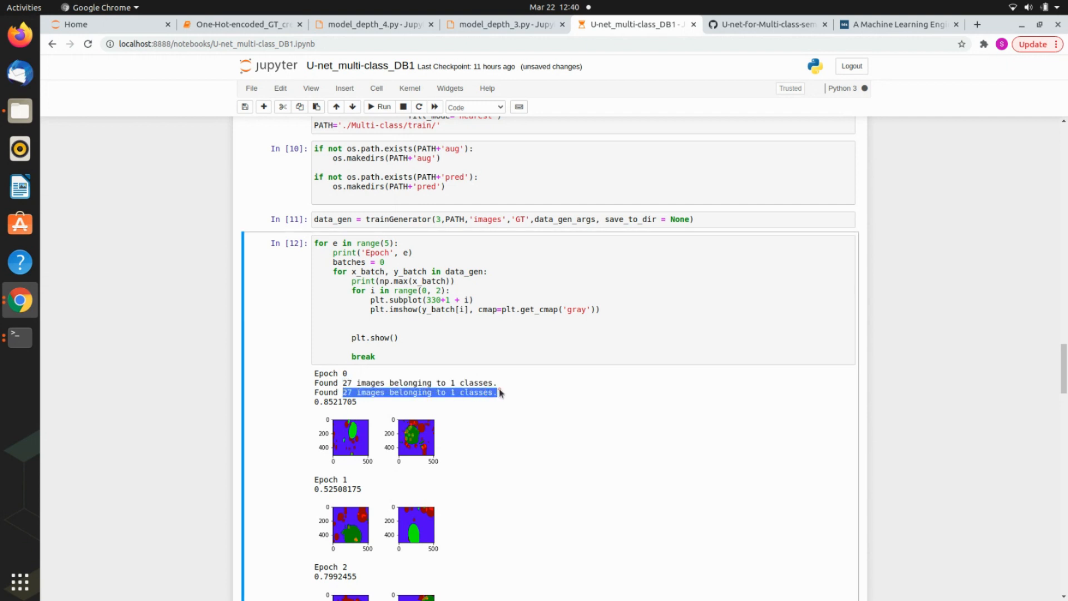
pyautogui.scroll(-3)
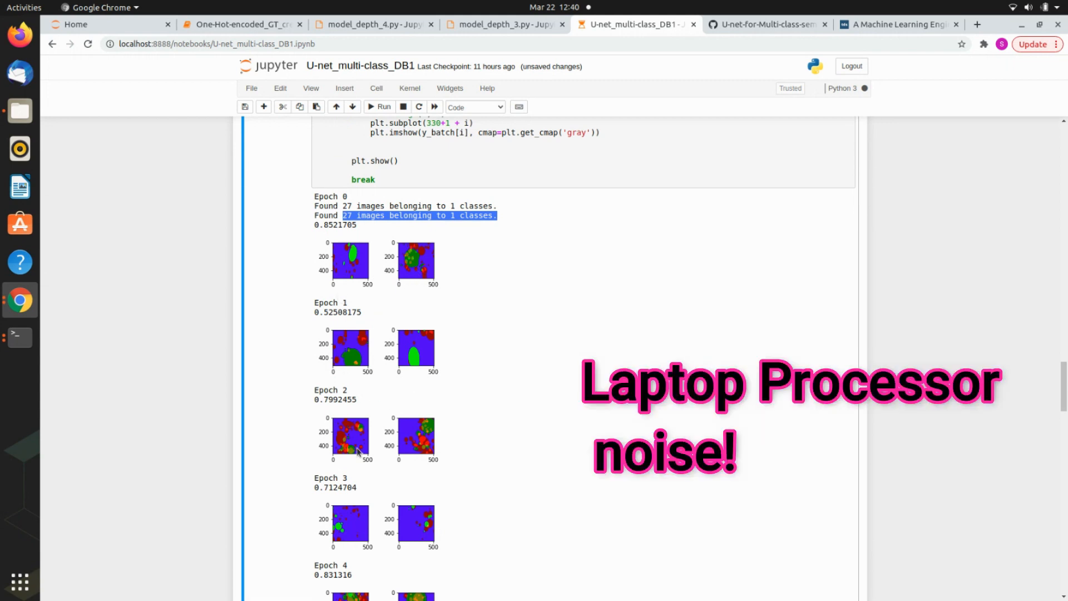
pyautogui.scroll(-3)
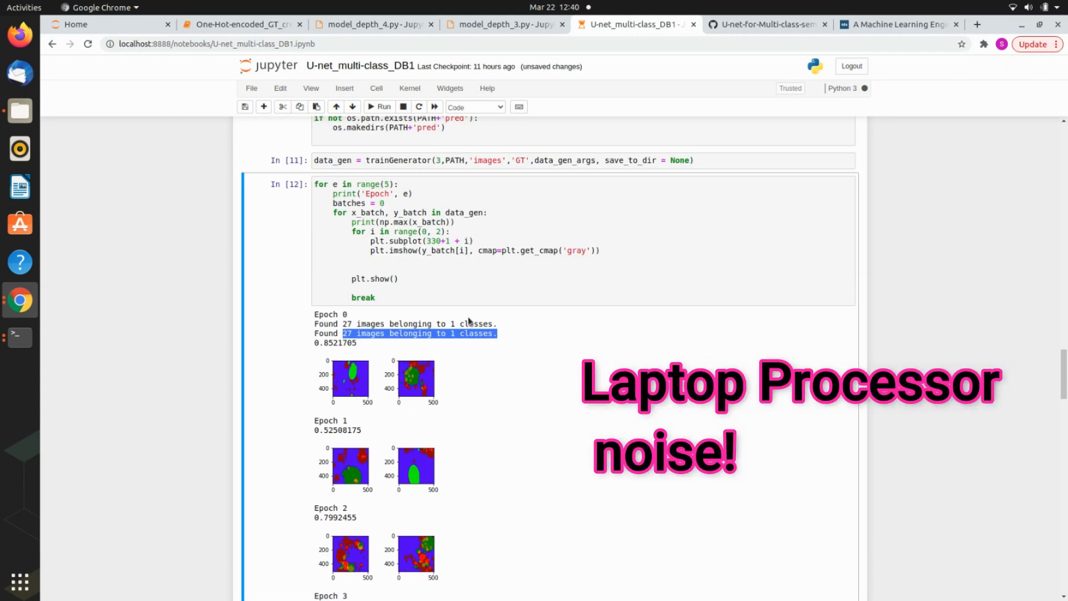
pyautogui.moveTo(365, 388)
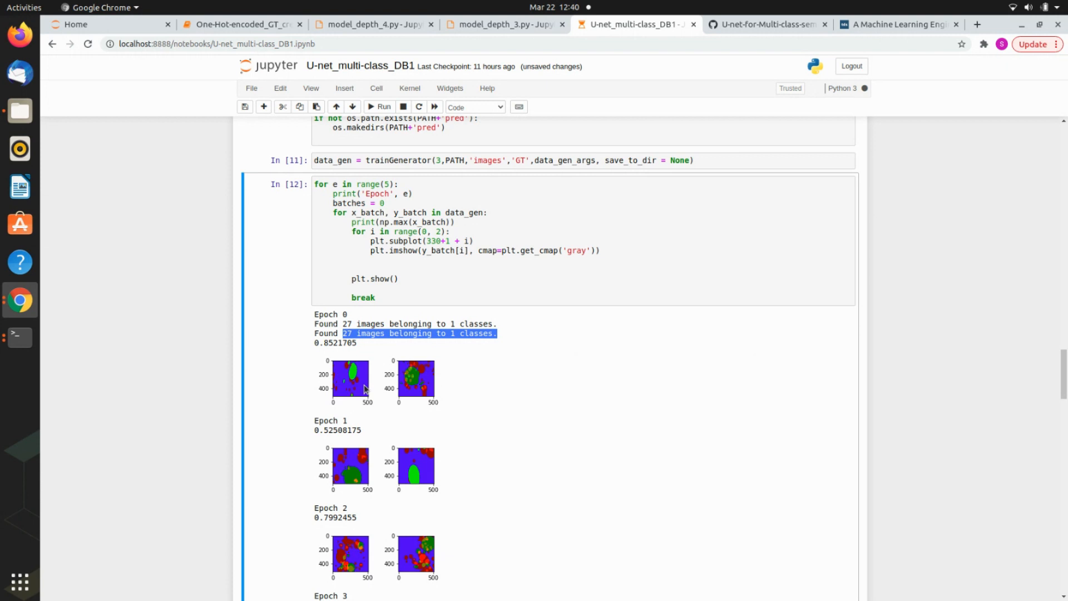
pyautogui.moveTo(324, 354)
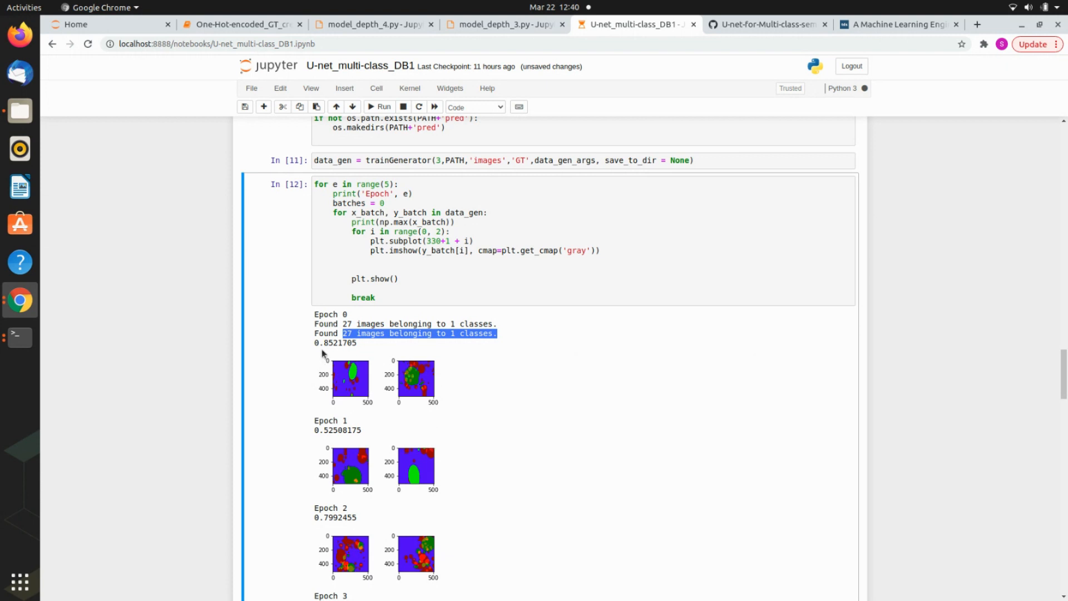
pyautogui.moveTo(324, 354)
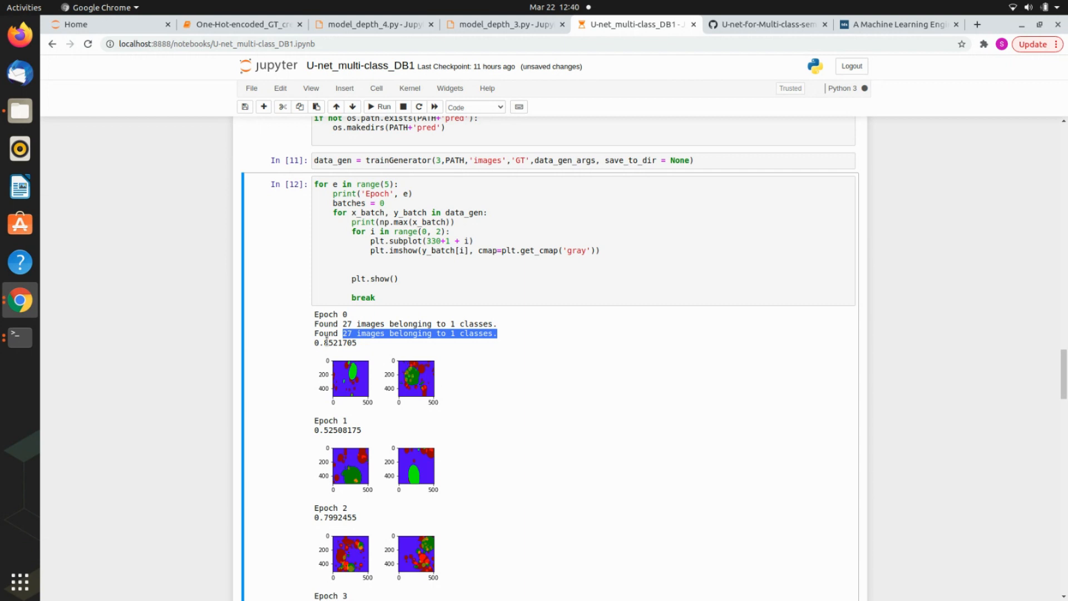
pyautogui.moveTo(422, 448)
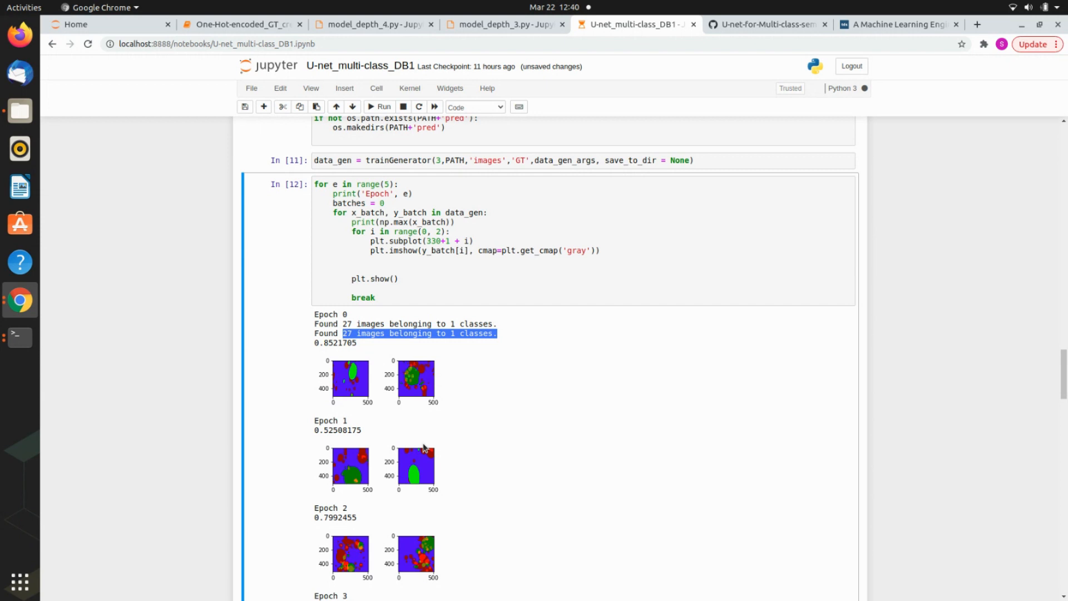
pyautogui.moveTo(419, 446)
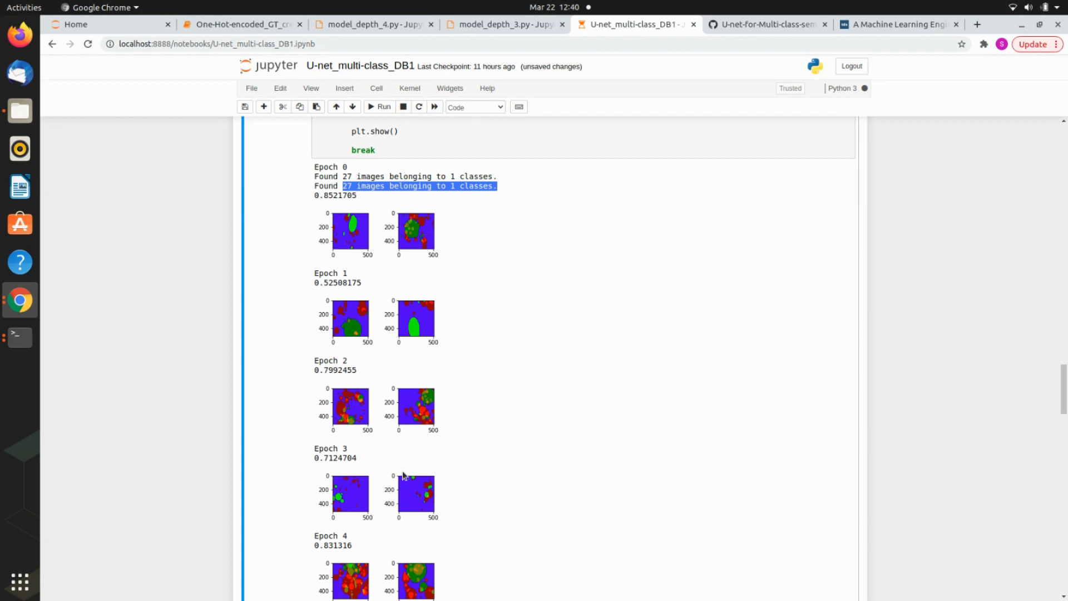
pyautogui.scroll(-3)
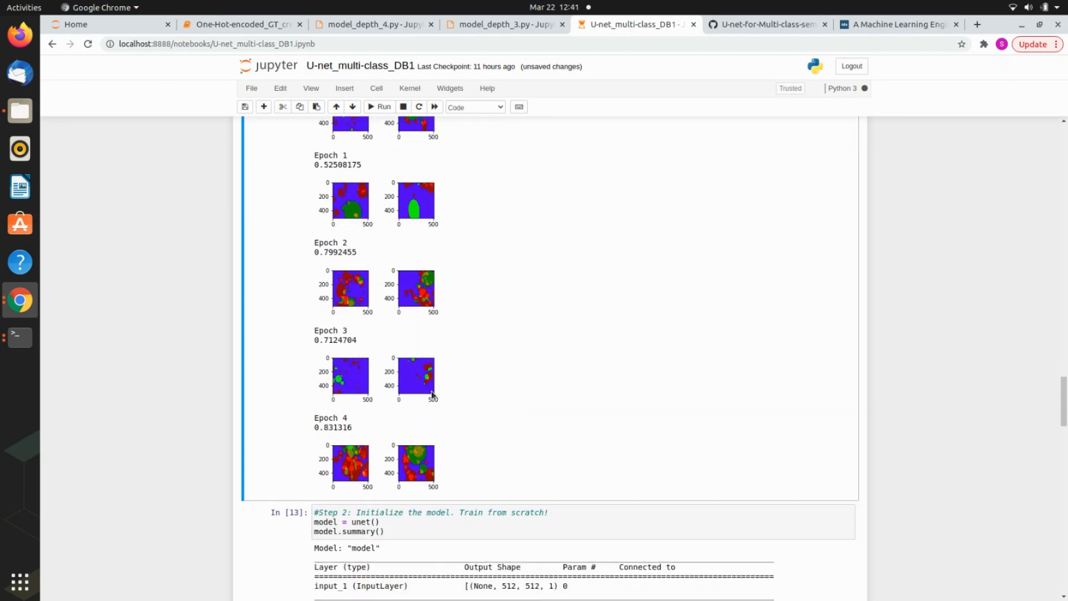
pyautogui.scroll(-3)
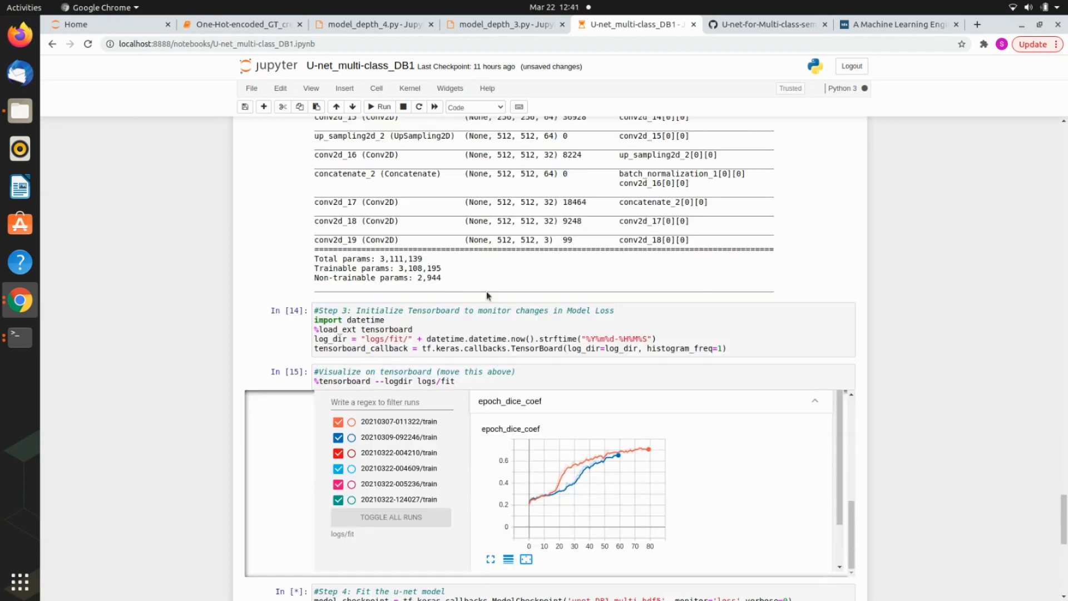
pyautogui.moveTo(828, 509)
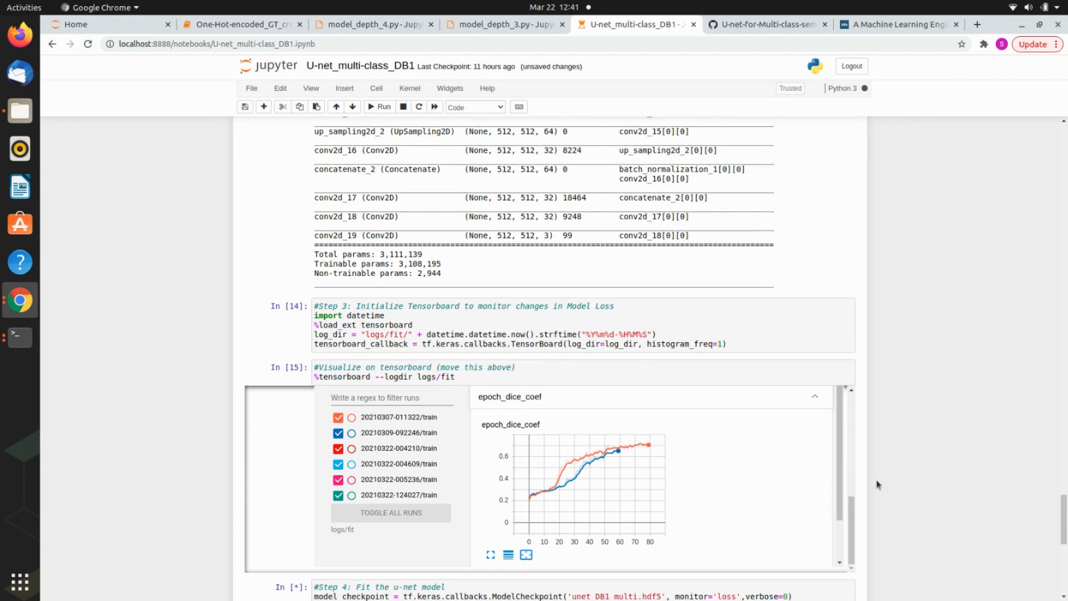
# Step: Review the TensorBoard accuracy and loss charts as training reaches epoch 2, then bring up Files
pyautogui.scroll(-3)
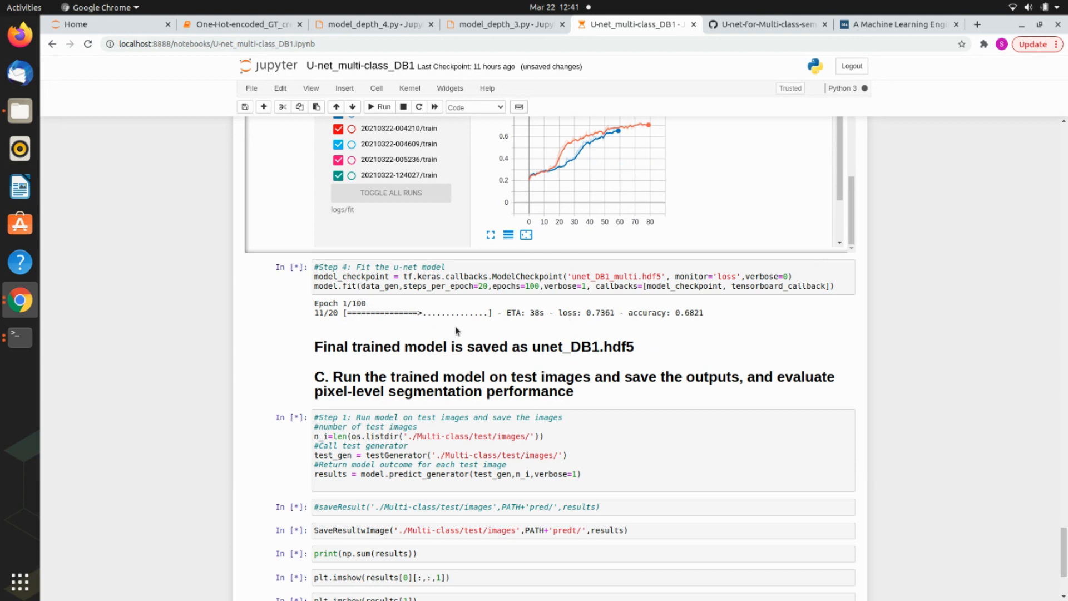
pyautogui.moveTo(525, 346)
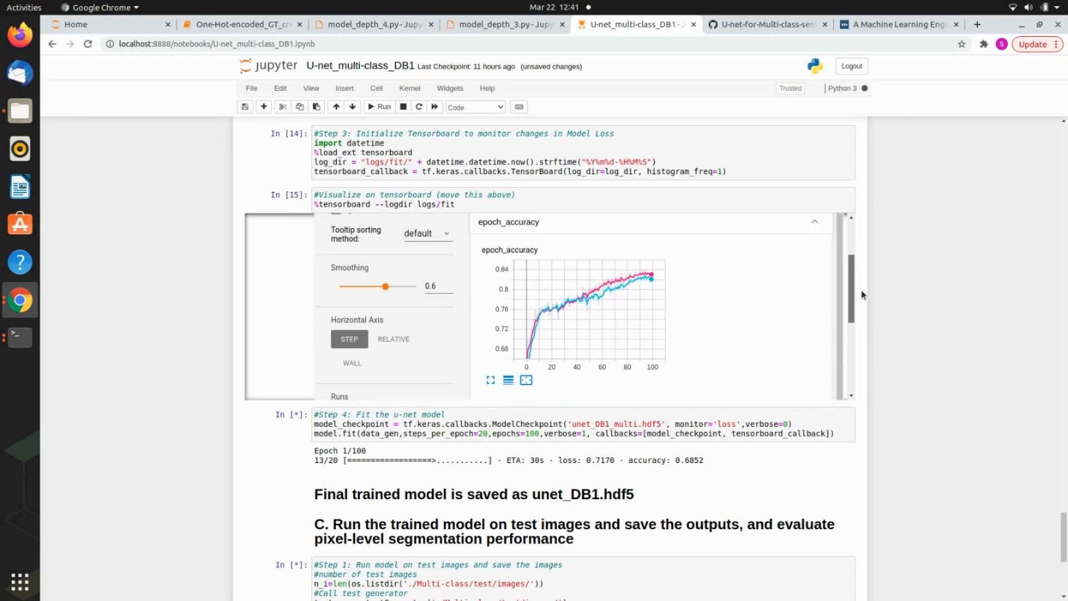
pyautogui.scroll(-3)
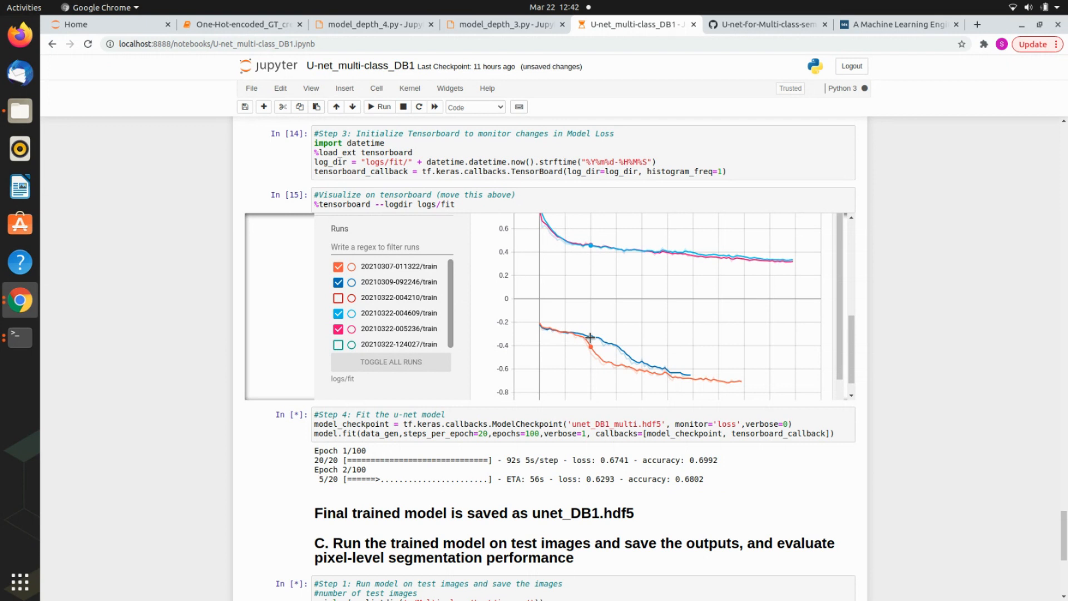
pyautogui.moveTo(619, 251)
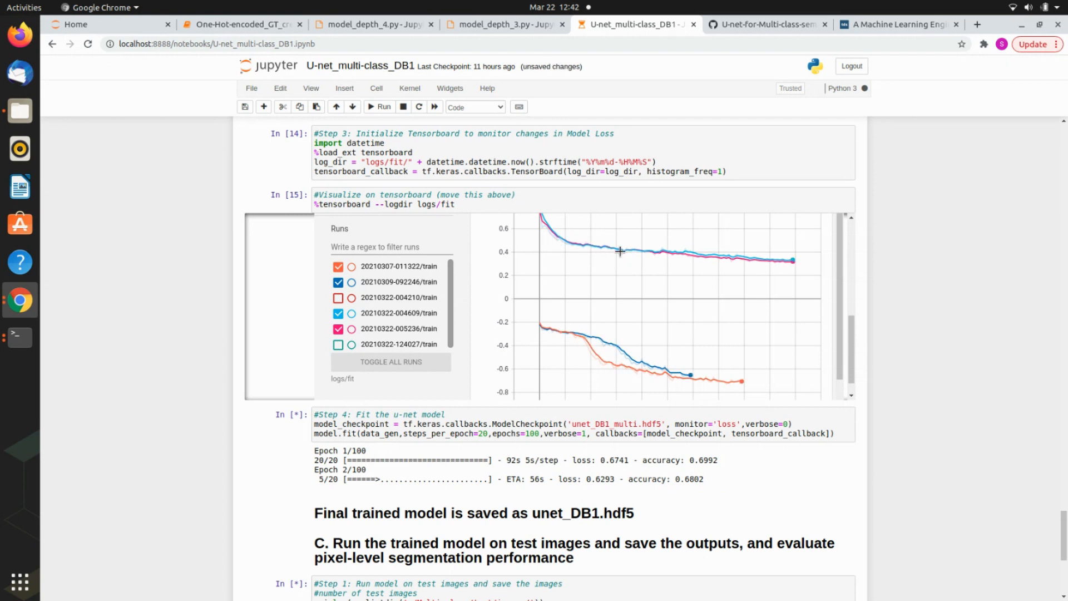
pyautogui.click(402, 107)
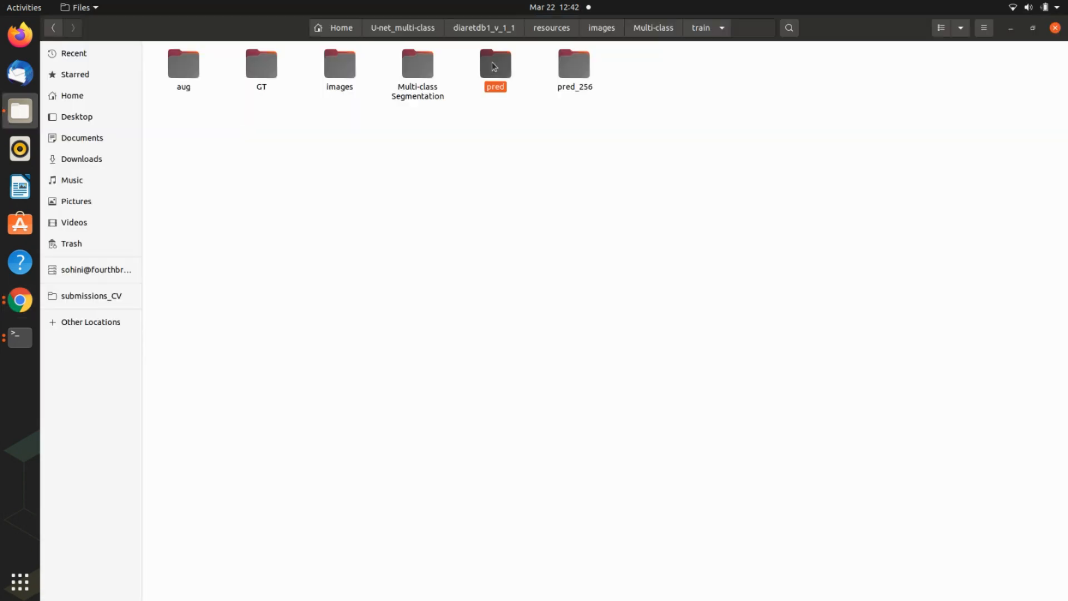
# Step: Open the pred folder inside Multi-class/train
pyautogui.doubleClick(495, 64)
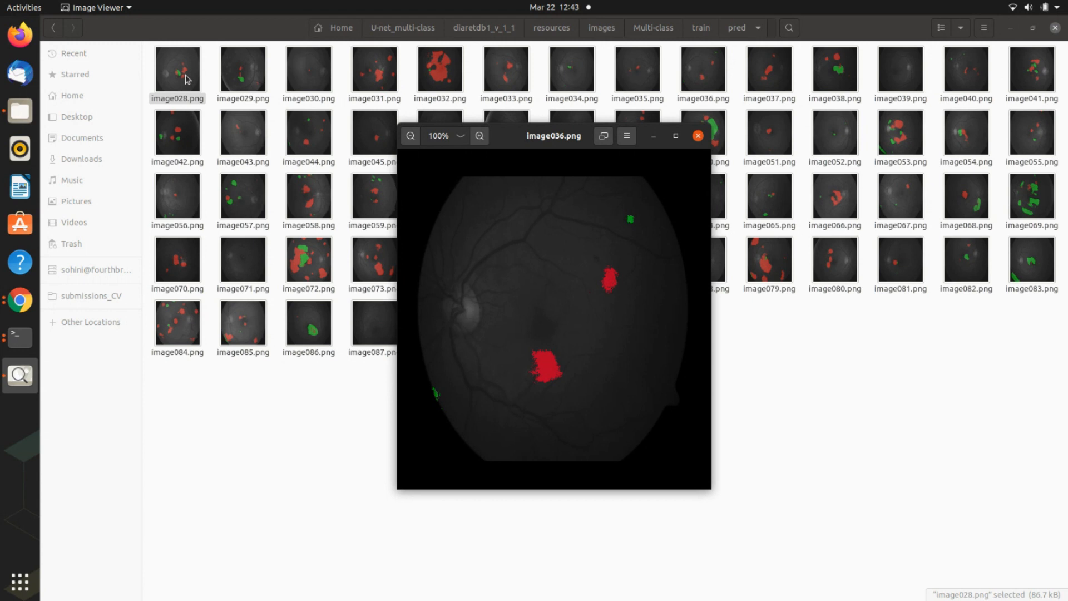
pyautogui.moveTo(179, 82)
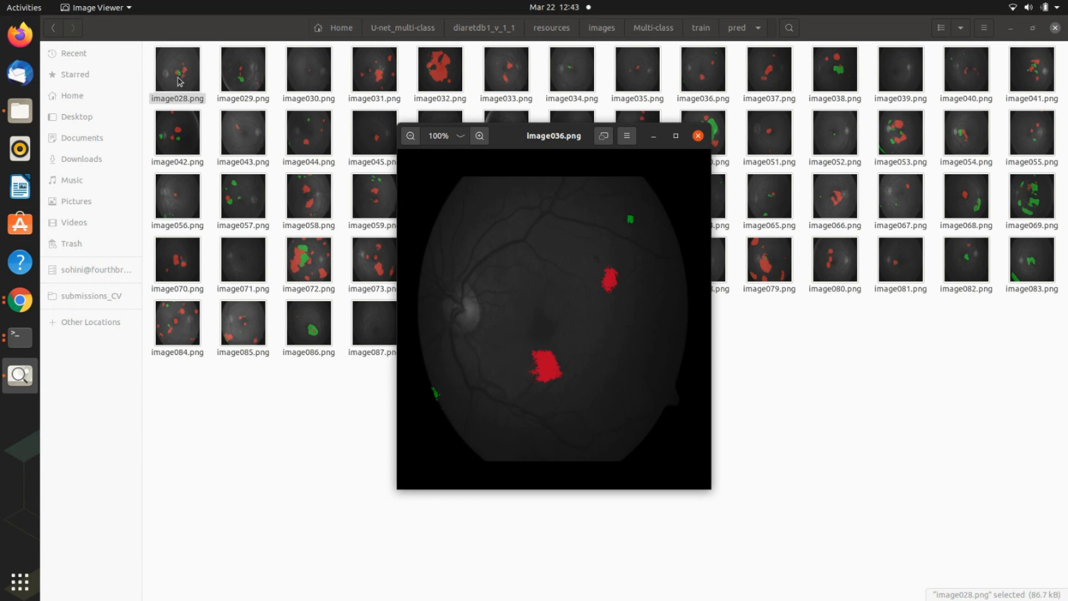
pyautogui.moveTo(122, 43)
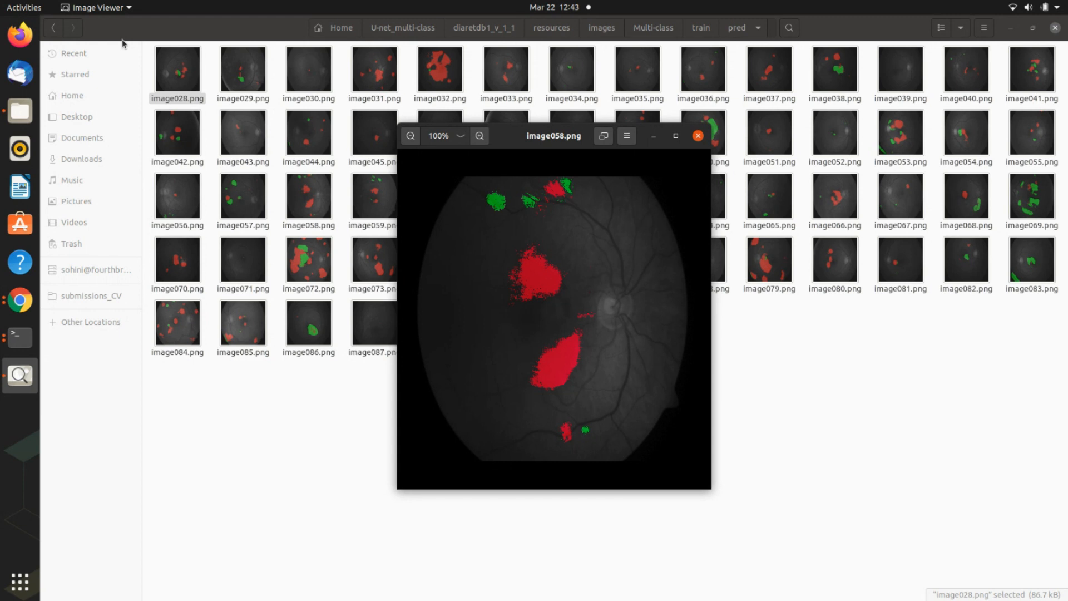
pyautogui.moveTo(207, 5)
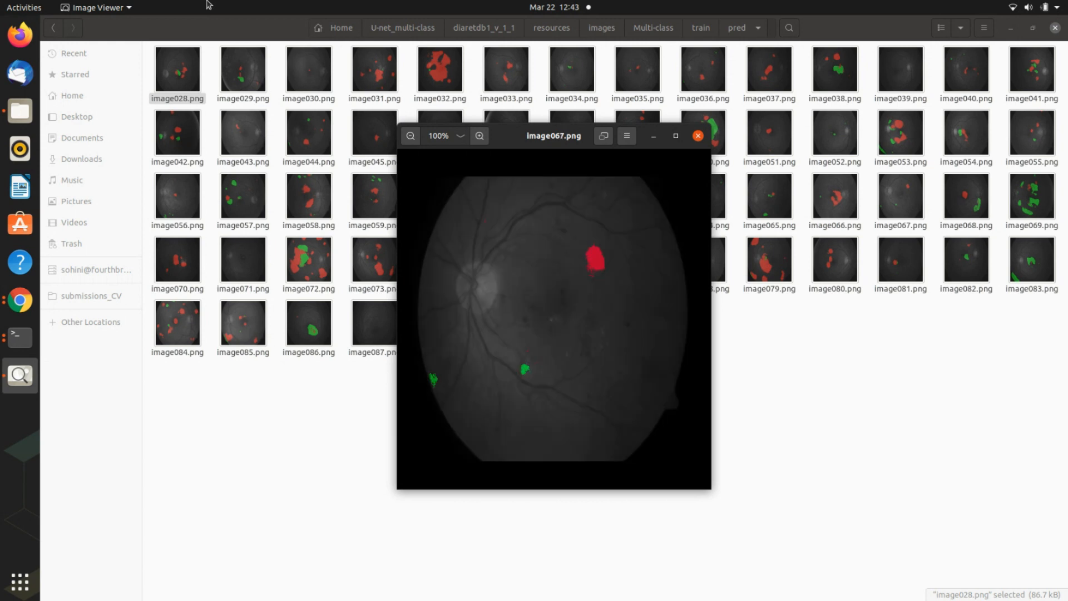
pyautogui.moveTo(671, 120)
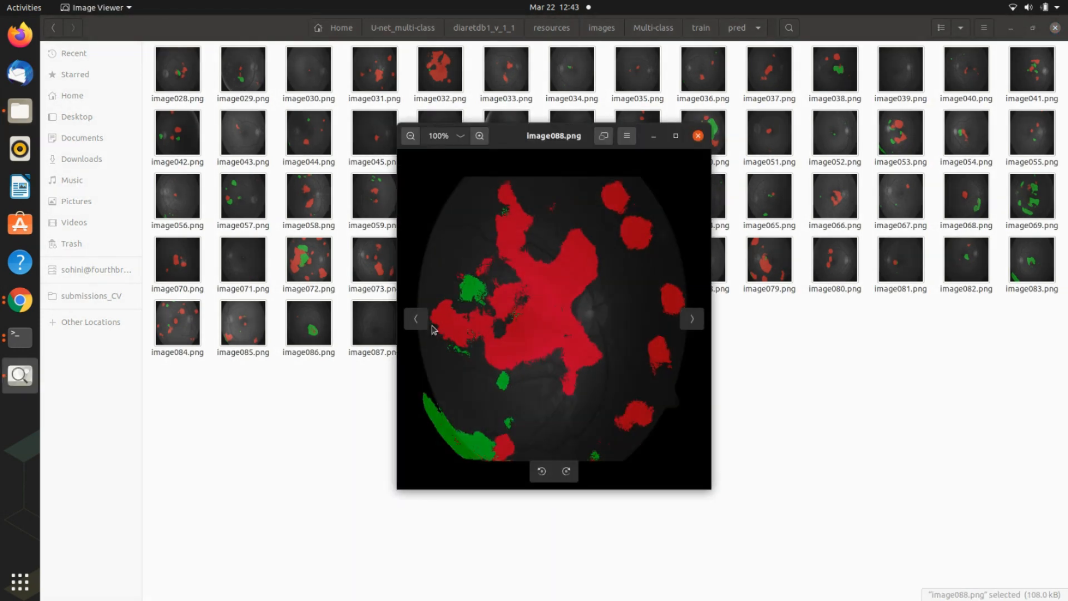
# Step: Step through prediction images to image089.png and close Image Viewer
pyautogui.click(691, 318)
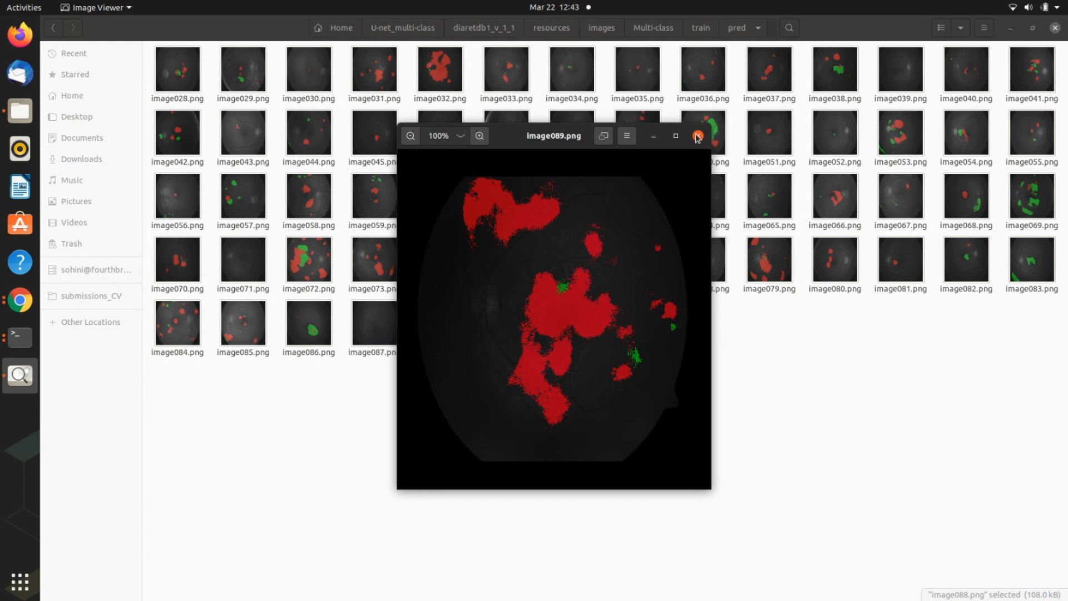
pyautogui.click(696, 136)
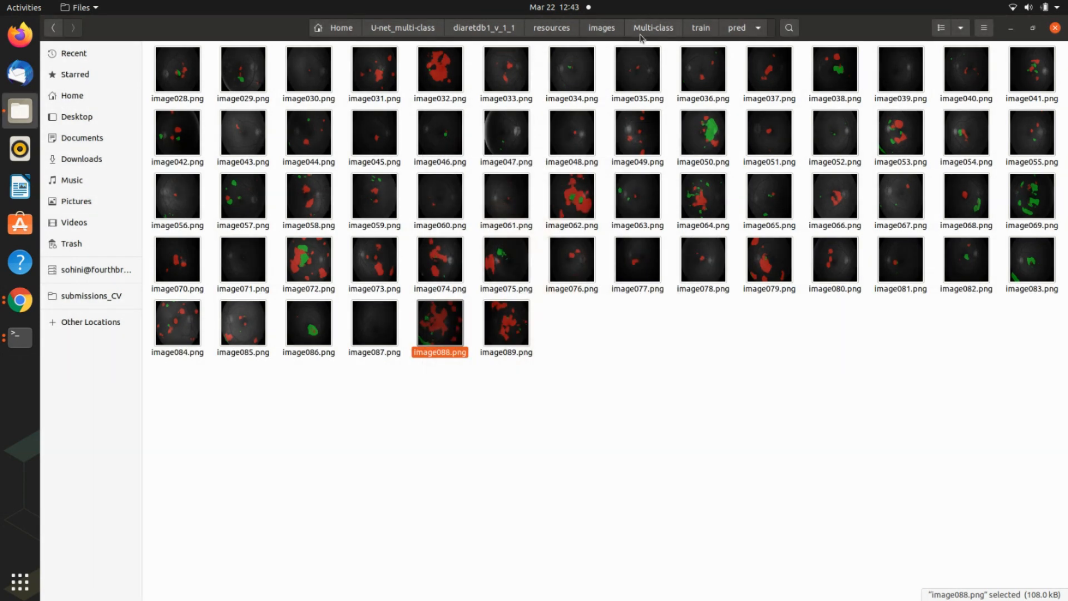
# Step: Navigate up to the images folder and open the GT ground-truth masks folder (image001–image089)
pyautogui.click(600, 28)
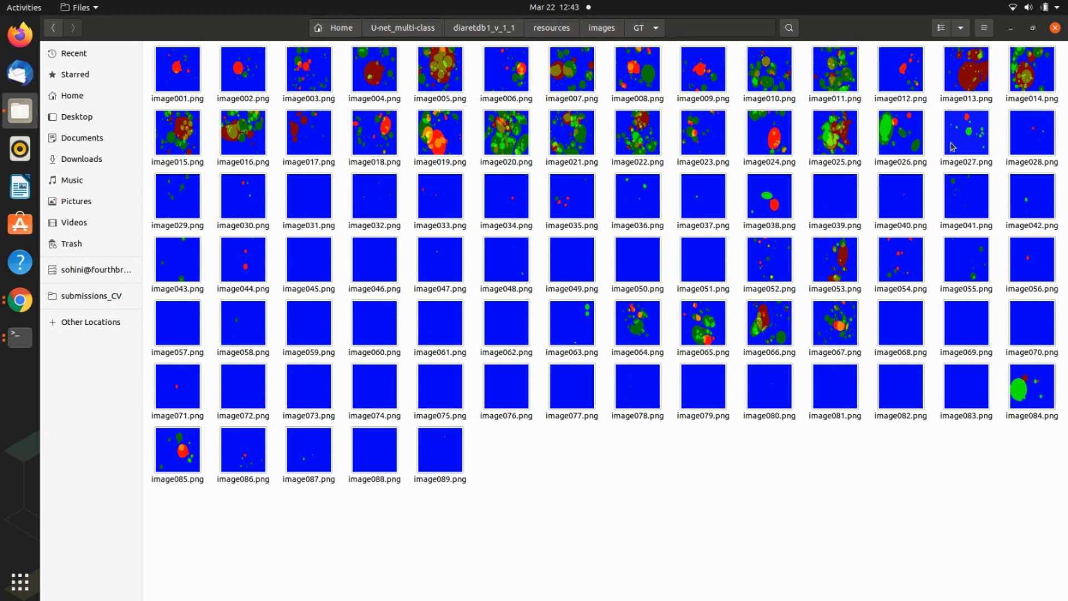
pyautogui.moveTo(378, 218)
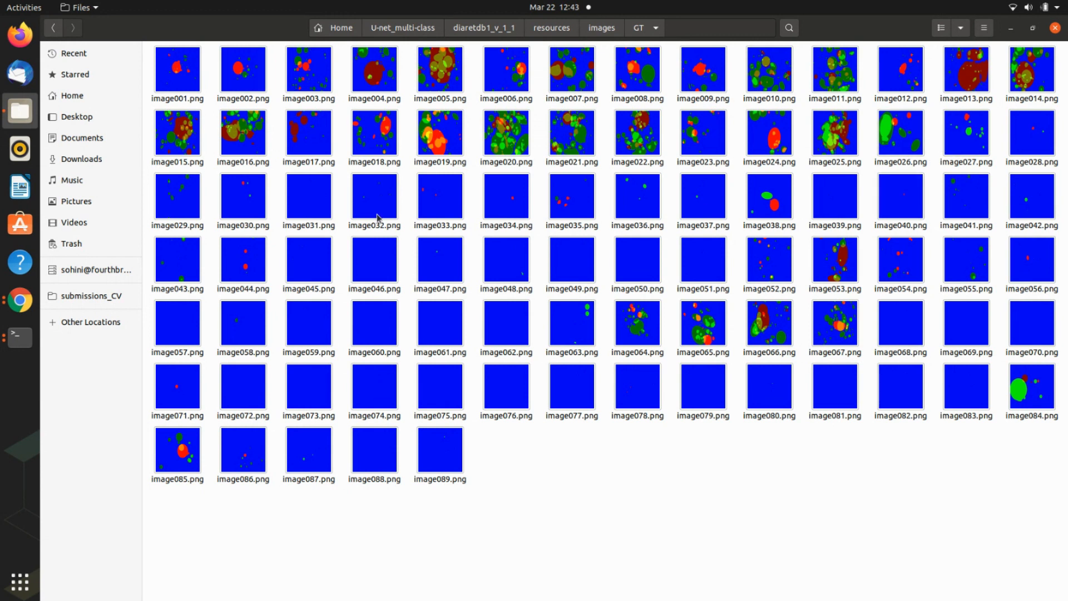
pyautogui.moveTo(1025, 252)
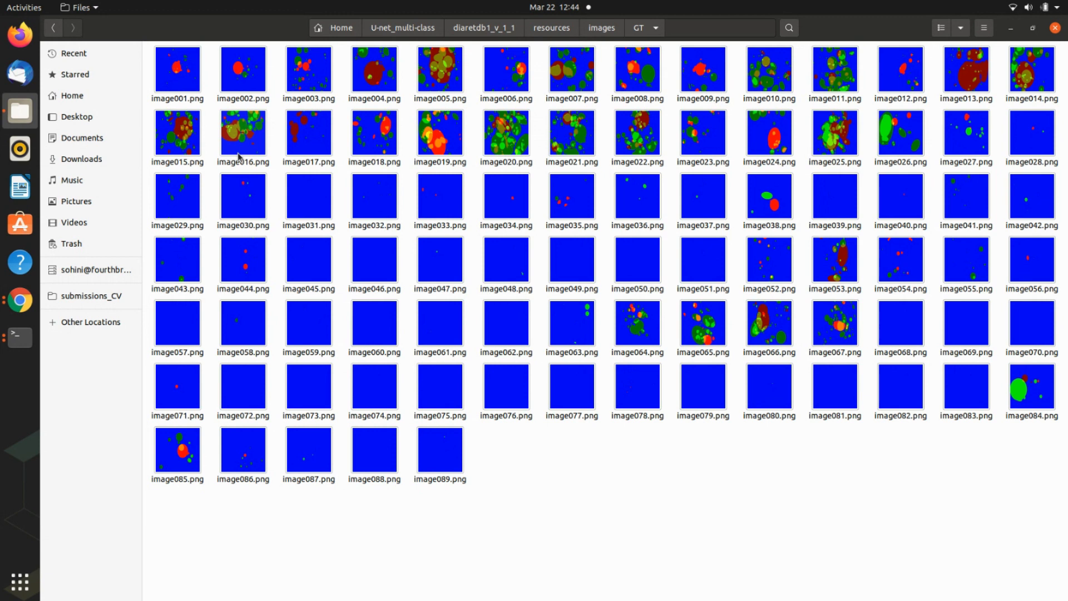
pyautogui.moveTo(582, 268)
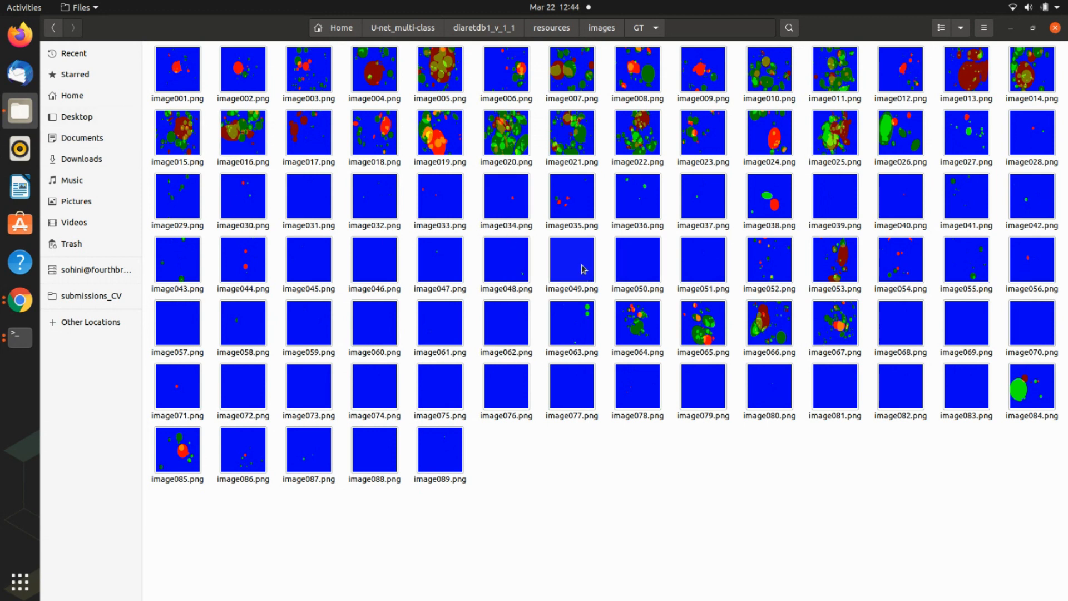